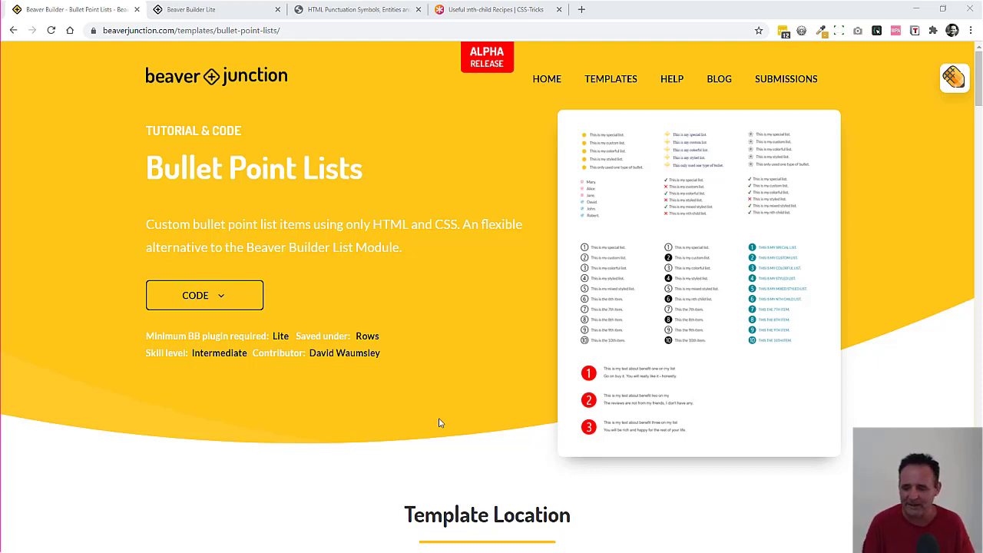
pyautogui.moveTo(226, 112)
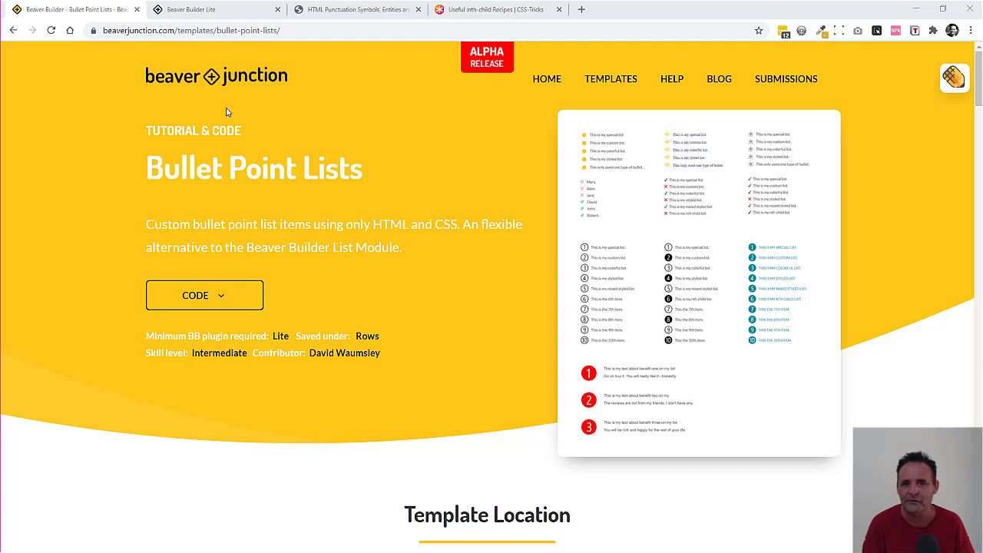
pyautogui.moveTo(426, 158)
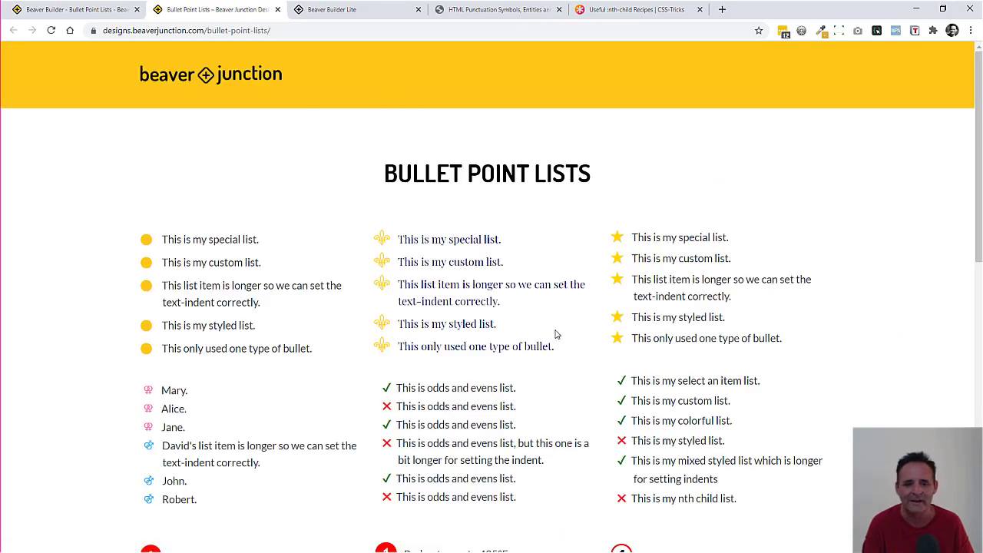
pyautogui.moveTo(313, 280)
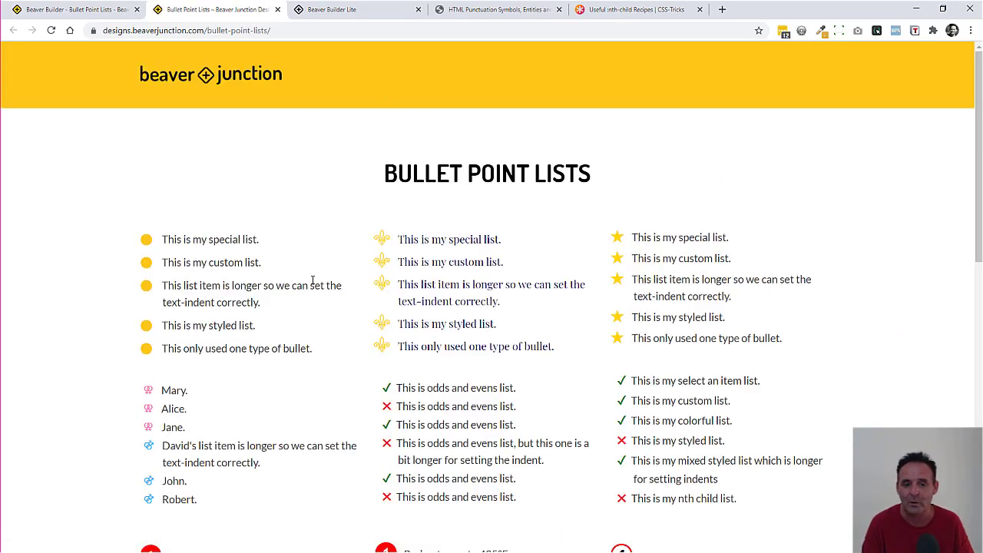
# Scroll through the current page to review its content before returning to the builder.
pyautogui.scroll(-3)
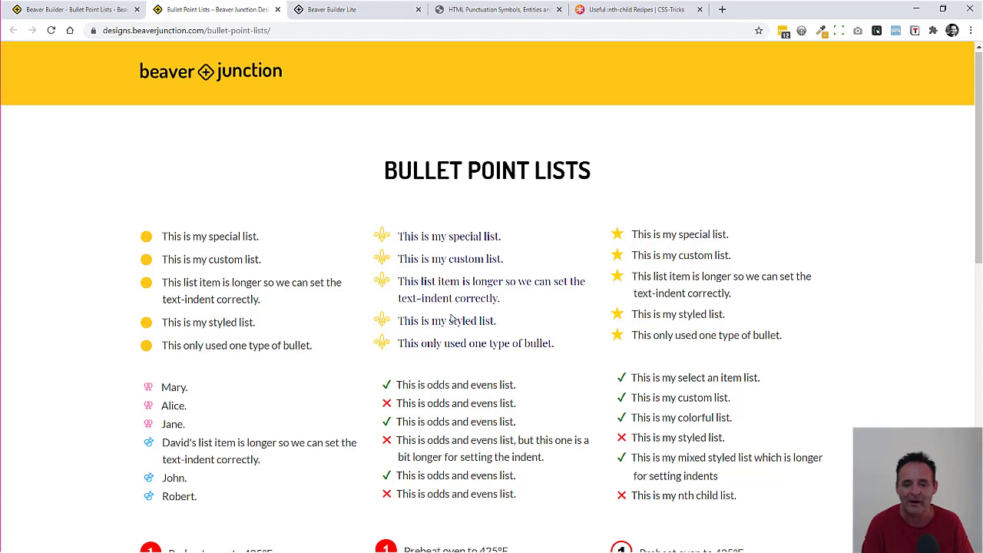
pyautogui.scroll(-3)
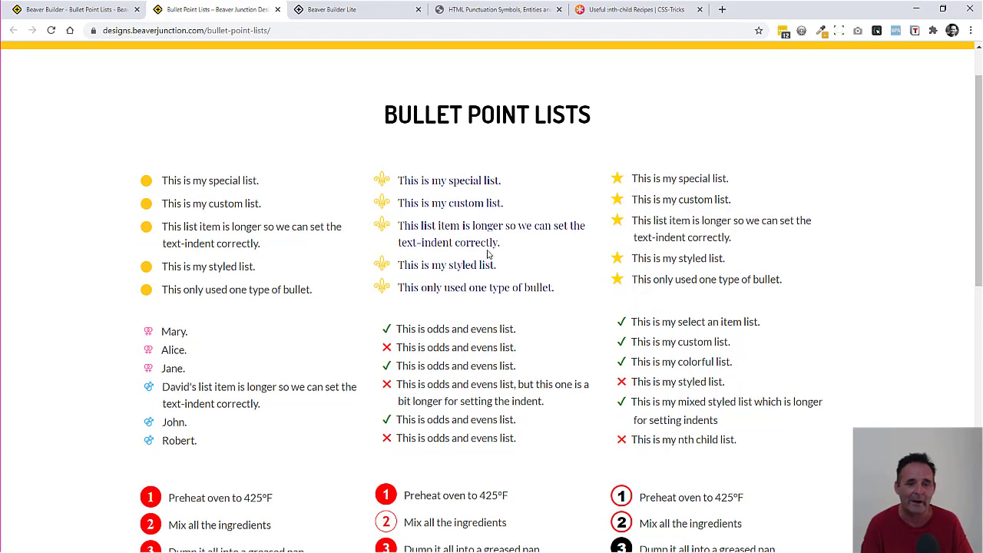
pyautogui.scroll(3)
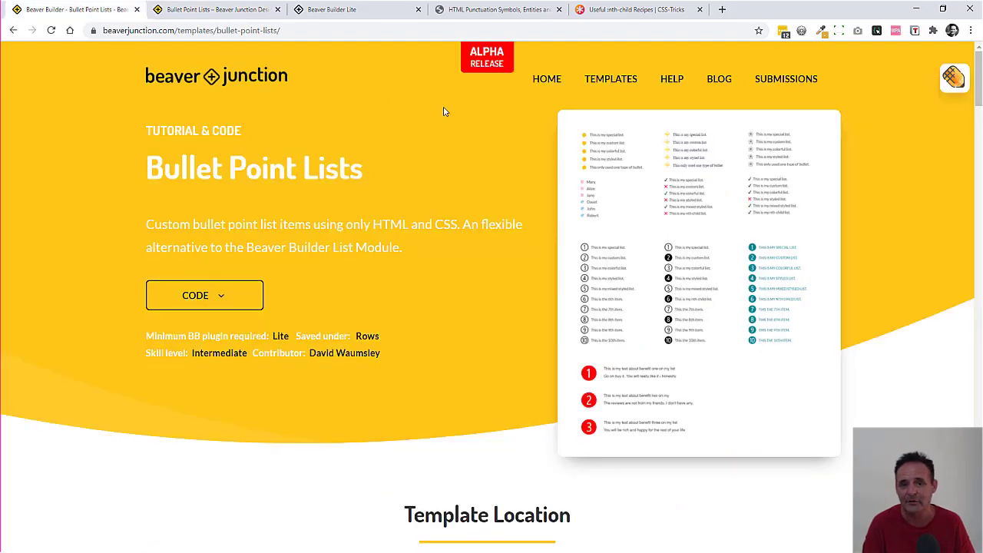
pyautogui.scroll(-3)
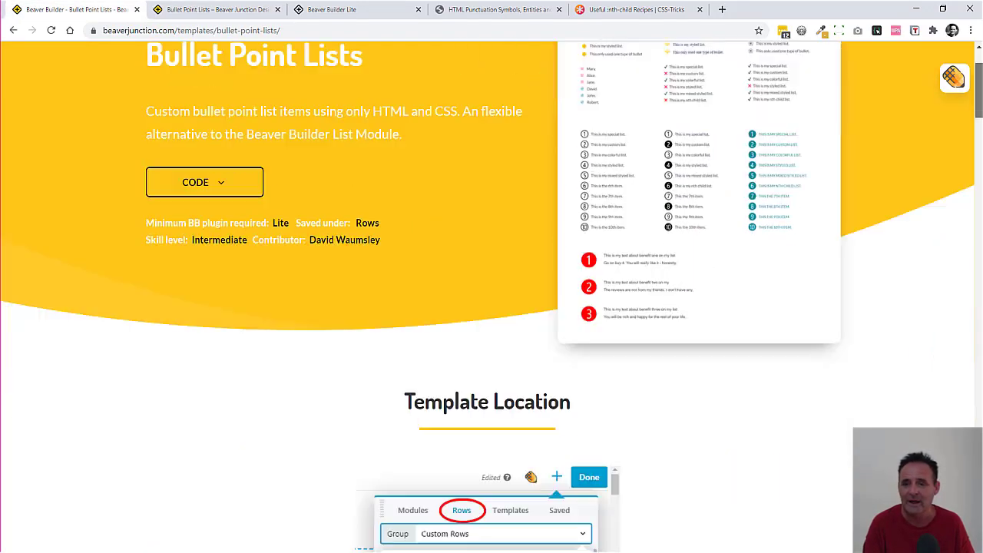
pyautogui.scroll(-3)
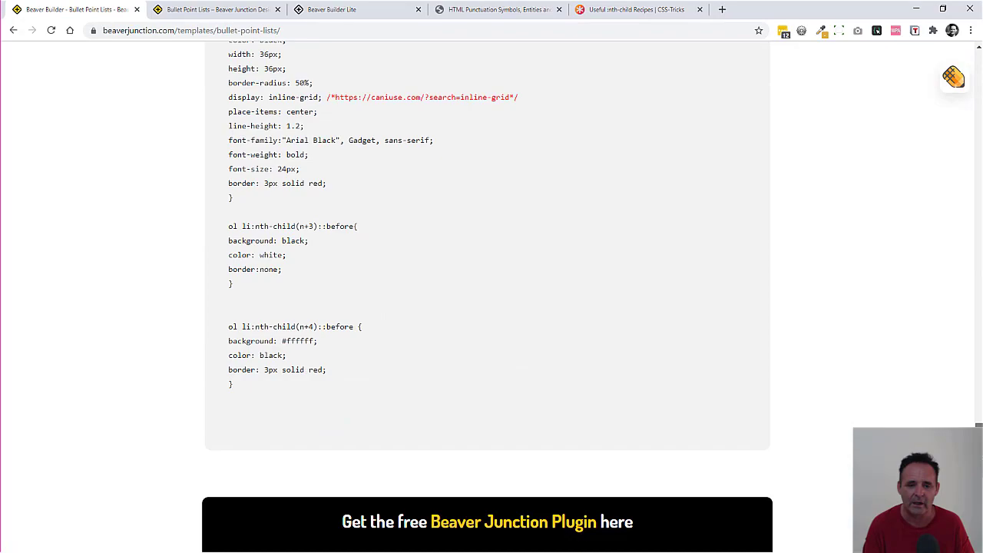
pyautogui.scroll(3)
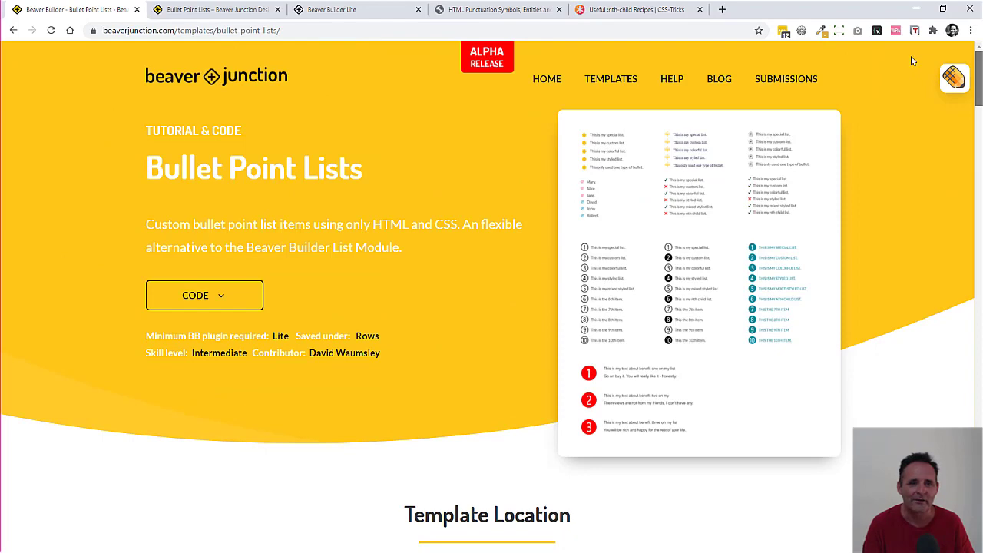
# Switch to the Beaver Builder Home page and browse the Bullet Point Lists row's Text Editor modules.
pyautogui.click(357, 9)
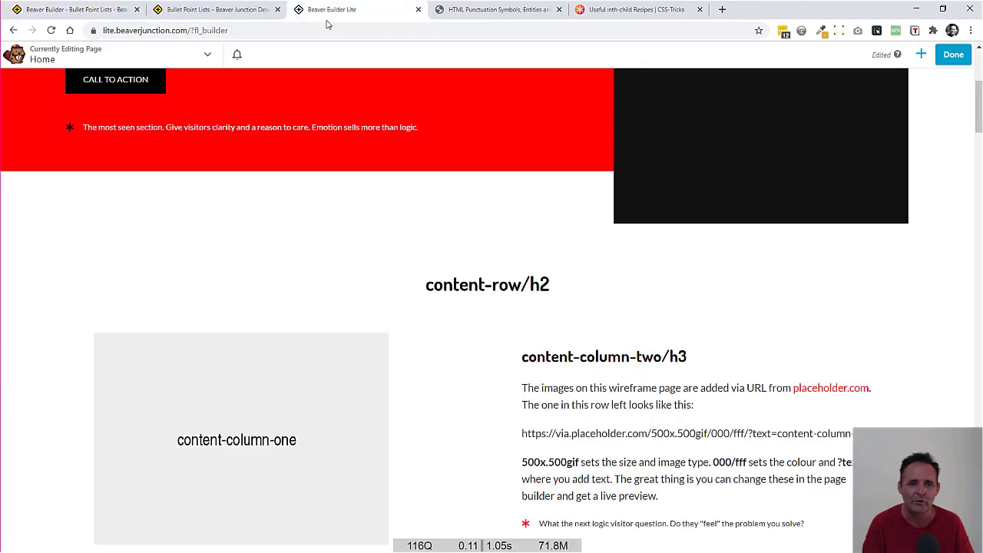
pyautogui.scroll(3)
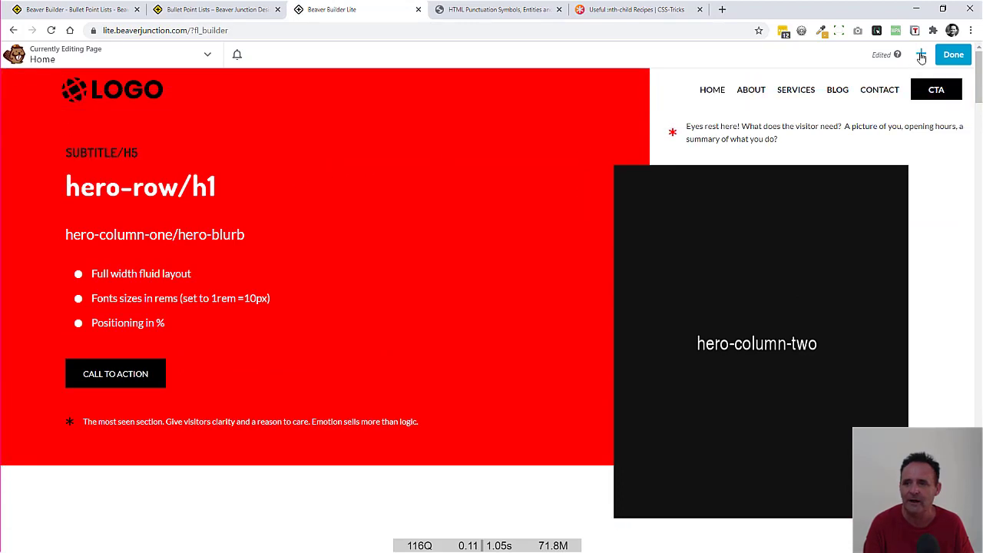
pyautogui.click(920, 54)
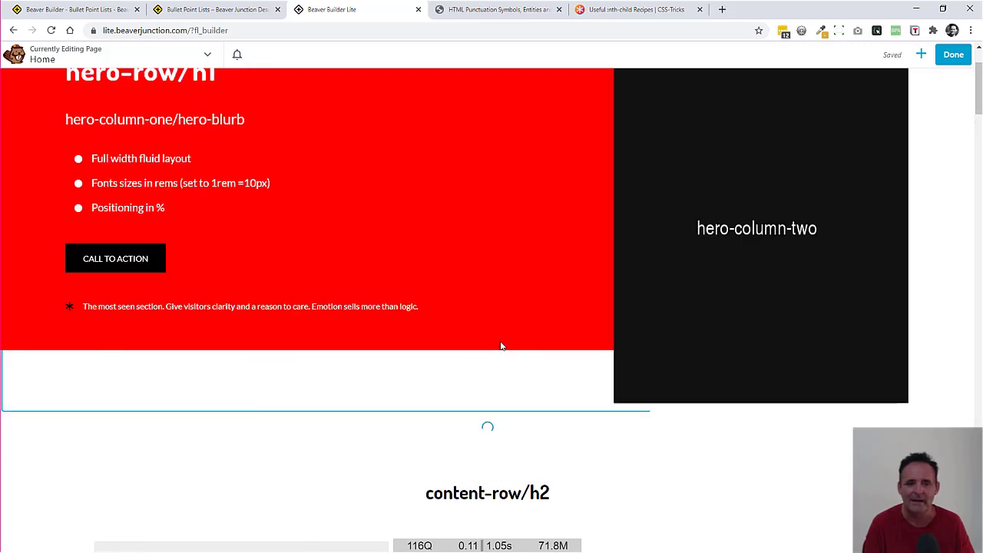
pyautogui.scroll(-3)
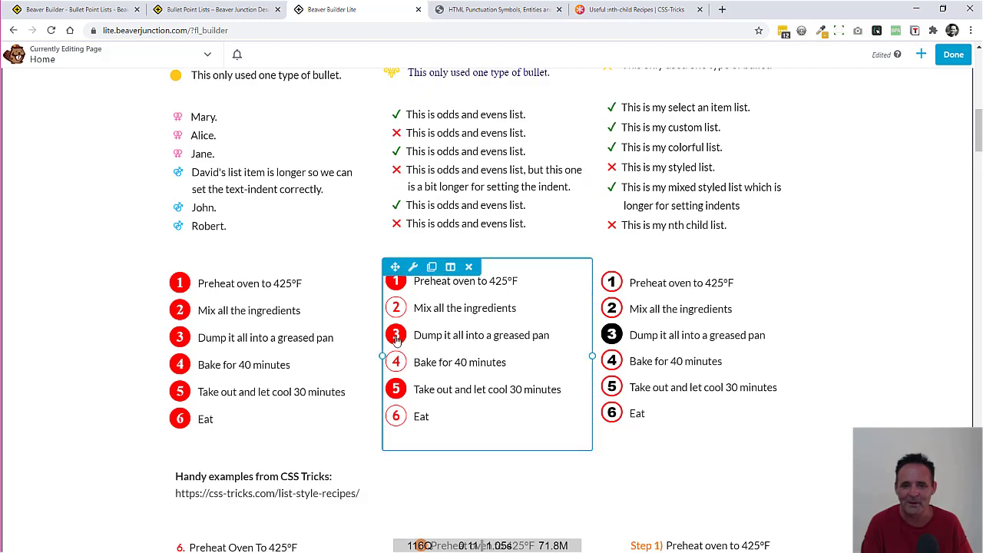
pyautogui.scroll(3)
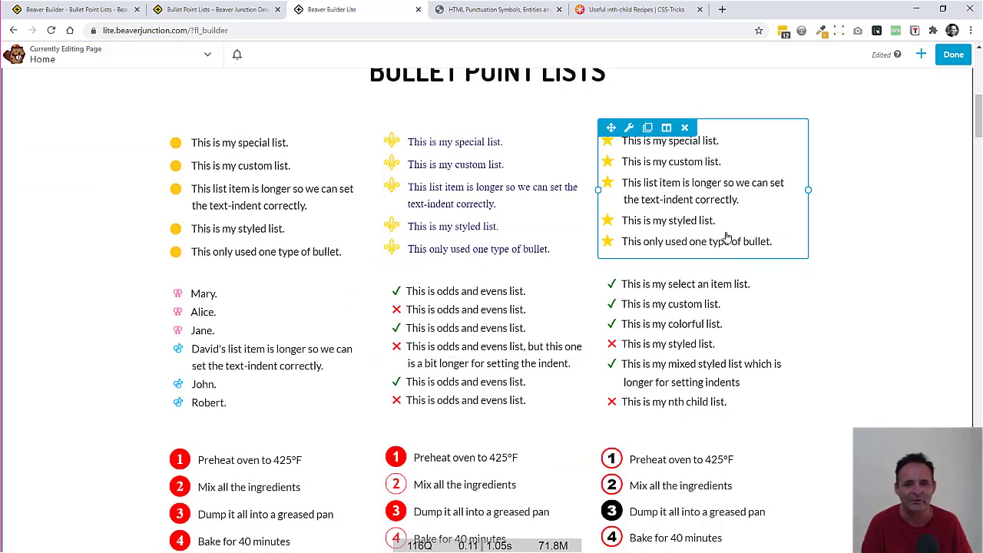
pyautogui.click(680, 485)
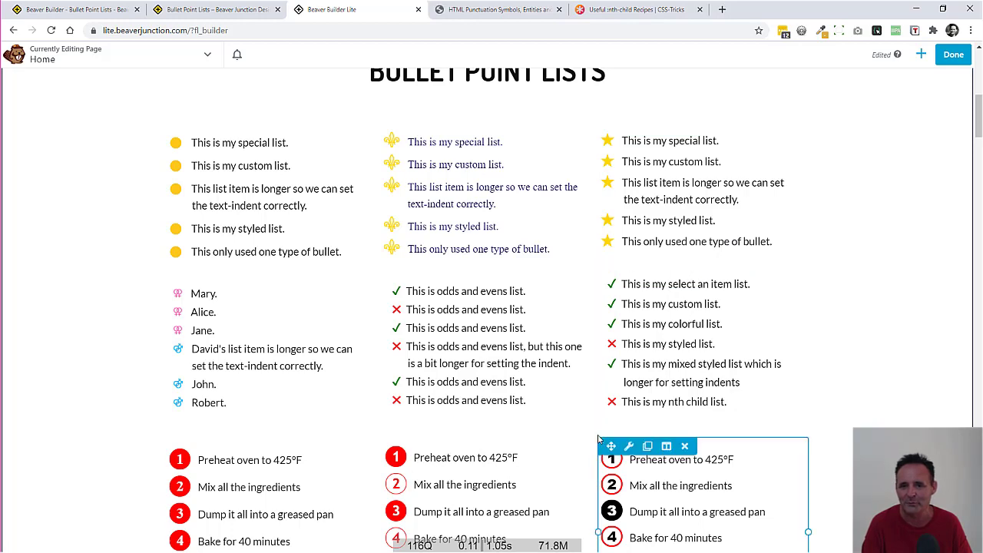
pyautogui.scroll(3)
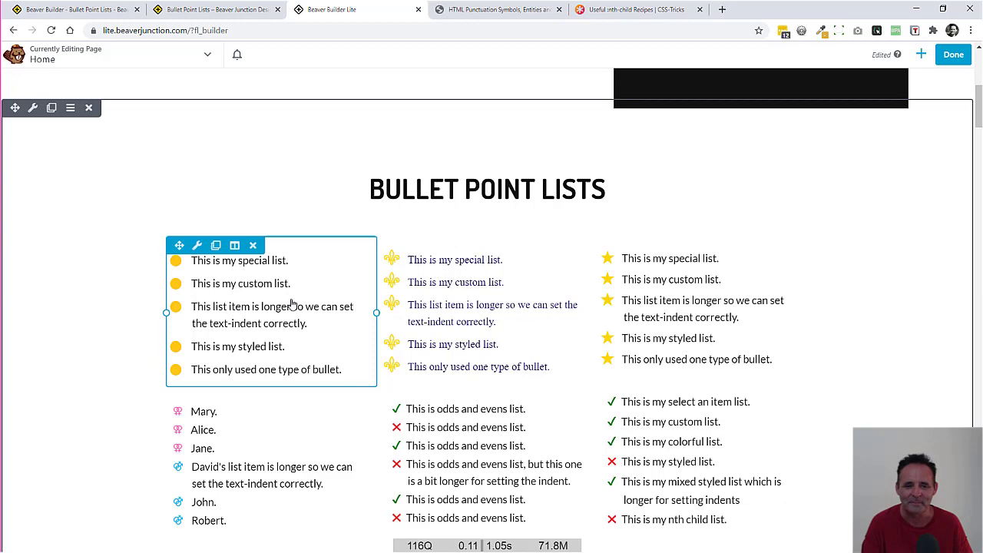
pyautogui.scroll(3)
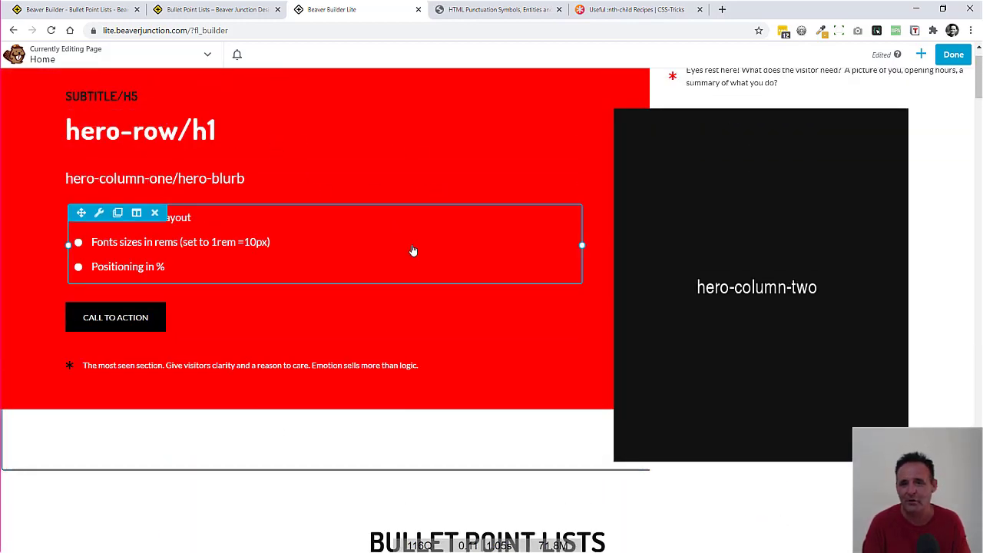
pyautogui.click(154, 178)
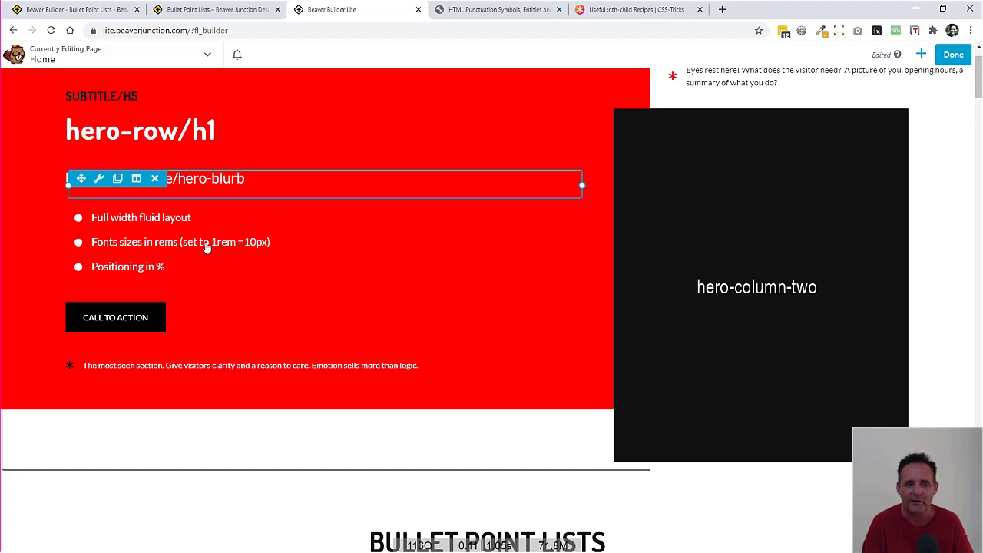
pyautogui.scroll(-3)
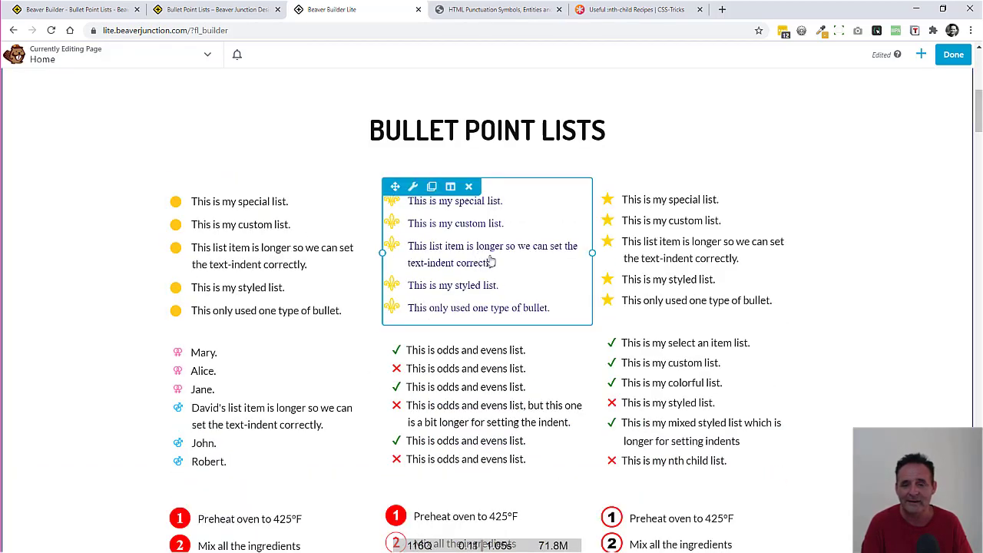
pyautogui.moveTo(398, 268)
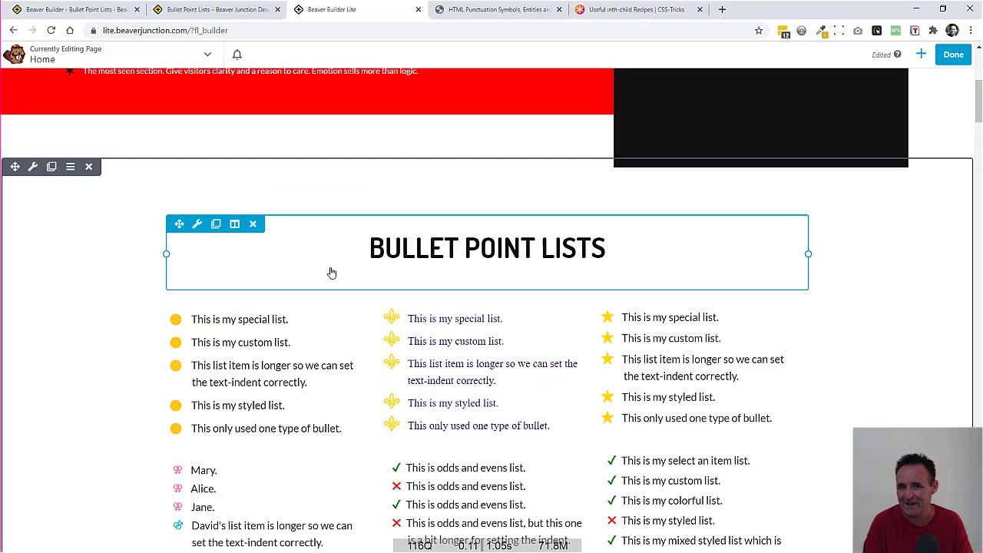
pyautogui.scroll(3)
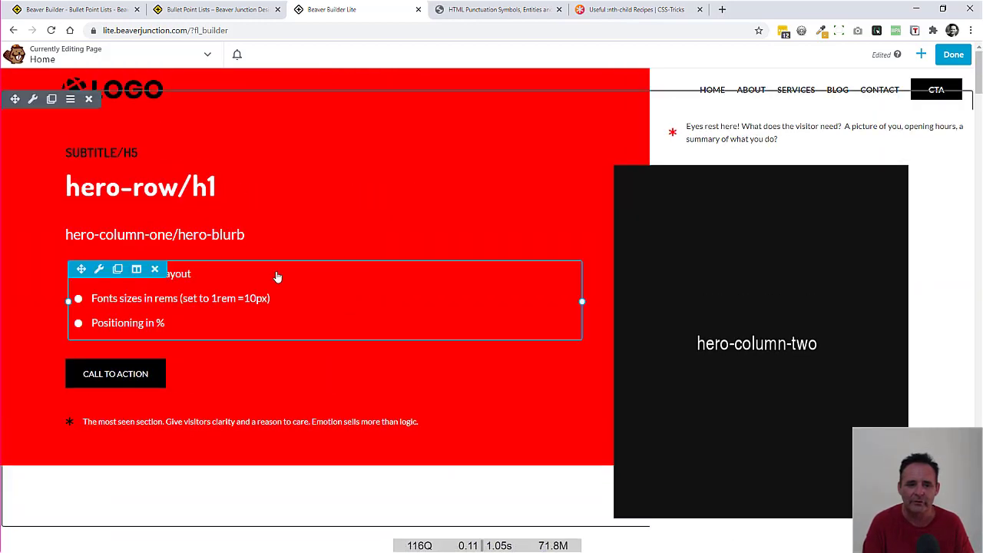
pyautogui.moveTo(248, 304)
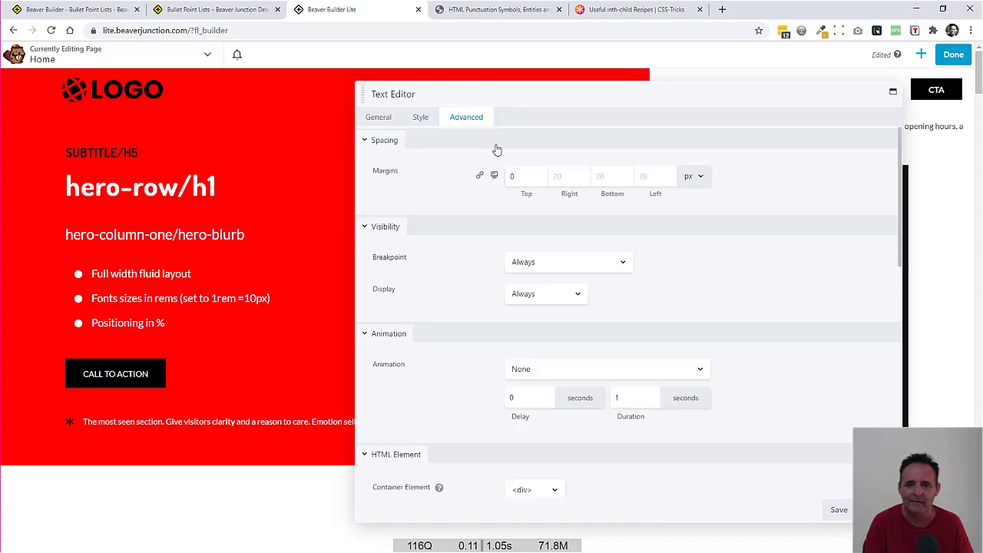
pyautogui.scroll(-3)
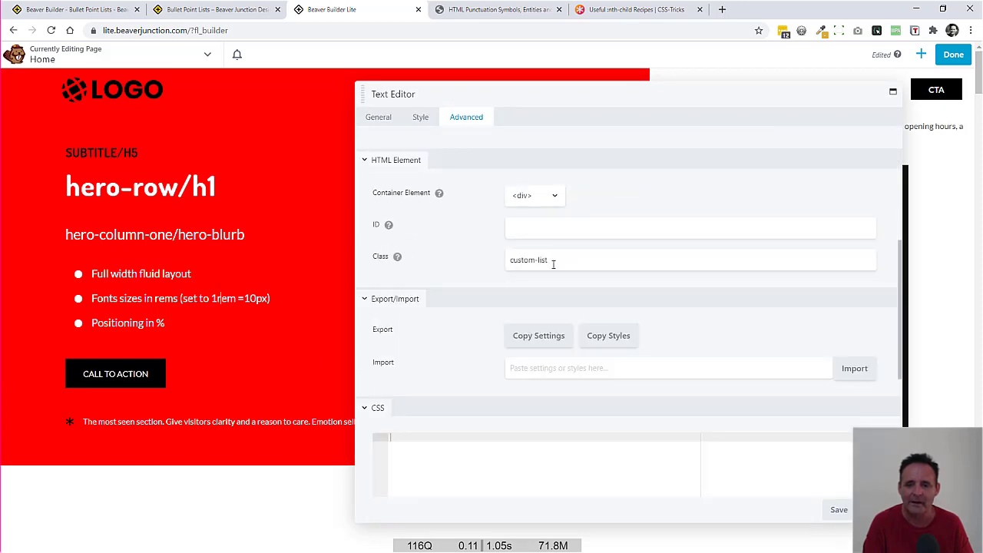
pyautogui.scroll(-3)
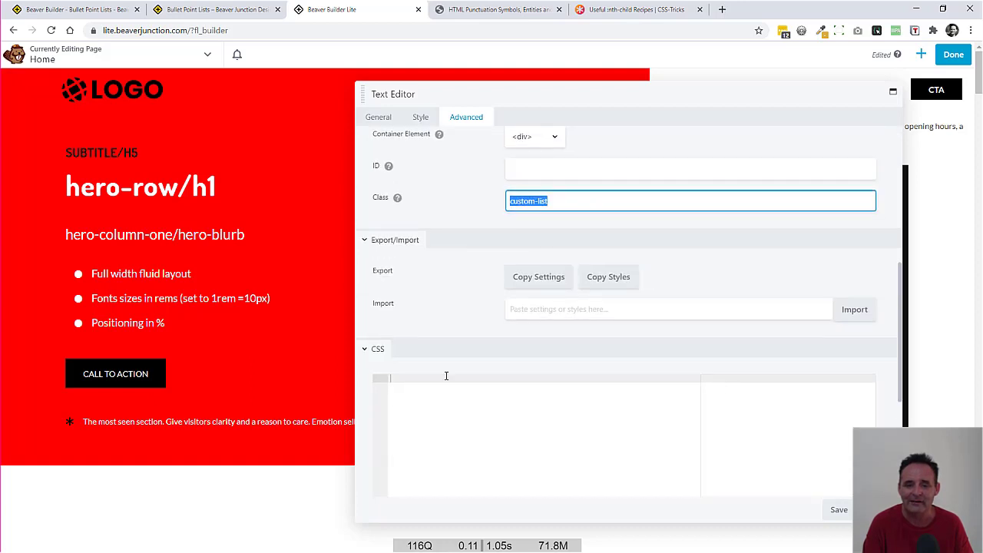
pyautogui.moveTo(455, 436)
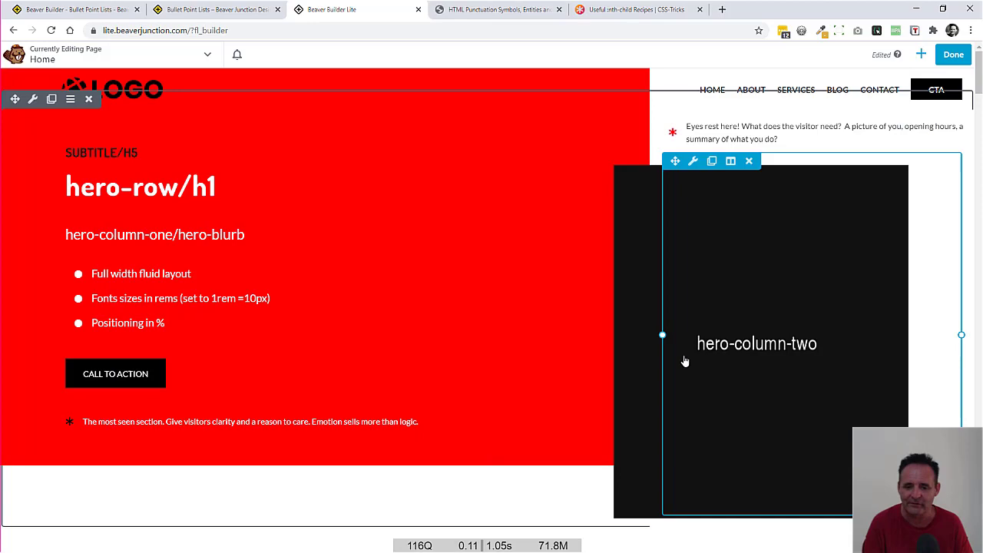
pyautogui.scroll(-3)
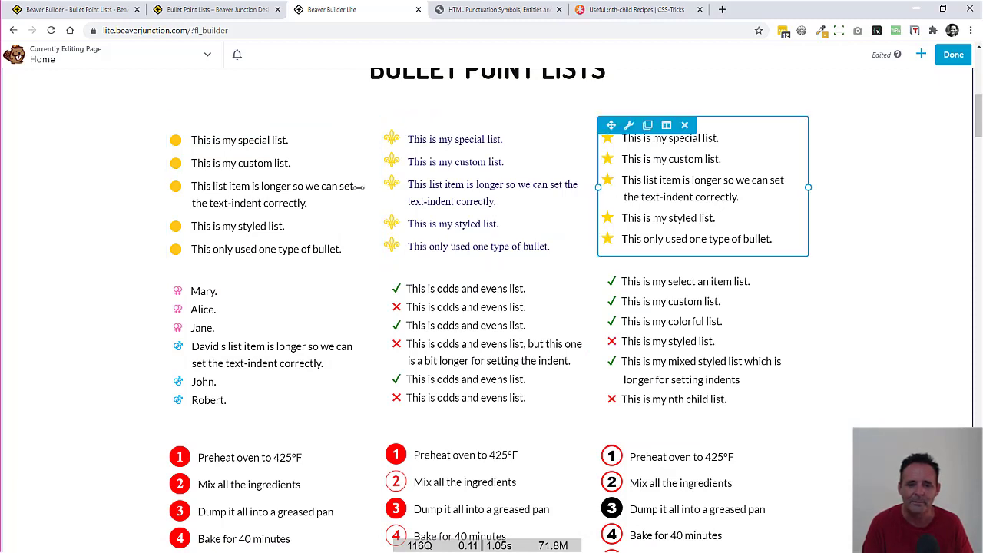
pyautogui.moveTo(714, 199)
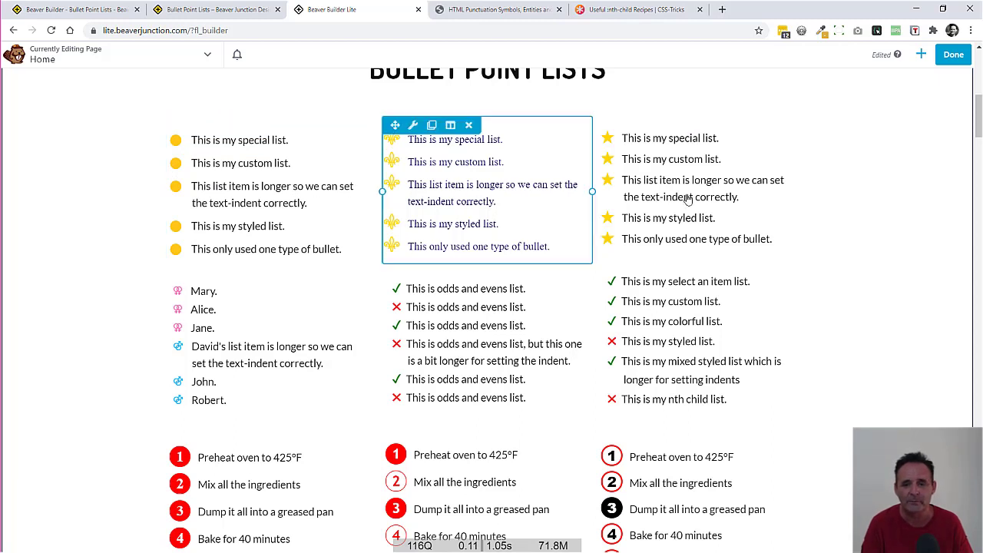
pyautogui.click(261, 345)
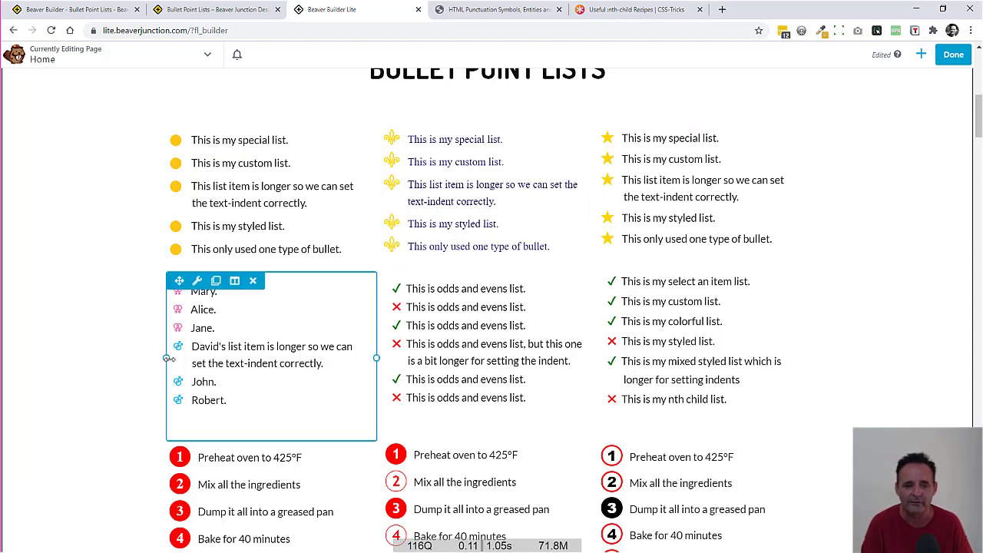
pyautogui.moveTo(336, 361)
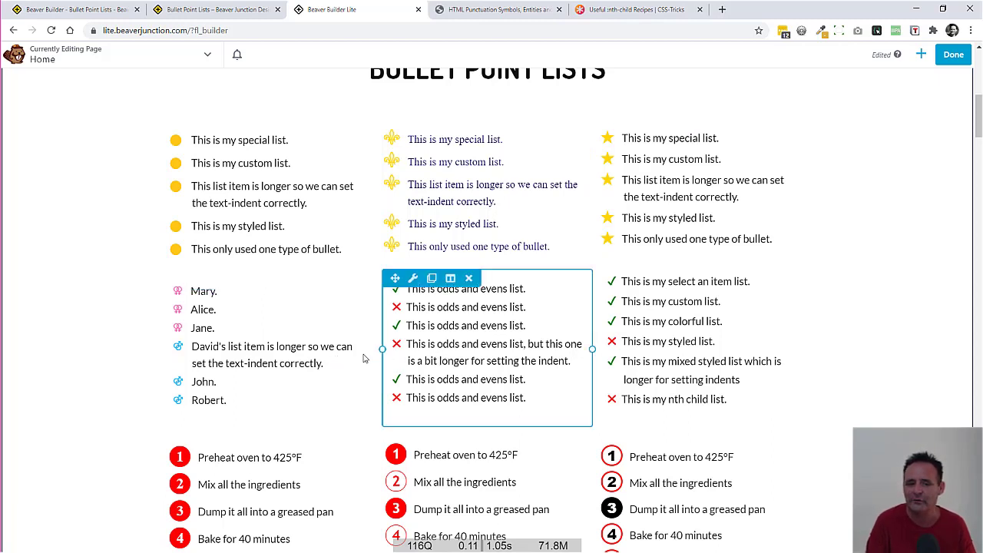
pyautogui.moveTo(595, 343)
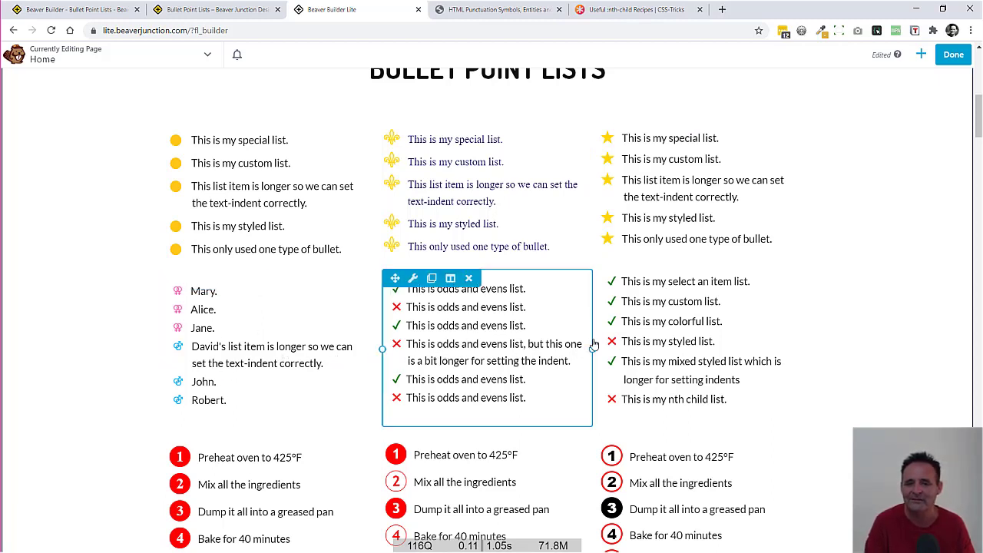
pyautogui.moveTo(461, 360)
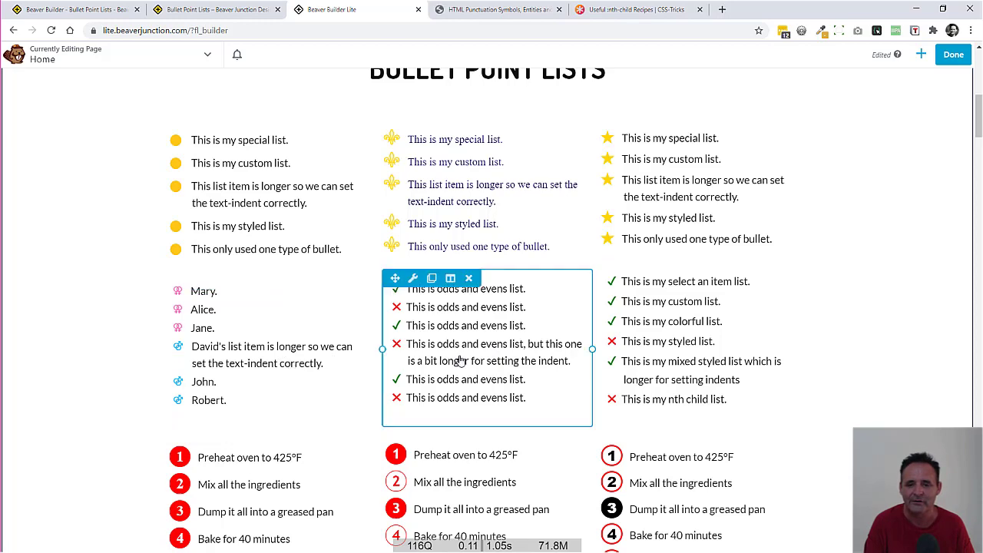
pyautogui.scroll(-3)
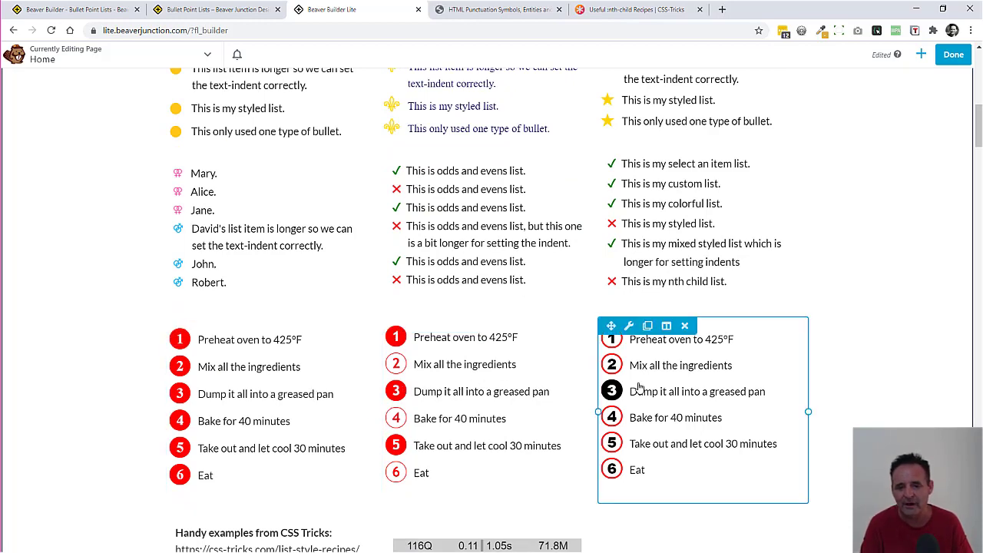
pyautogui.scroll(-3)
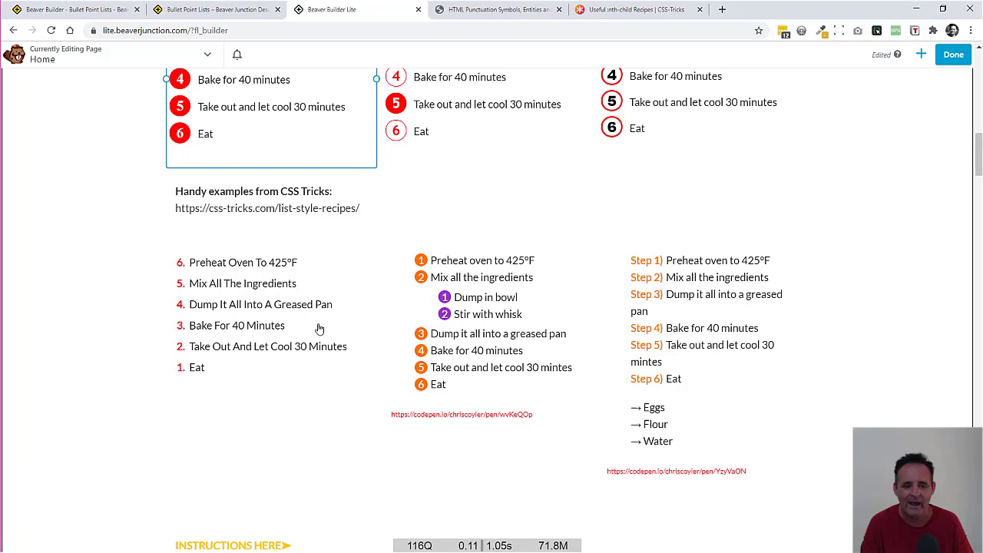
pyautogui.click(279, 211)
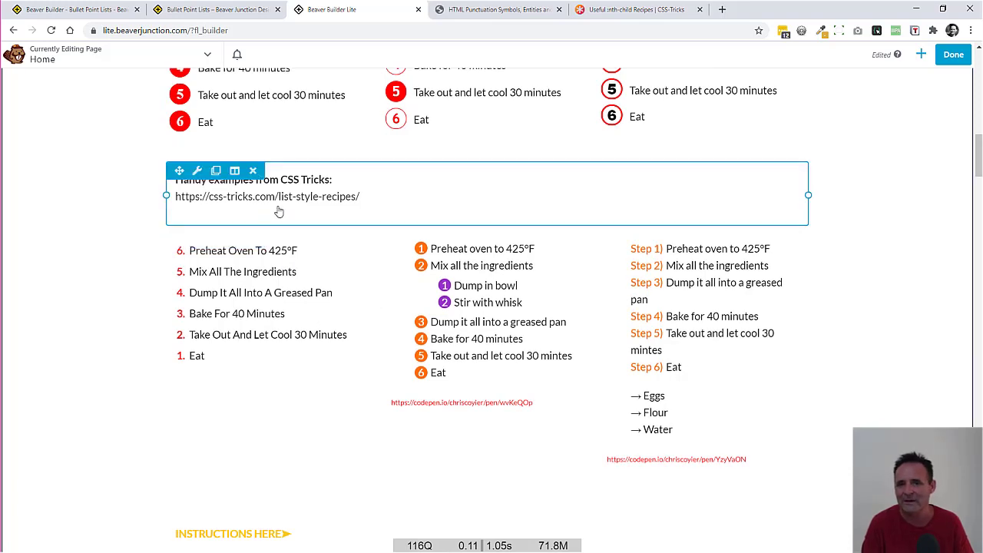
pyautogui.moveTo(331, 200)
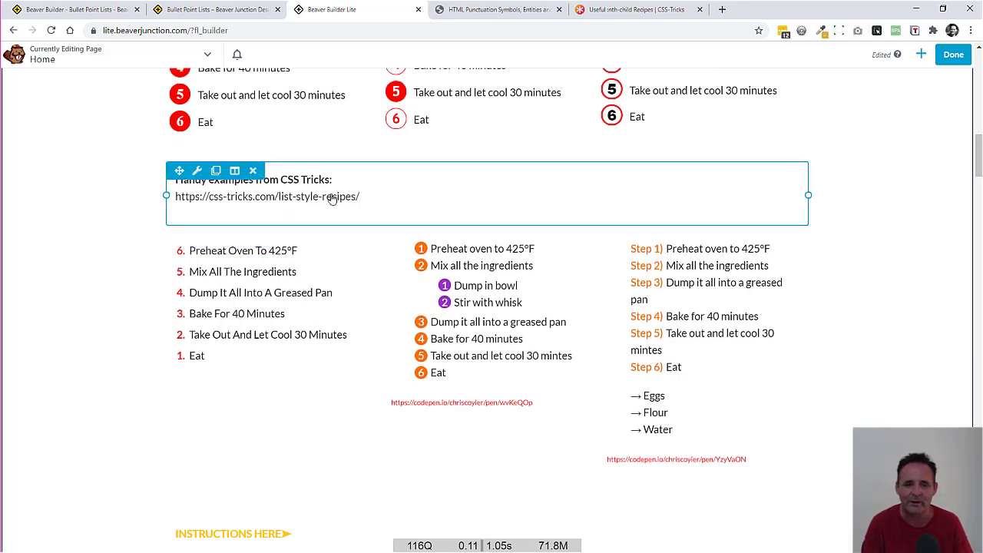
pyautogui.moveTo(320, 206)
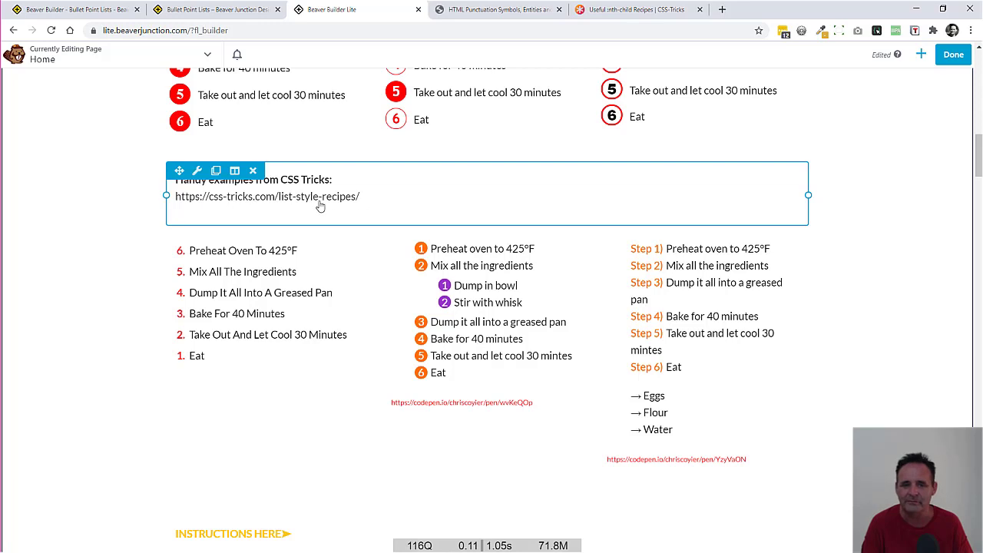
pyautogui.moveTo(225, 198)
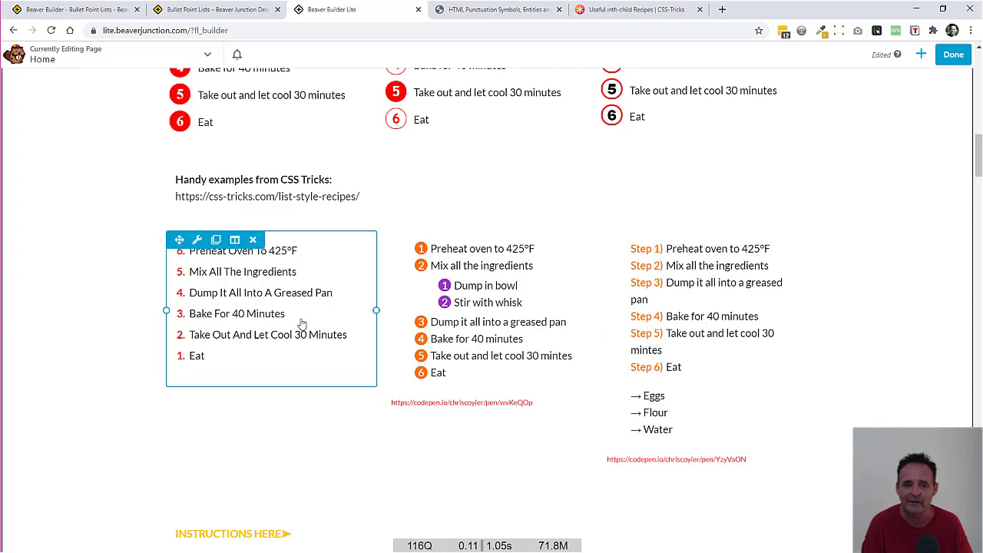
pyautogui.scroll(3)
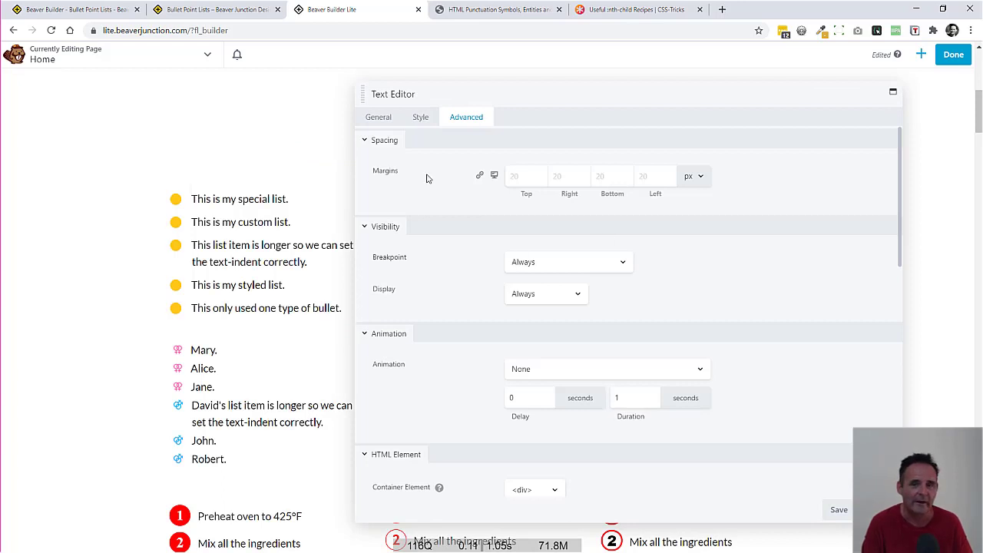
# Show the yellow-dot list module's General settings with the editor in Text view, revealing its five-item UL markup.
pyautogui.click(378, 116)
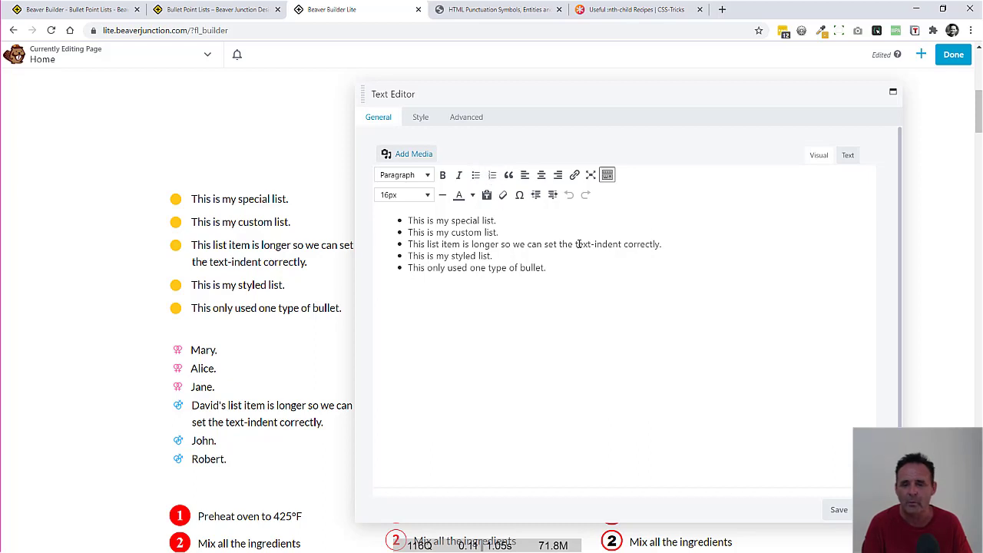
pyautogui.click(847, 154)
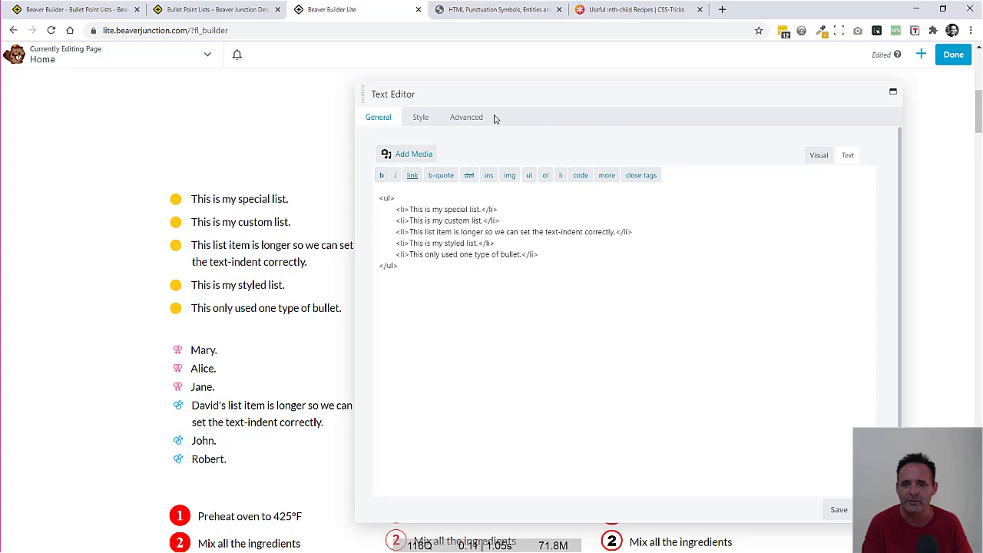
# Show the module's Advanced CSS with the .fl-module-content UL and LI::before rules, noting the 28px left margin.
pyautogui.click(466, 117)
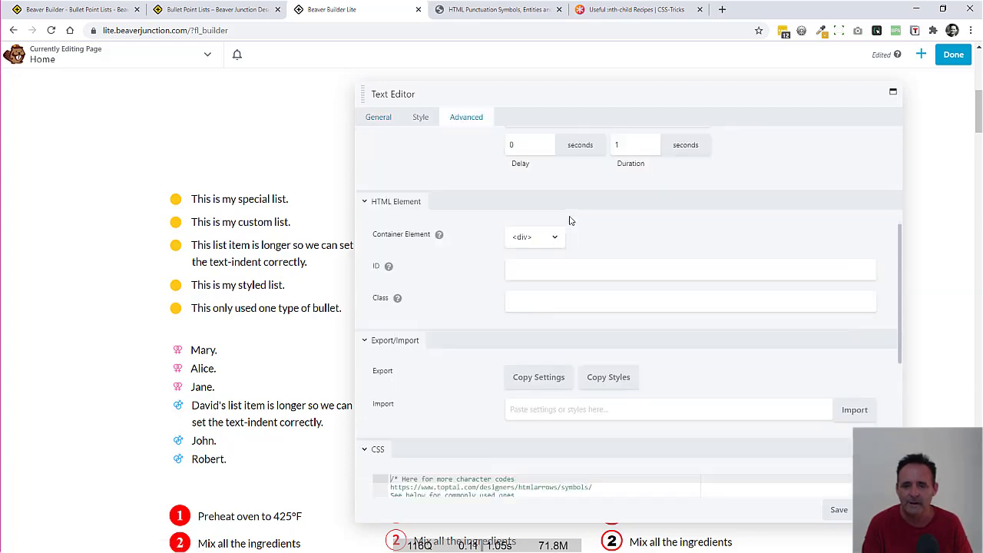
pyautogui.scroll(-3)
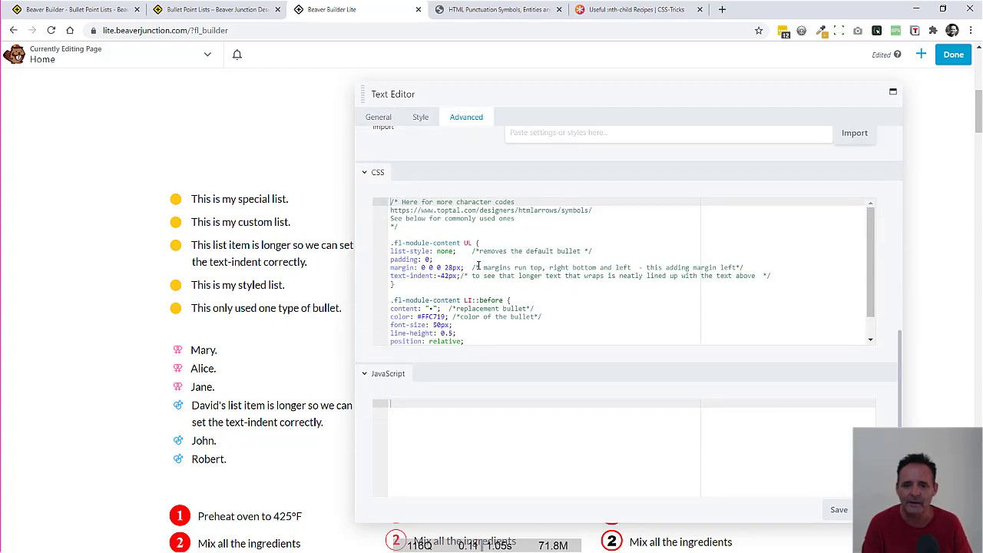
pyautogui.scroll(-3)
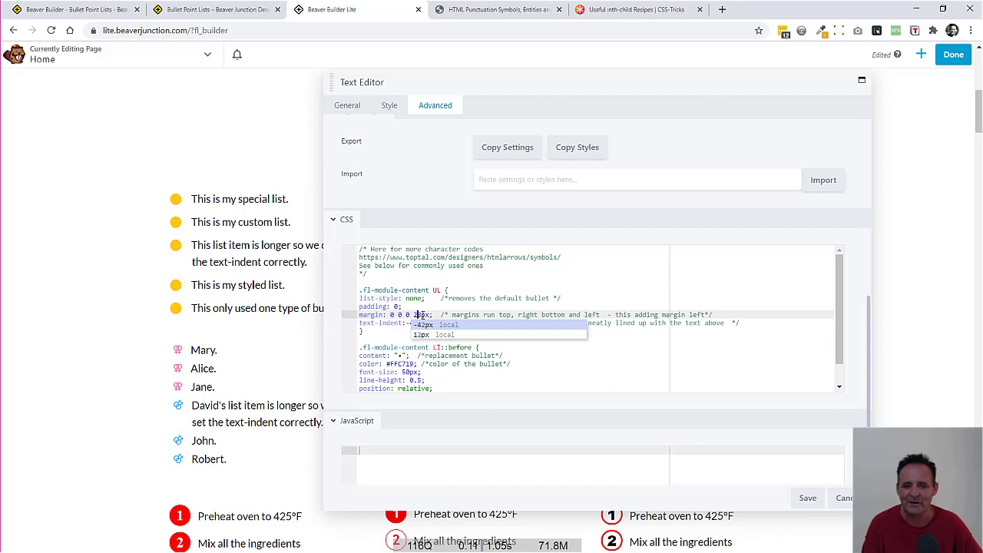
pyautogui.click(228, 261)
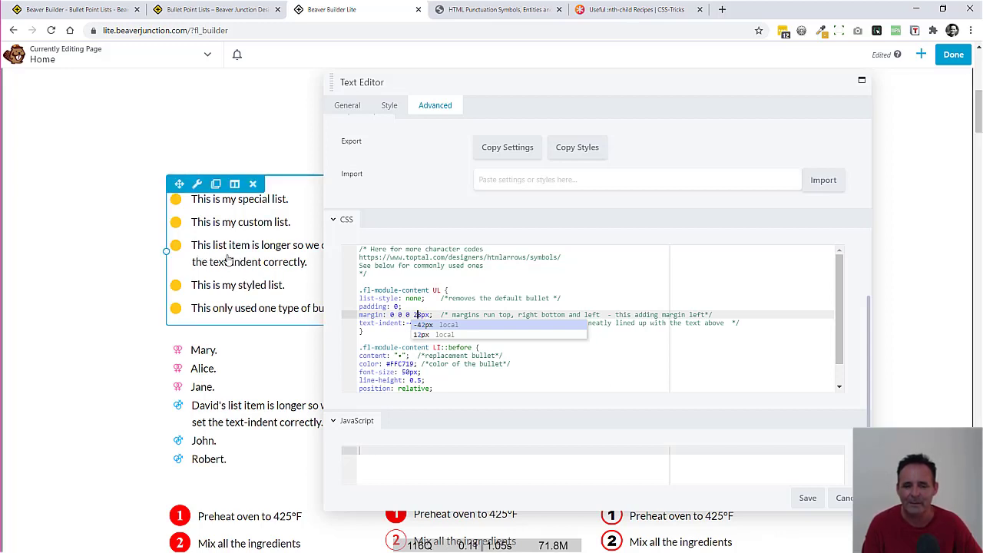
pyautogui.moveTo(225, 256)
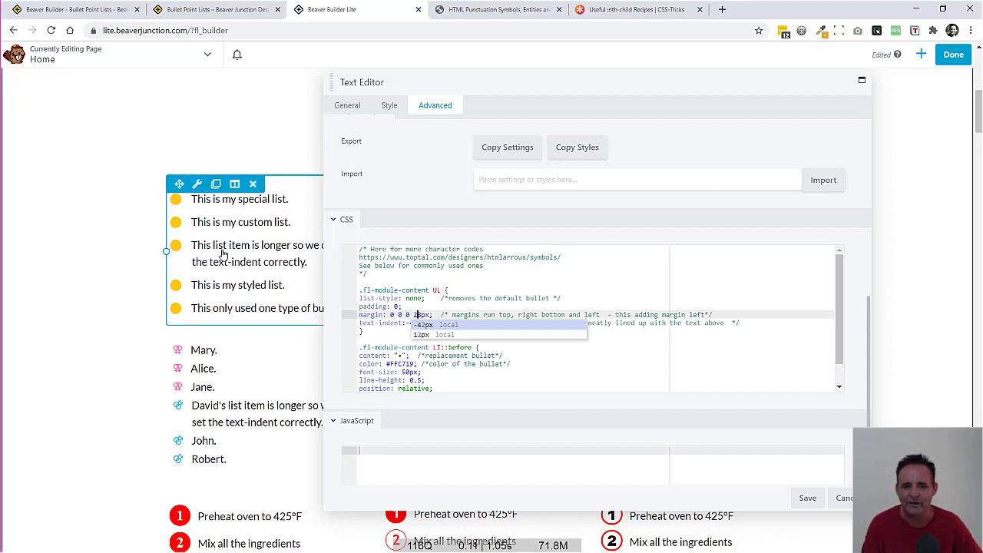
pyautogui.moveTo(202, 240)
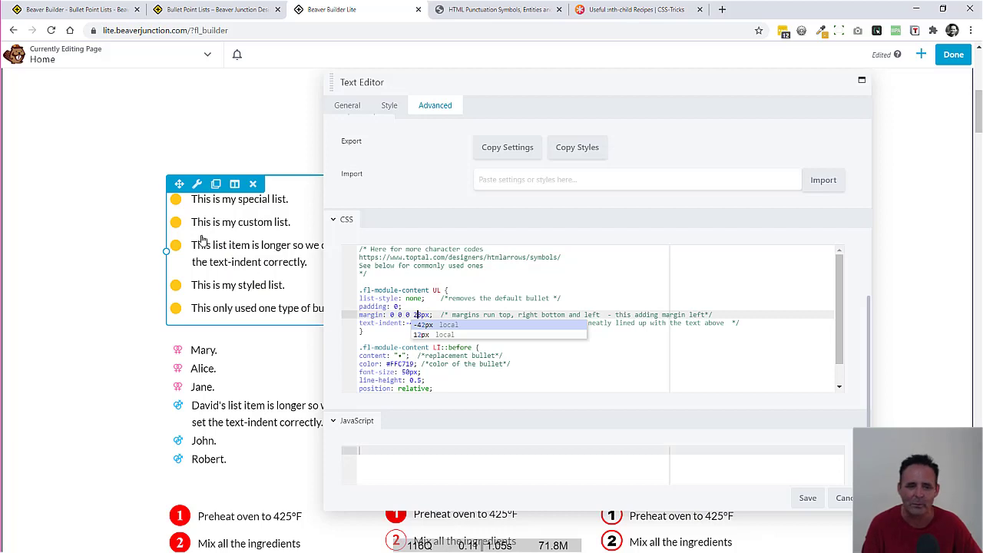
pyautogui.moveTo(212, 253)
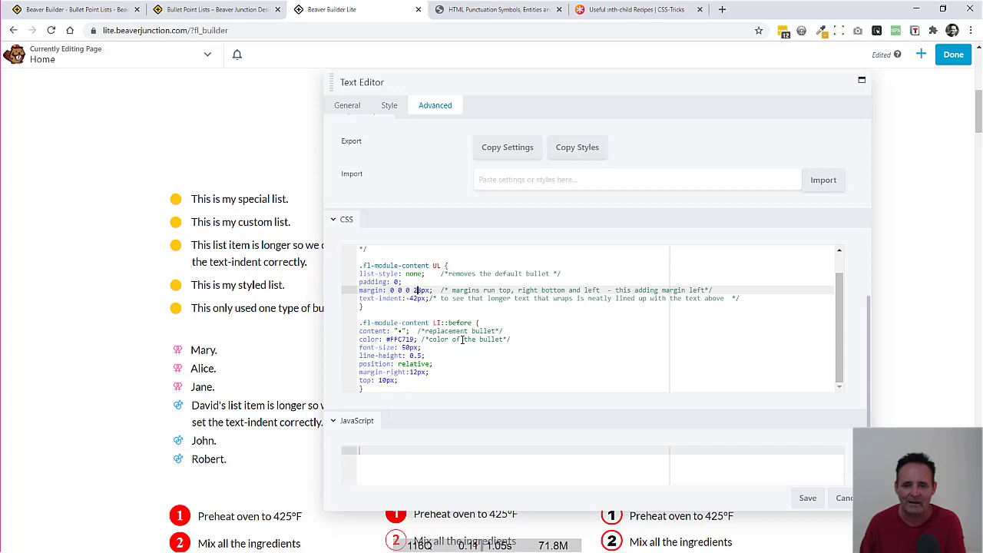
# Review the bullet replacement and negative text-indent rules, moving the settings panel aside to see the list.
pyautogui.scroll(3)
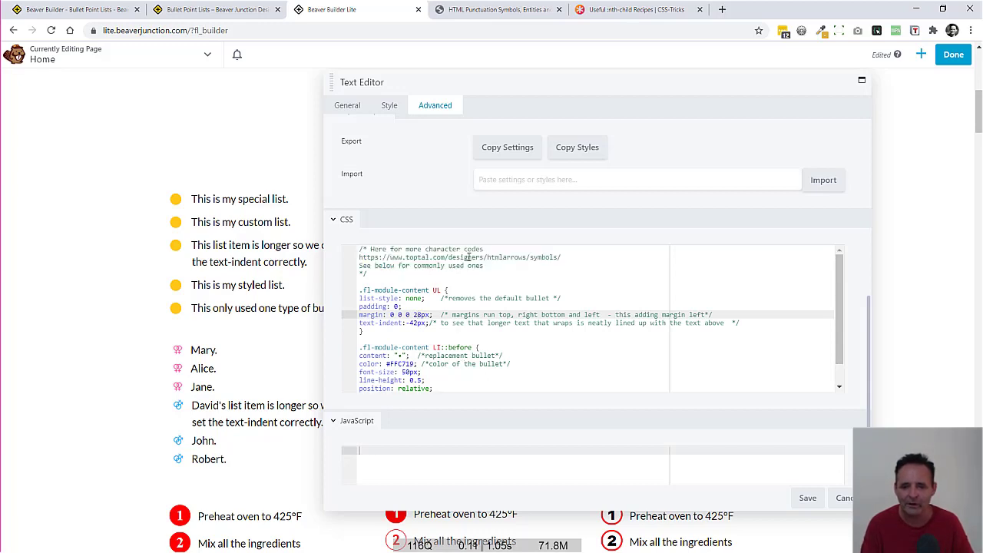
pyautogui.scroll(-3)
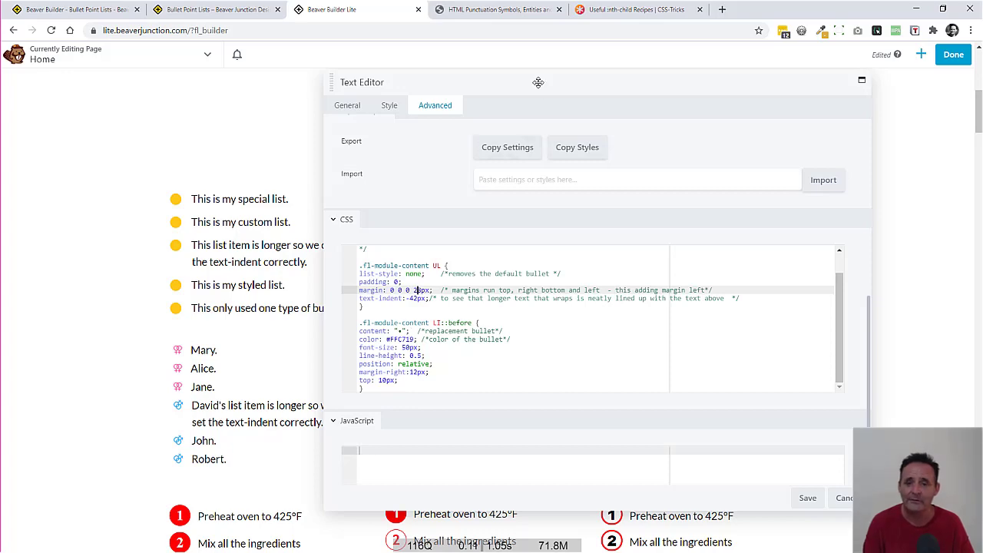
pyautogui.moveTo(537, 82); pyautogui.dragTo(457, 116)
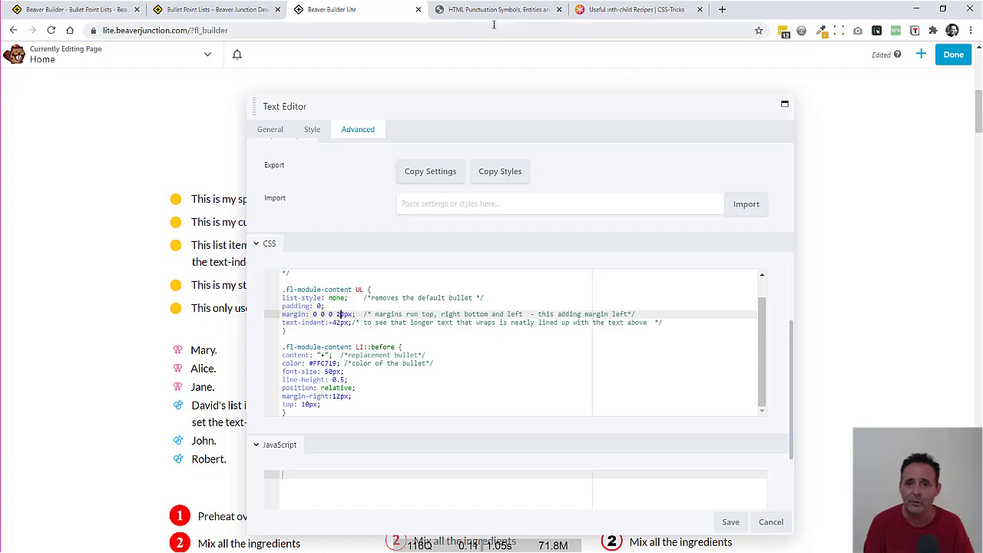
# Browse the Toptal HTML Arrows Punctuation grid down to the black bullet and low asterisk symbol codes.
pyautogui.click(498, 10)
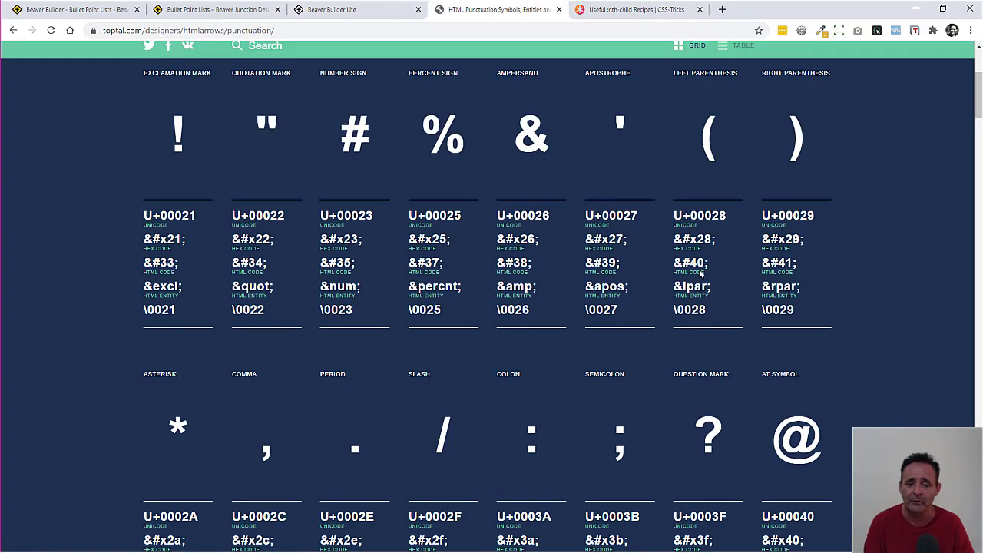
pyautogui.scroll(-3)
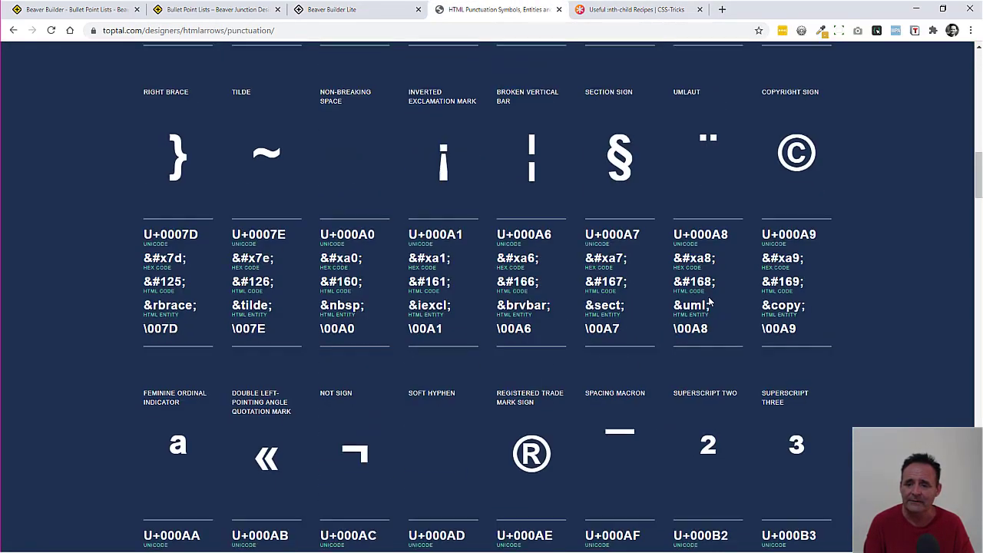
pyautogui.scroll(-3)
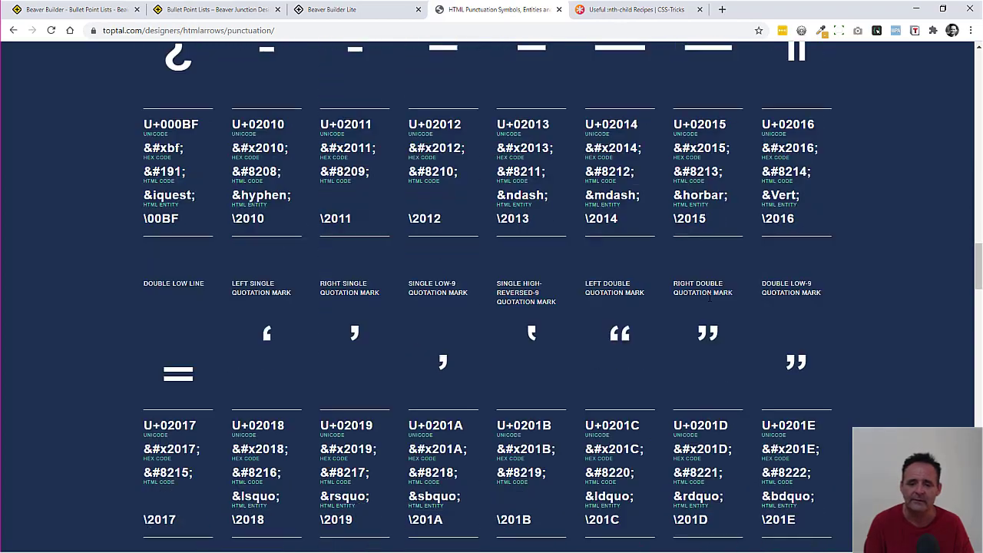
pyautogui.scroll(-3)
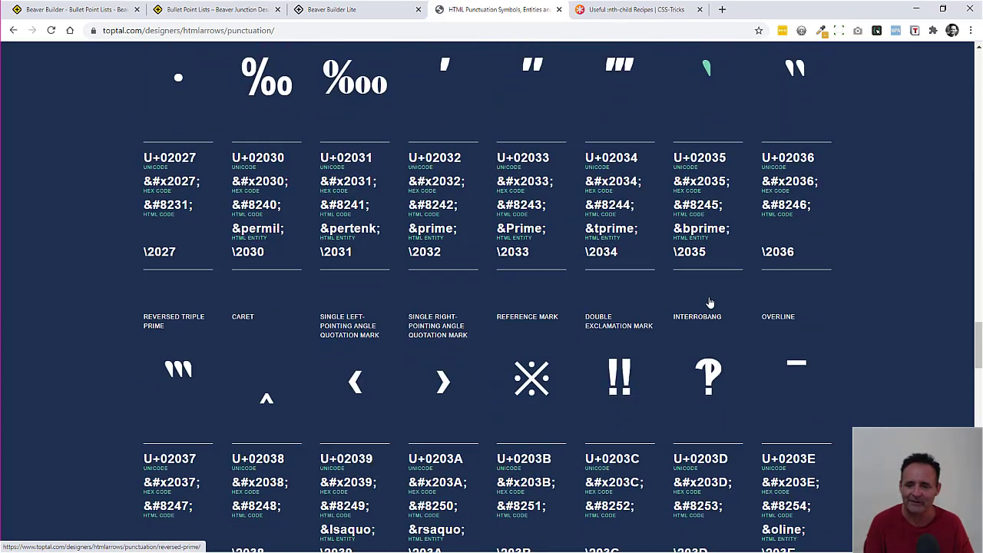
pyautogui.scroll(-3)
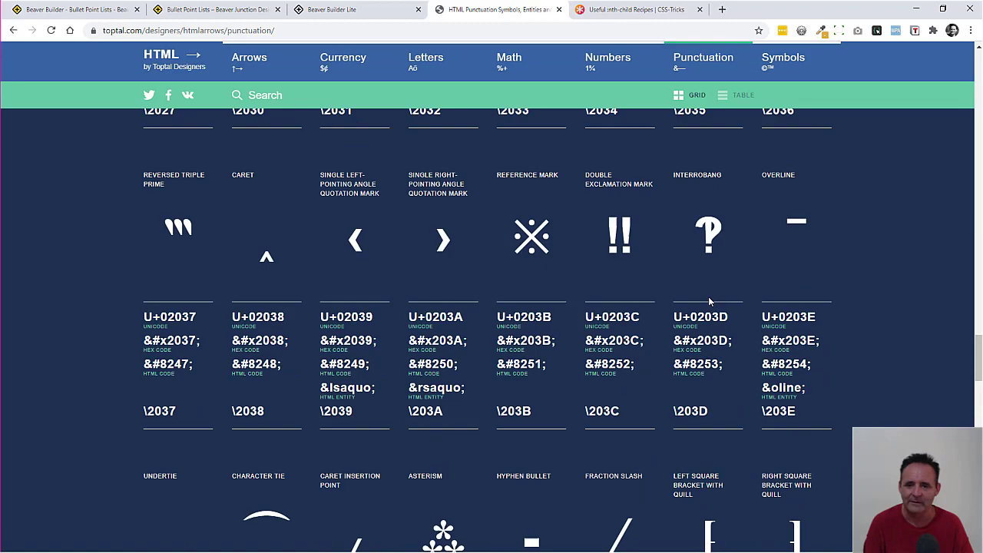
pyautogui.scroll(-3)
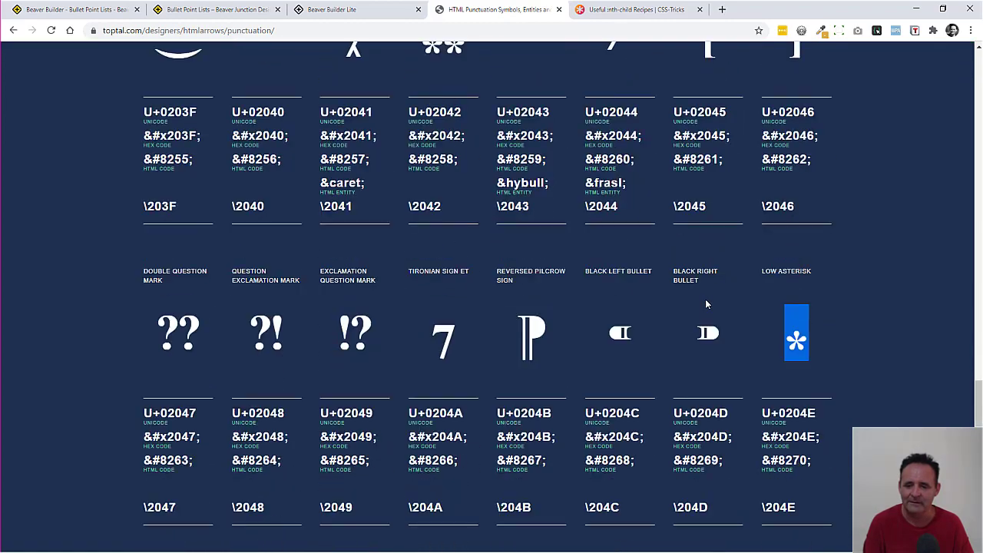
pyautogui.scroll(-3)
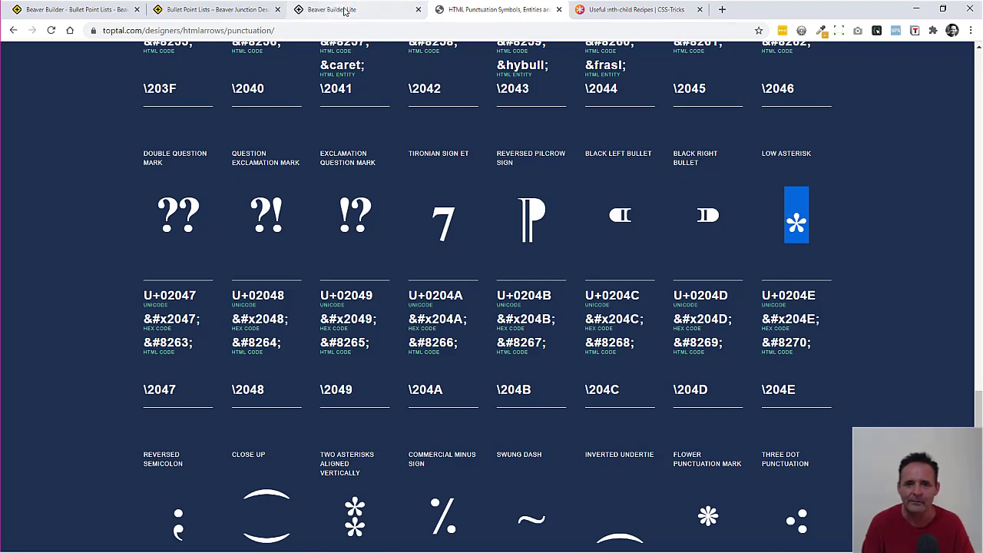
# Return to the Beaver Builder tab showing the list's custom CSS with the #FFC719 30px asterisk bullet.
pyautogui.click(357, 9)
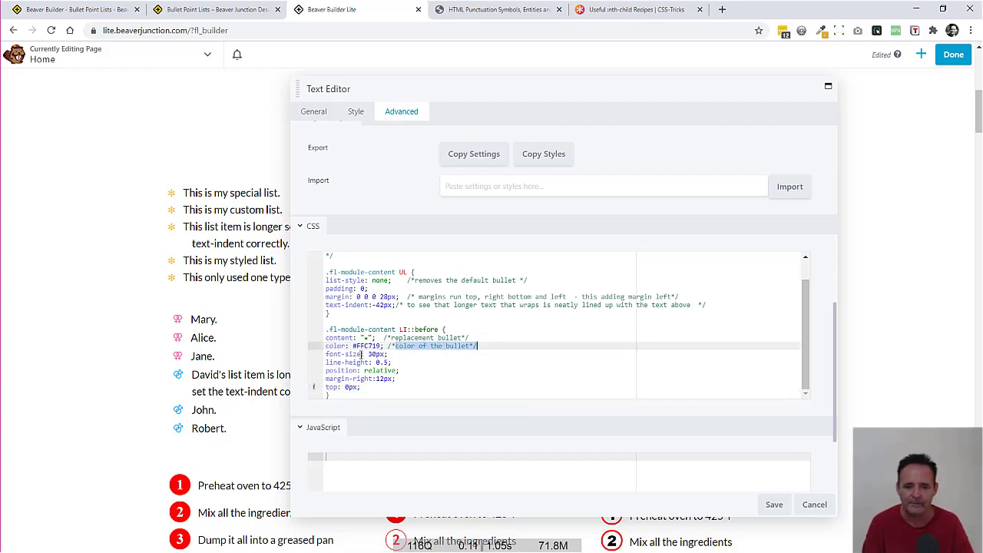
pyautogui.moveTo(783, 421)
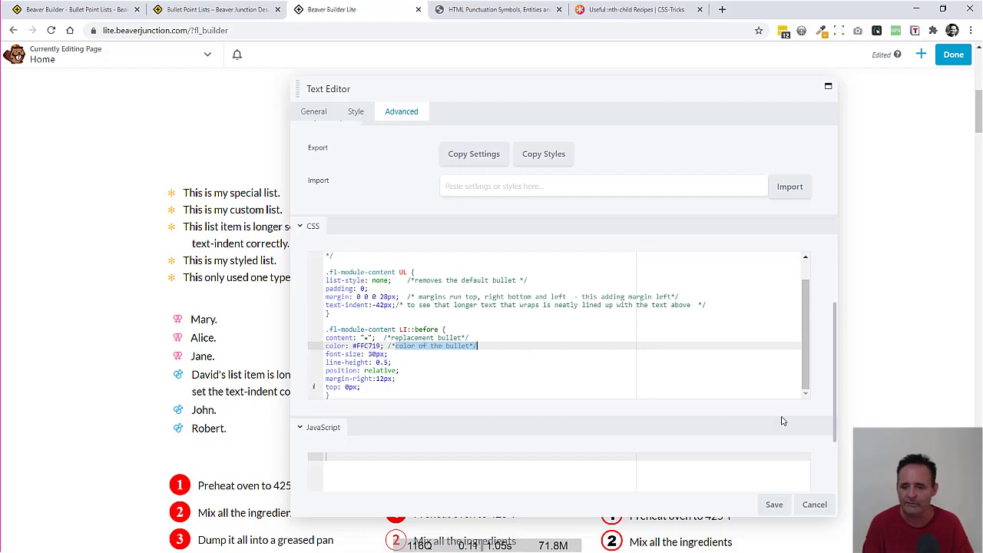
# Cancel the Text Editor settings and scroll down the page to the odds-and-evens checkmark list.
pyautogui.click(814, 504)
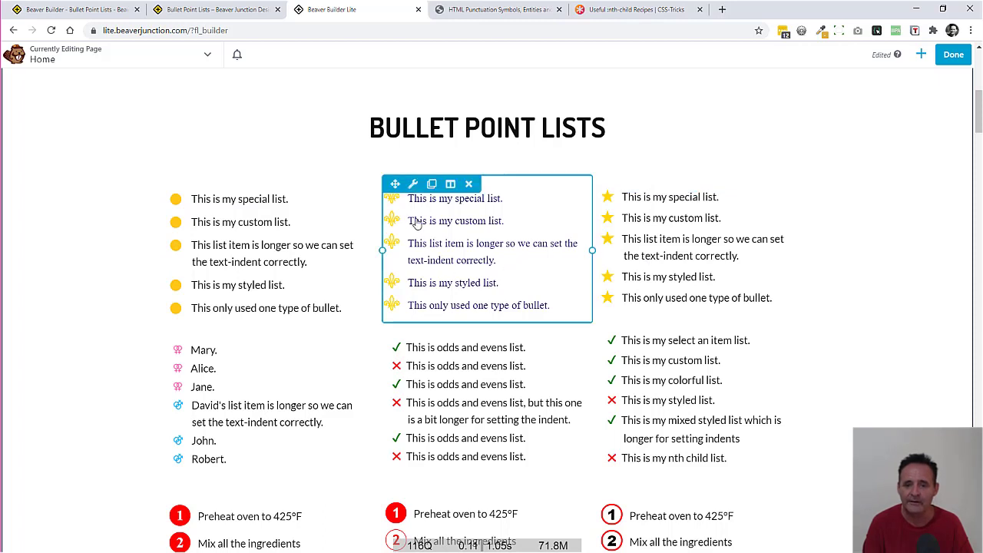
pyautogui.moveTo(484, 243)
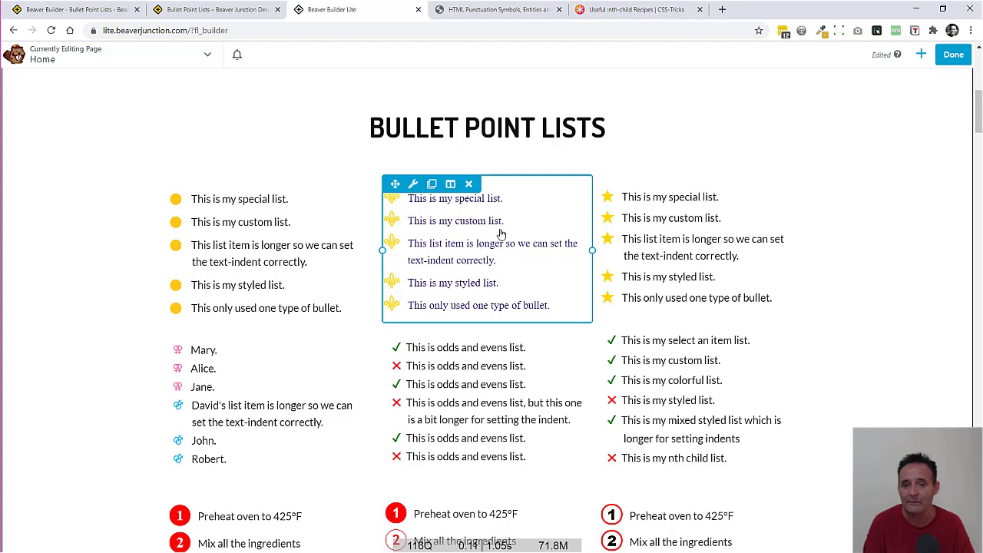
pyautogui.moveTo(454, 260)
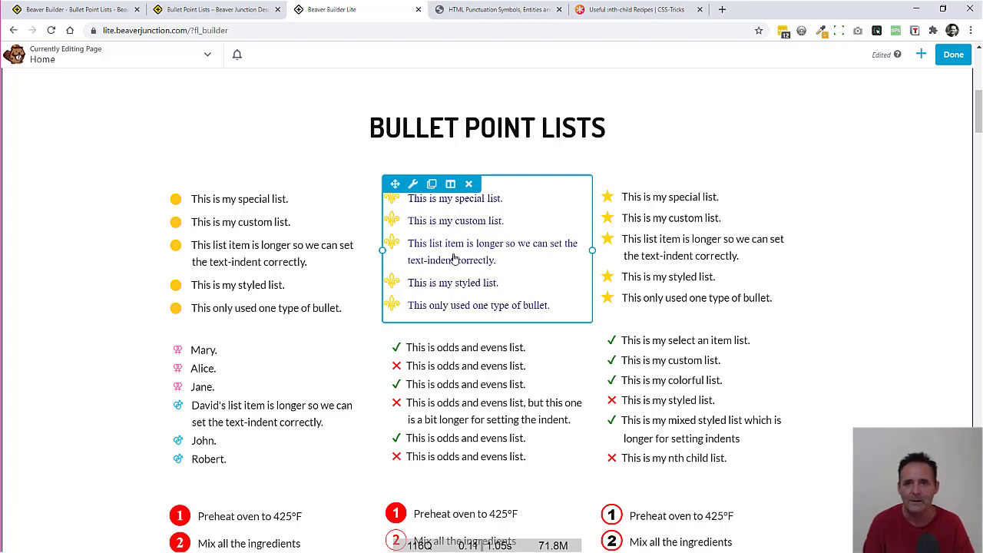
pyautogui.moveTo(490, 246)
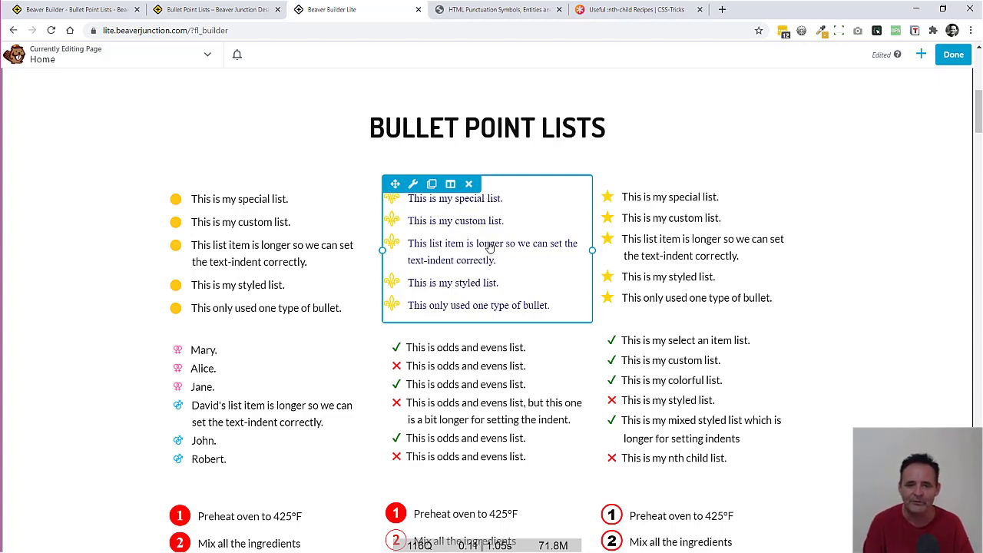
pyautogui.scroll(-3)
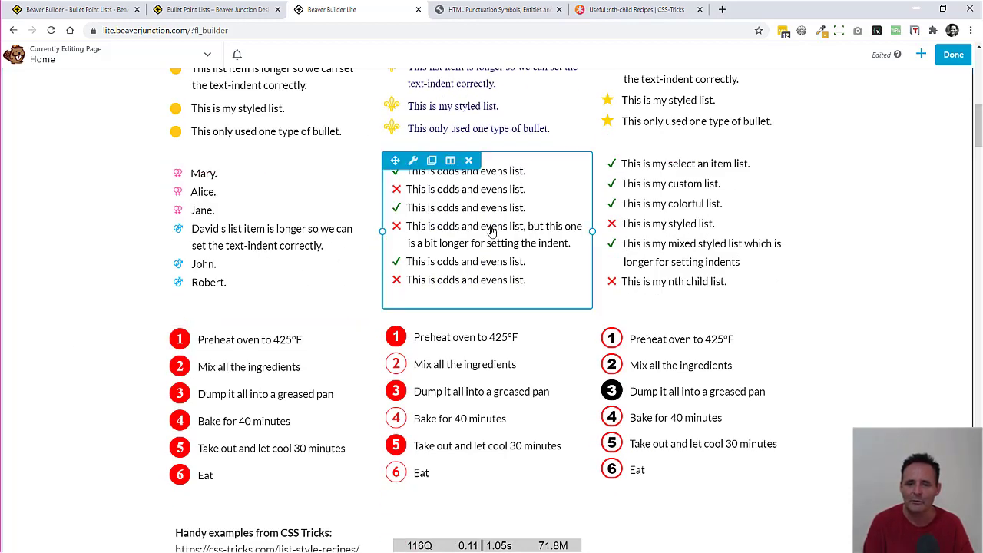
# Review the odds-and-evens list's nth-child(odd) green ✓ and nth-child(even) red ✕ CSS, then cancel its settings.
pyautogui.click(413, 161)
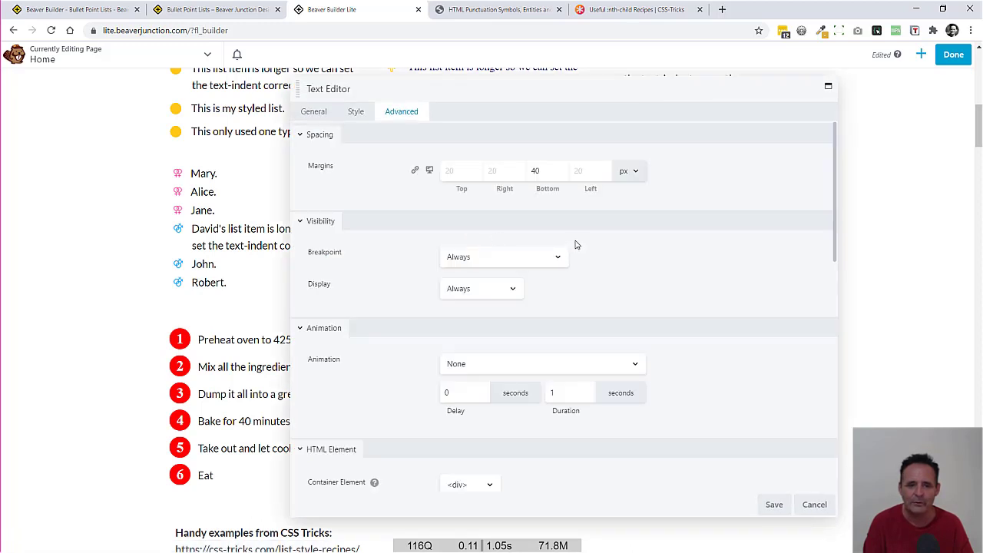
pyautogui.scroll(-3)
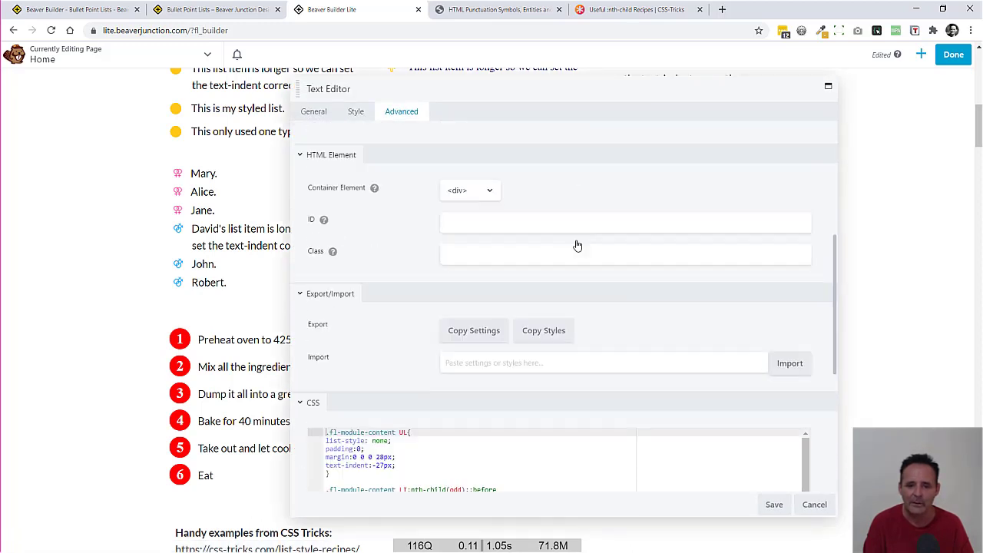
pyautogui.scroll(-3)
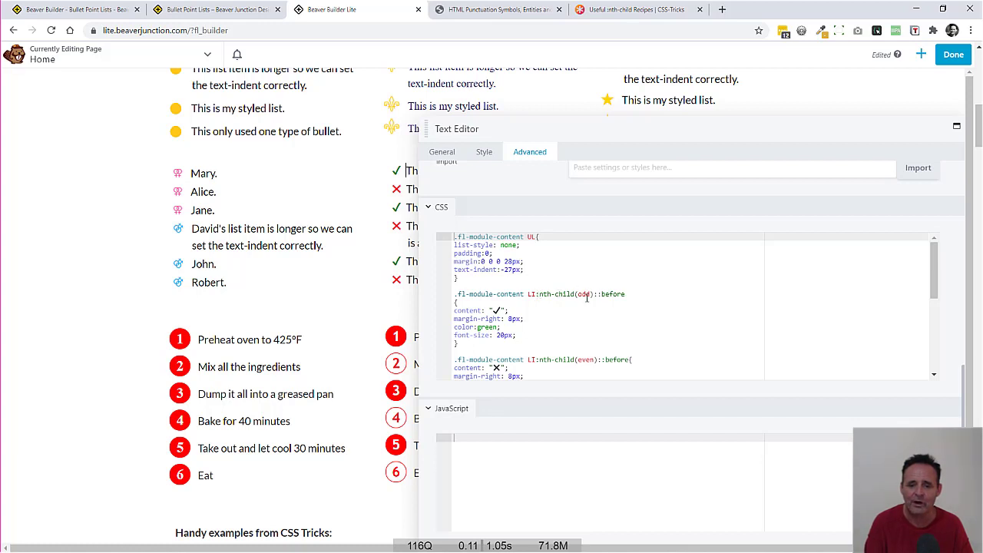
pyautogui.moveTo(577, 192)
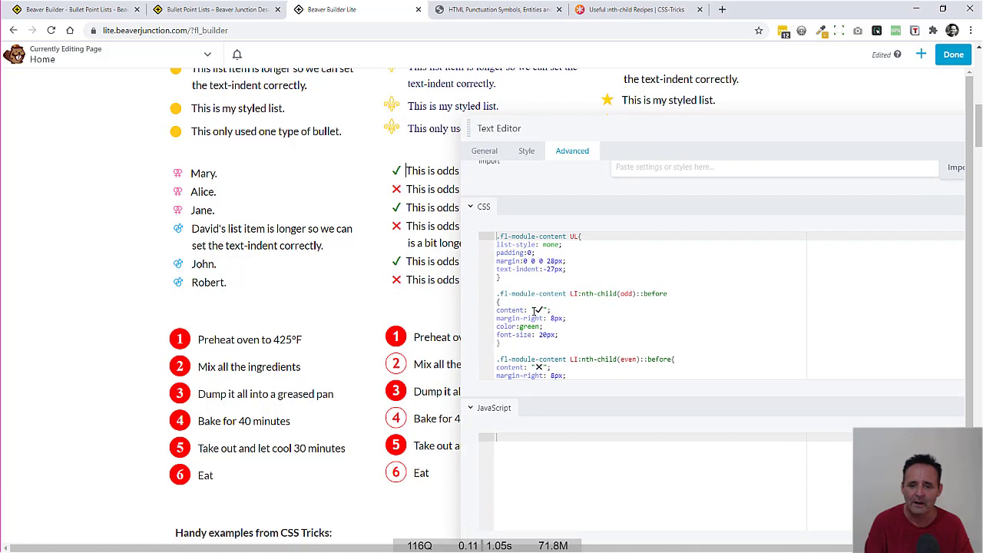
pyautogui.moveTo(629, 345)
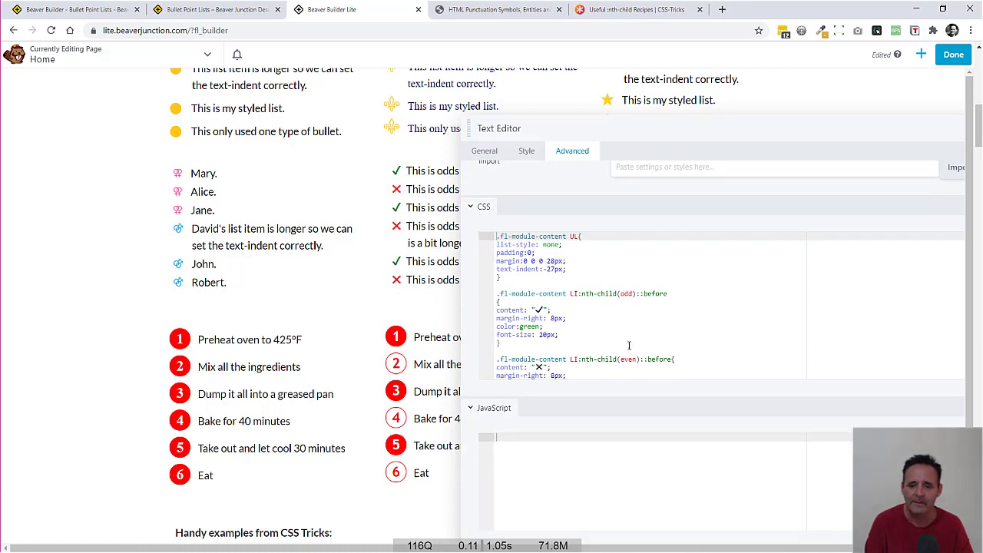
pyautogui.scroll(-3)
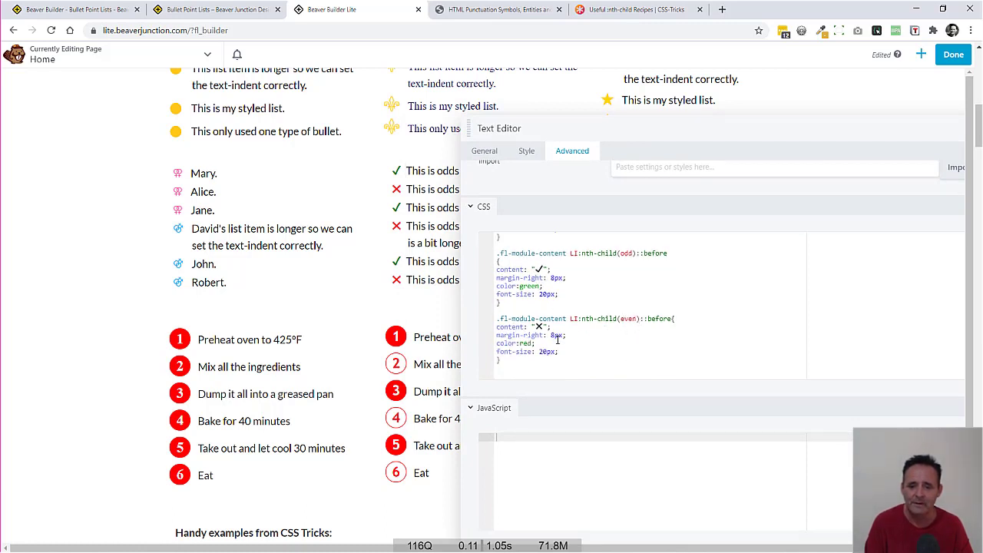
pyautogui.click(269, 230)
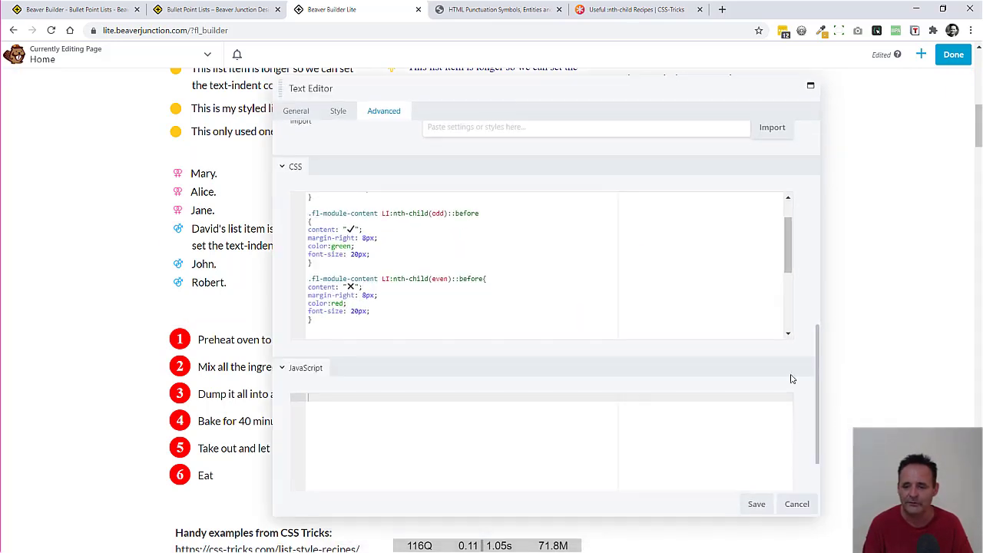
pyautogui.click(796, 503)
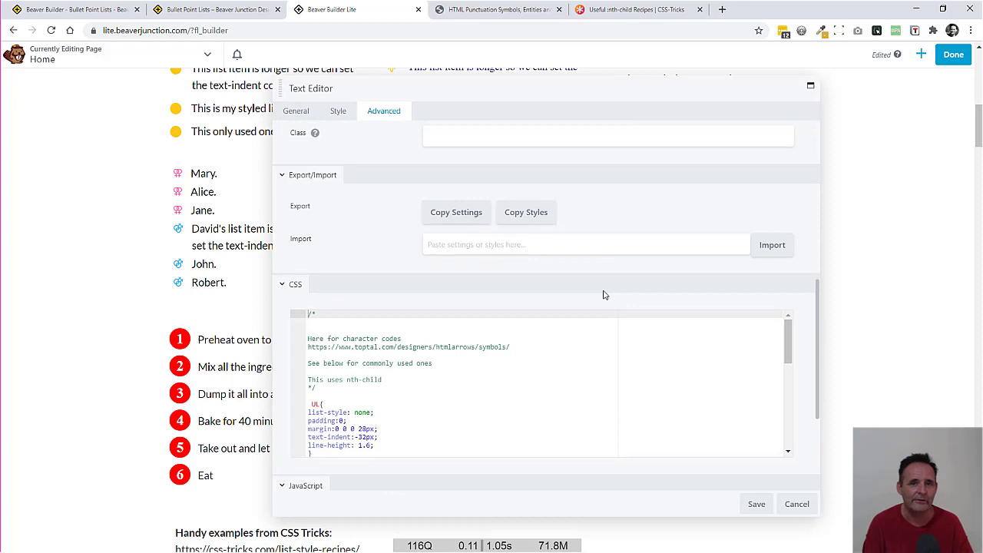
# Review the names list's nth-child(n+1) #FF69B4 and (n+4) #00B2FF bullet CSS, then cancel its settings.
pyautogui.scroll(-3)
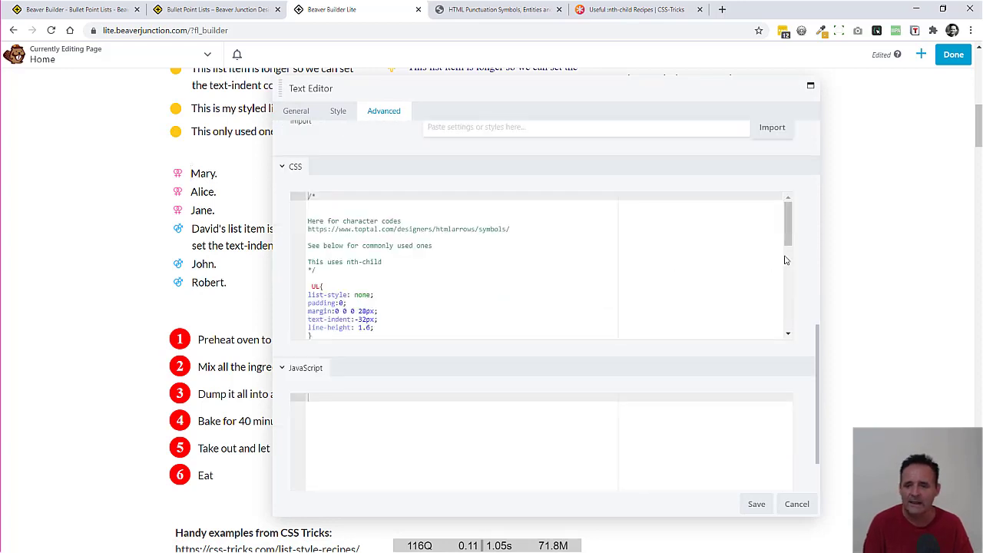
pyautogui.scroll(-3)
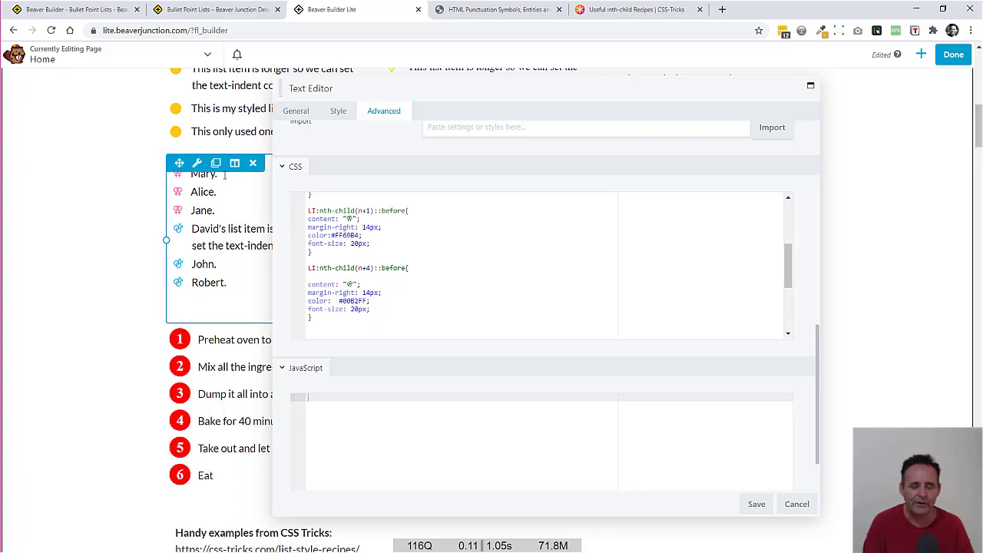
pyautogui.moveTo(227, 208)
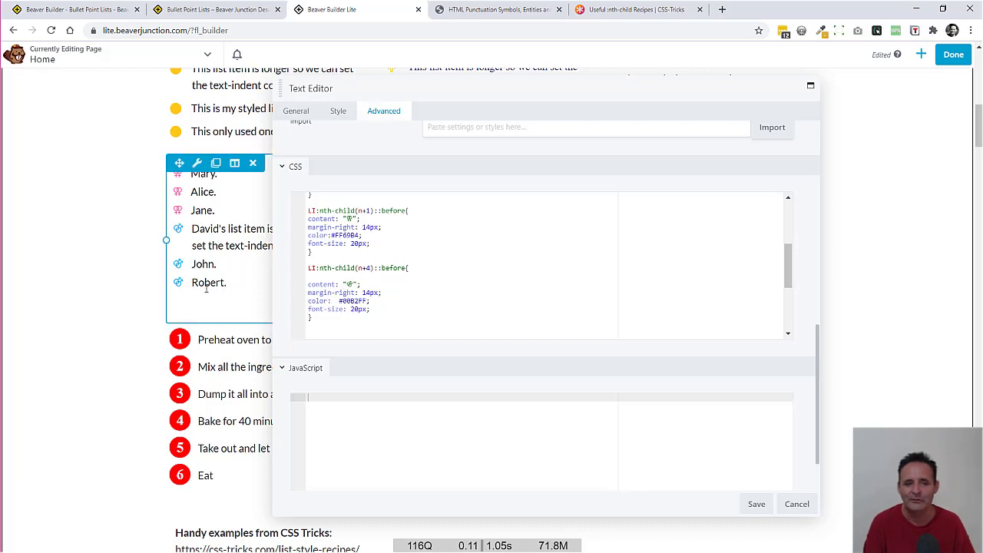
pyautogui.moveTo(226, 313)
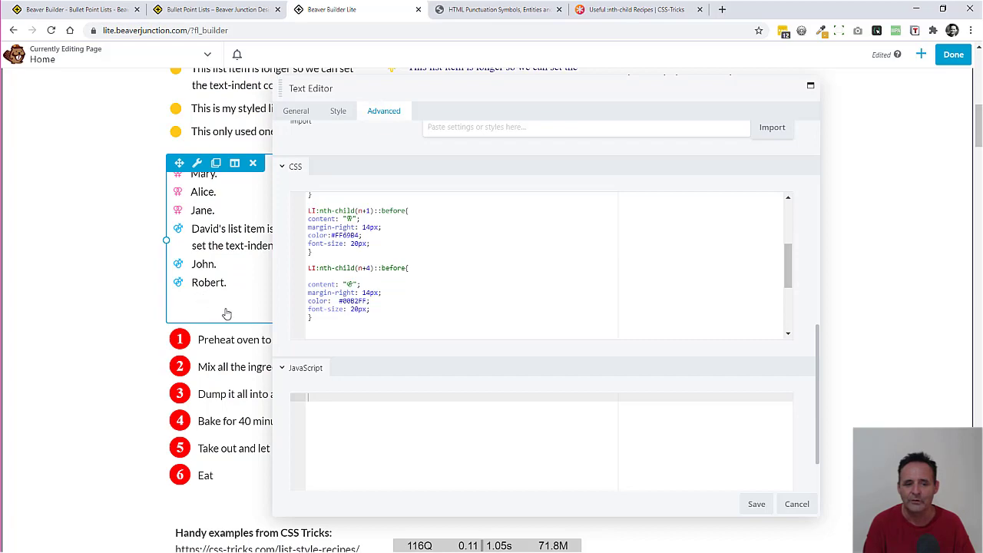
pyautogui.click(796, 504)
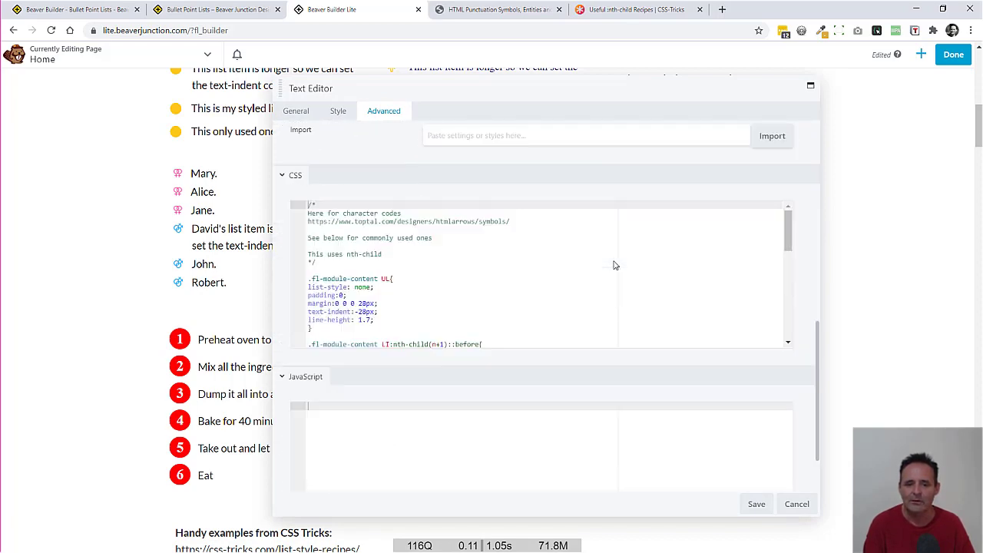
pyautogui.moveTo(545, 88); pyautogui.dragTo(325, 103)
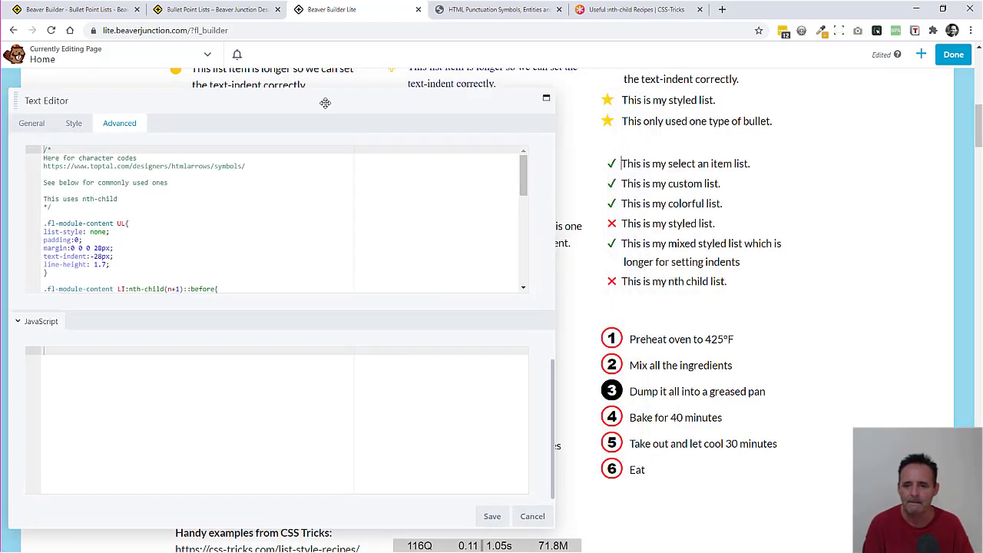
pyautogui.scroll(-3)
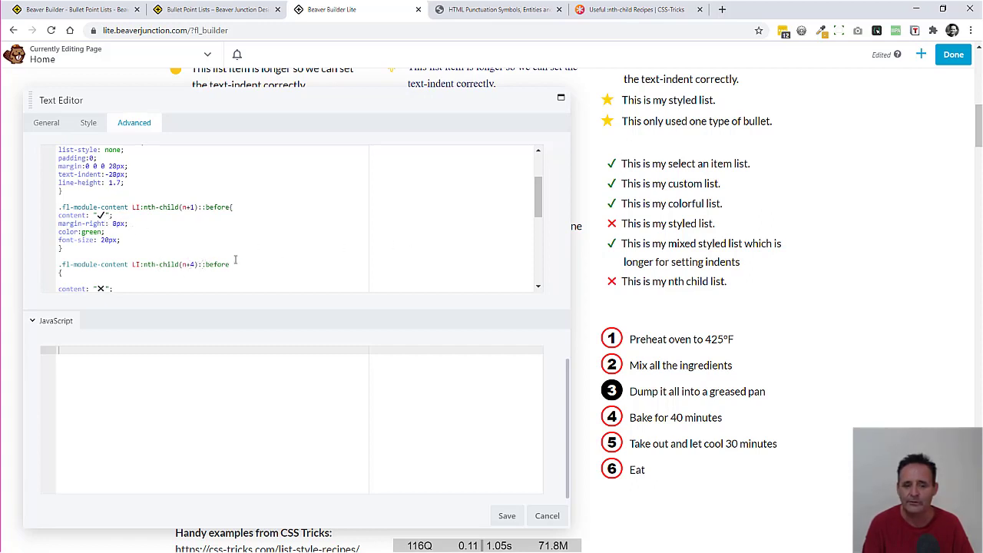
pyautogui.scroll(-3)
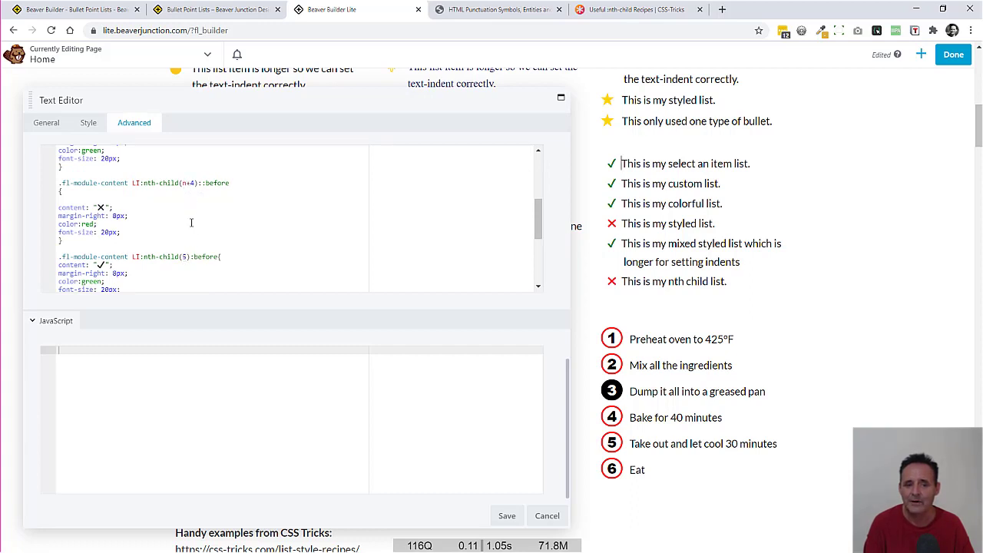
pyautogui.moveTo(188, 260)
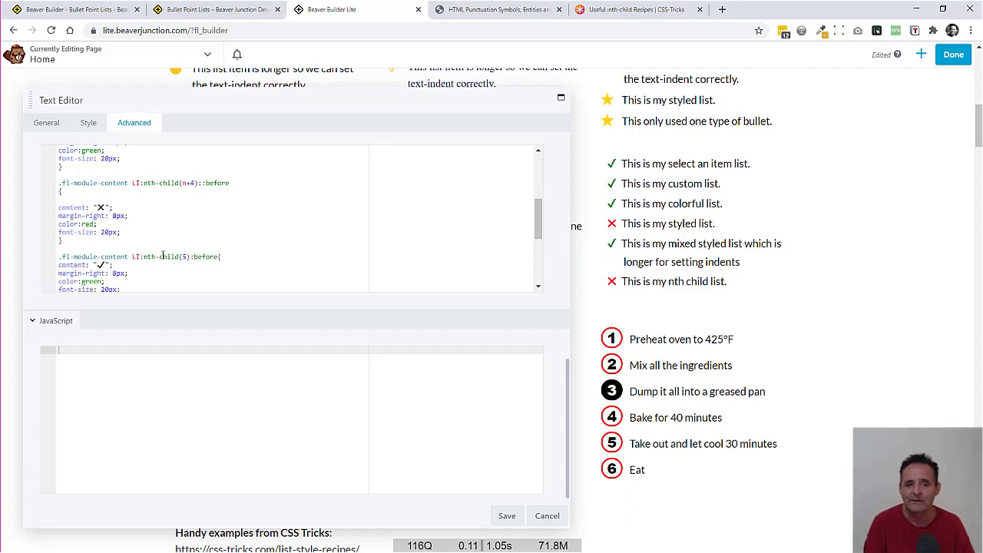
pyautogui.scroll(-3)
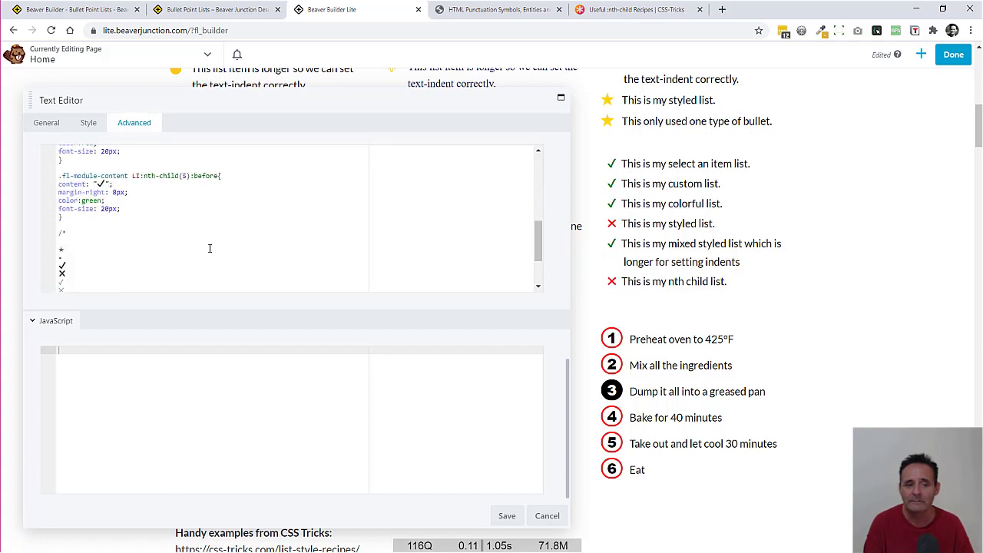
pyautogui.click(698, 230)
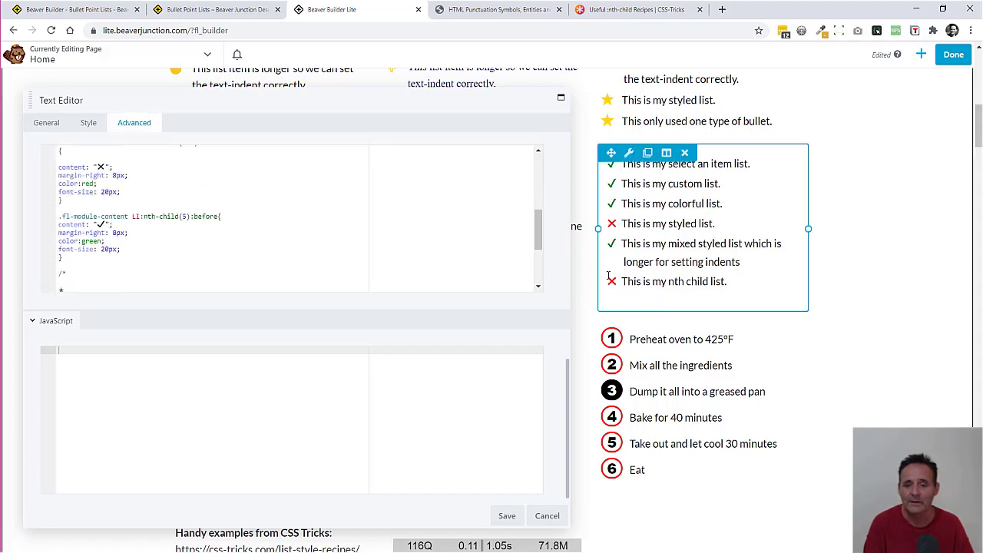
pyautogui.scroll(-3)
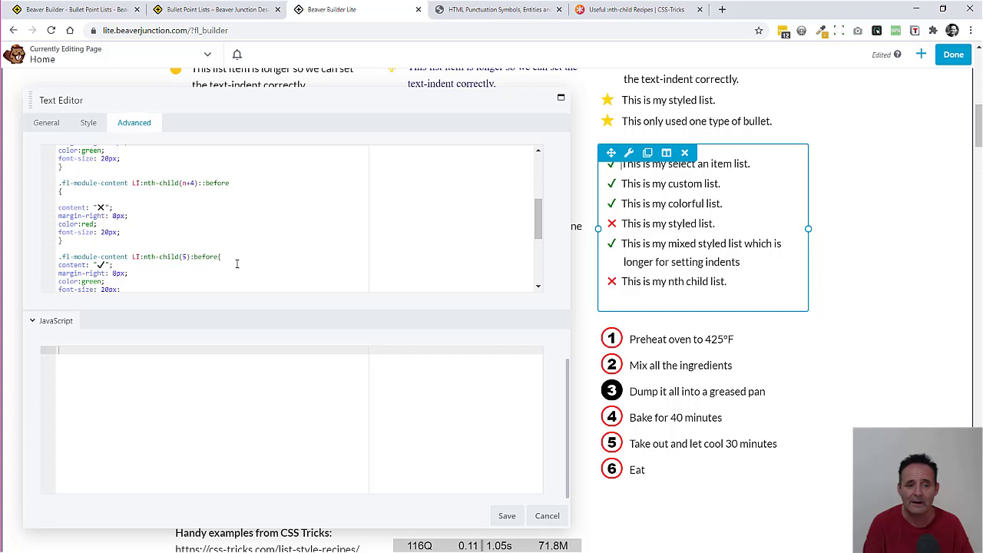
pyautogui.moveTo(284, 236)
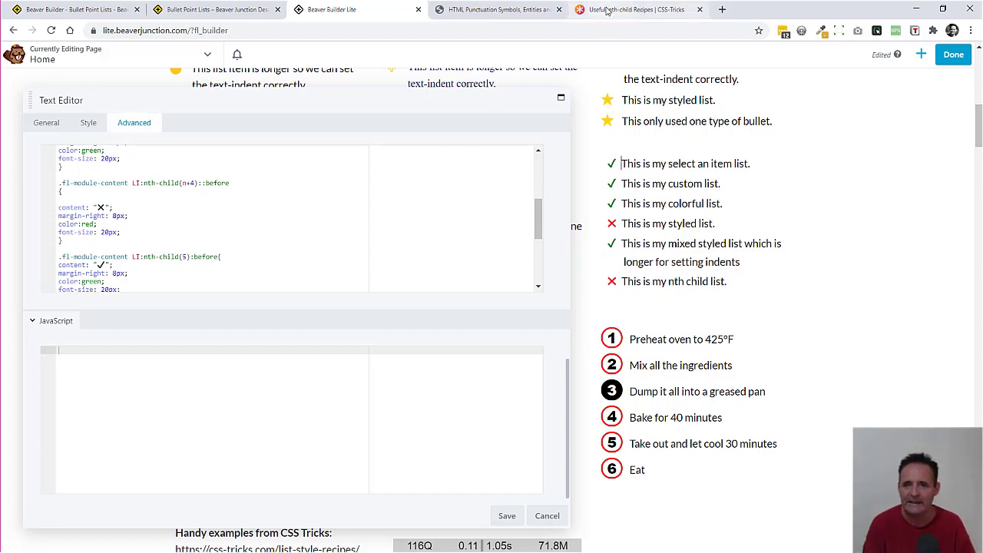
pyautogui.click(638, 9)
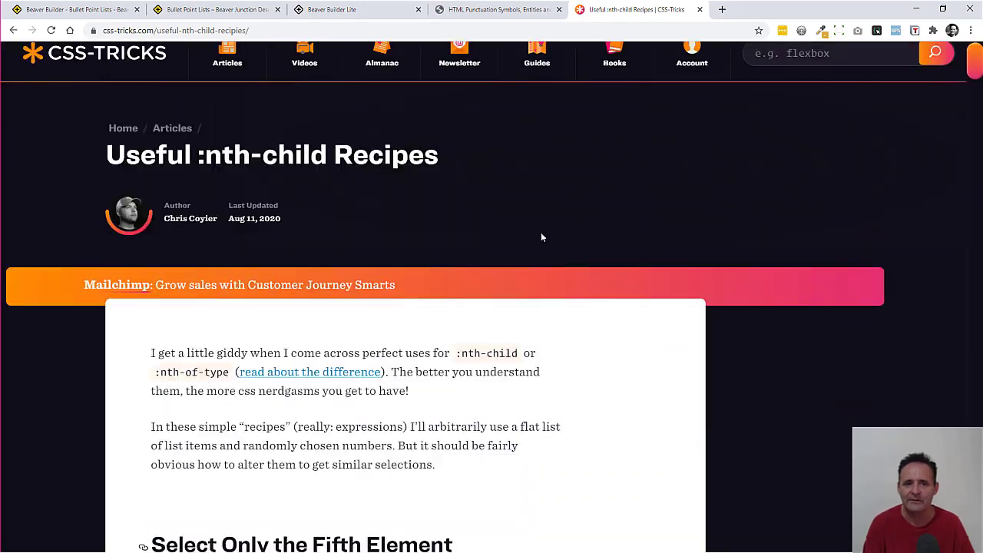
pyautogui.scroll(-3)
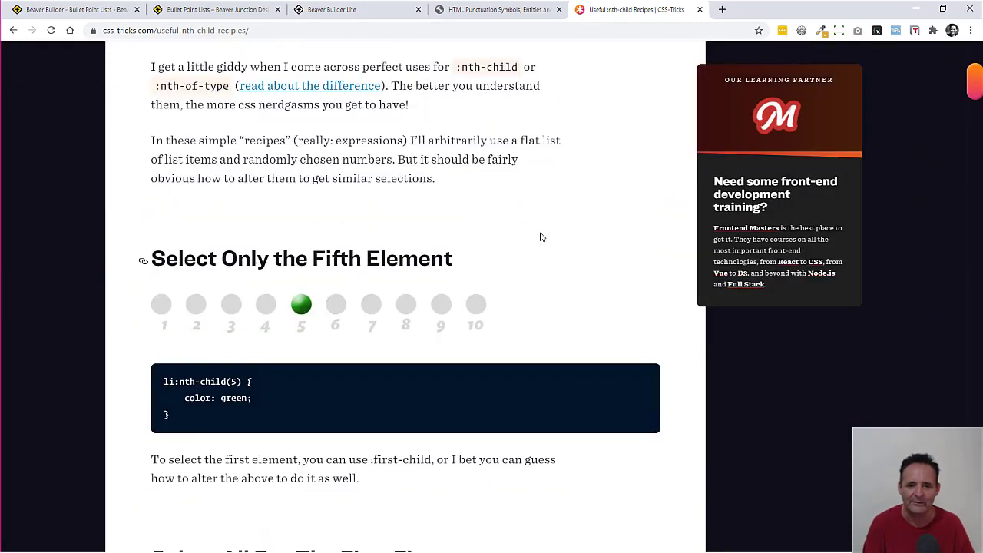
pyautogui.scroll(-3)
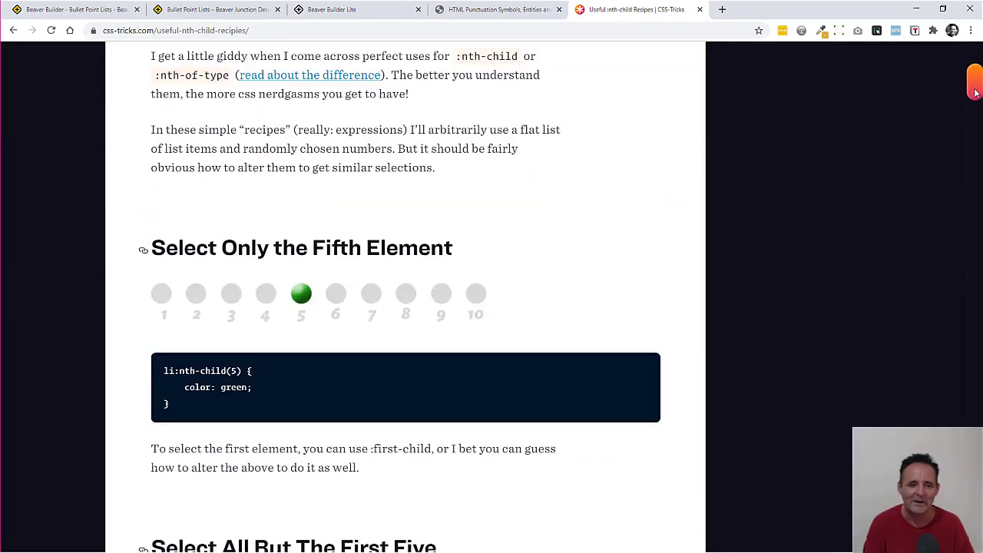
pyautogui.scroll(-3)
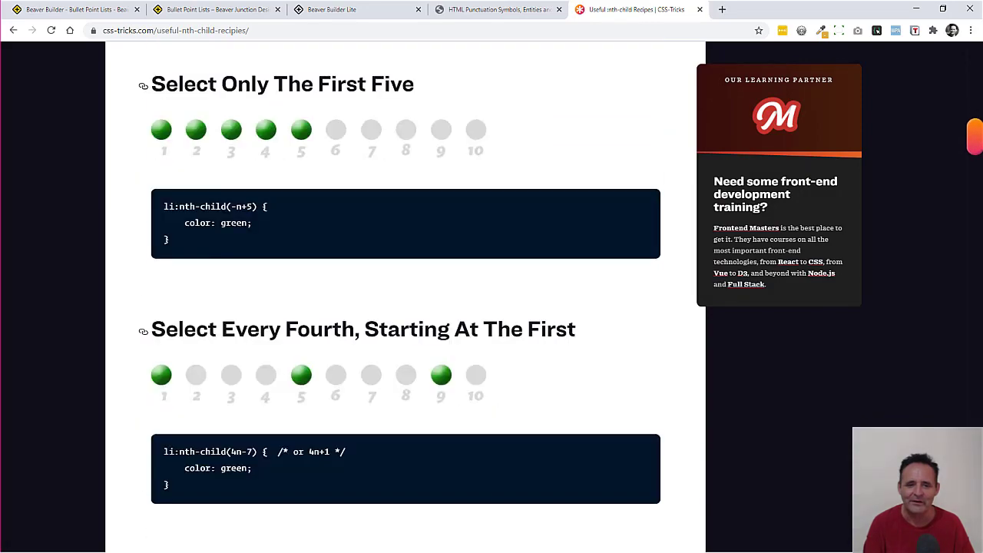
pyautogui.scroll(-3)
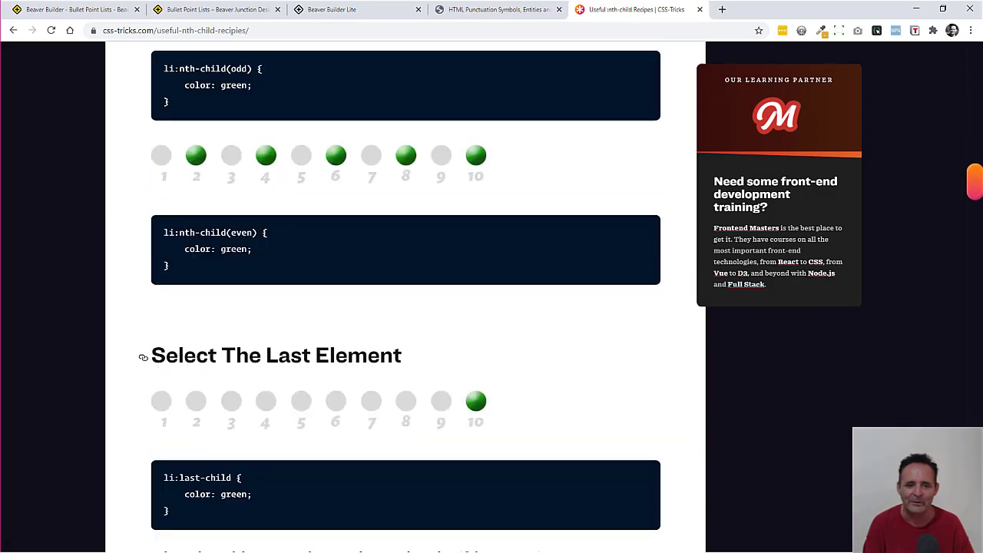
pyautogui.scroll(3)
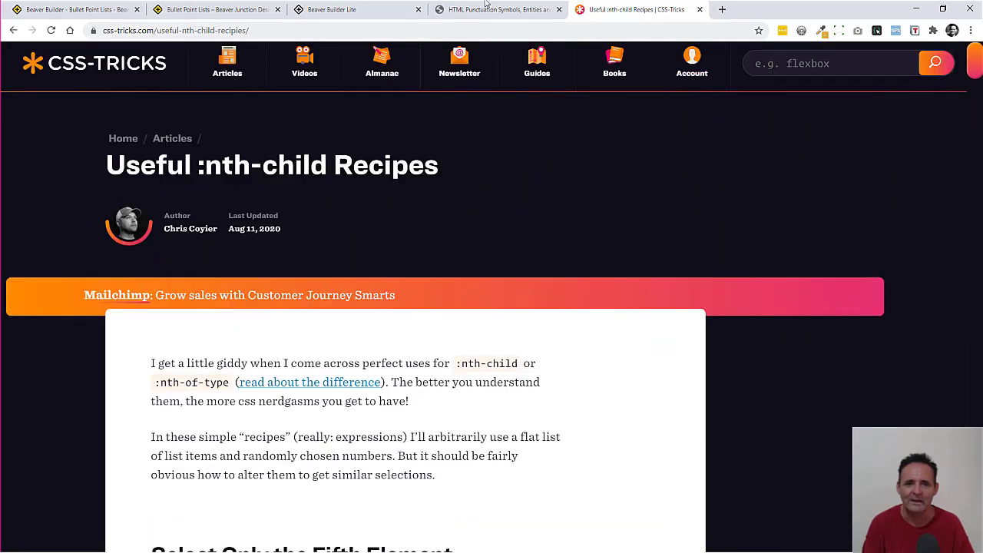
pyautogui.click(332, 9)
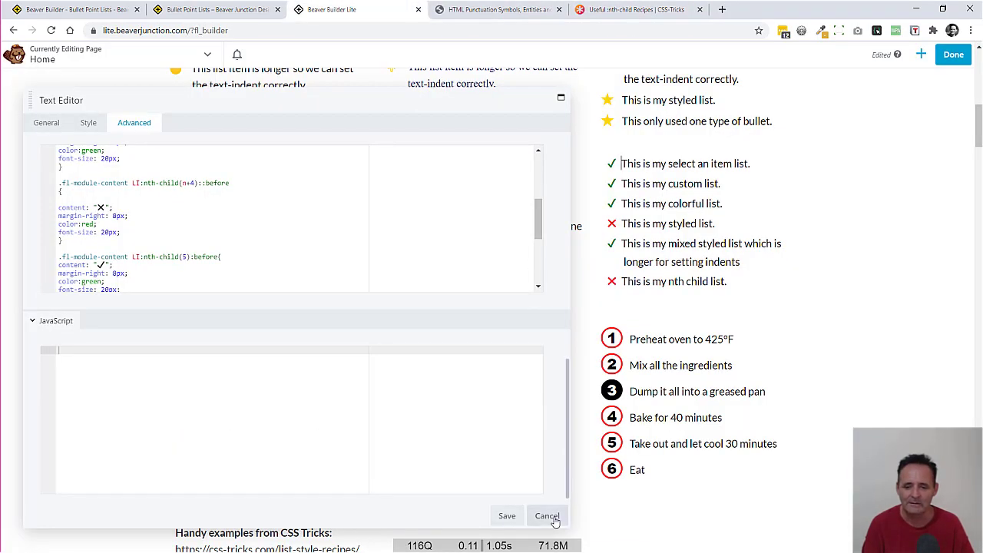
# Cancel the tick-list settings and show the red numbered list's HTML markup and its steps-counter Advanced CSS.
pyautogui.click(545, 515)
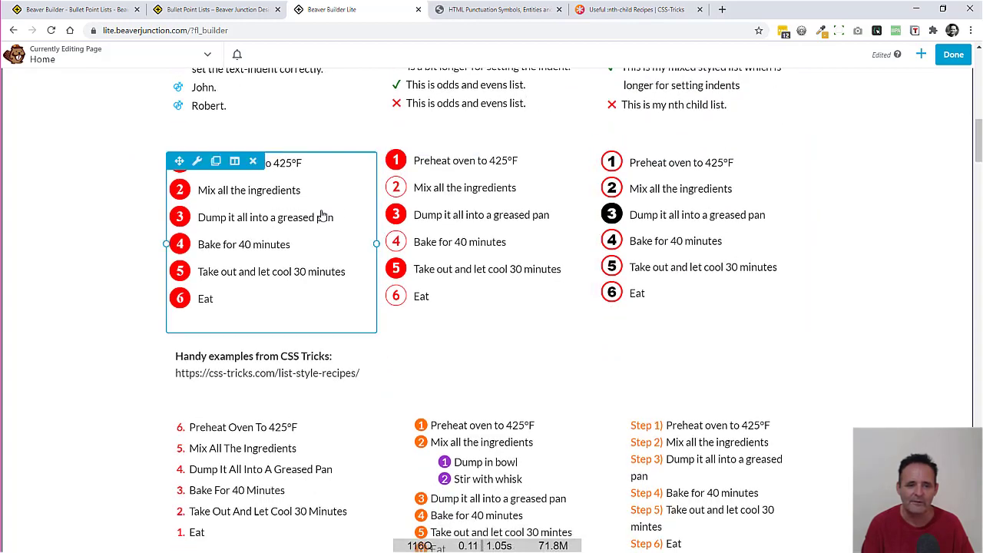
pyautogui.moveTo(346, 232)
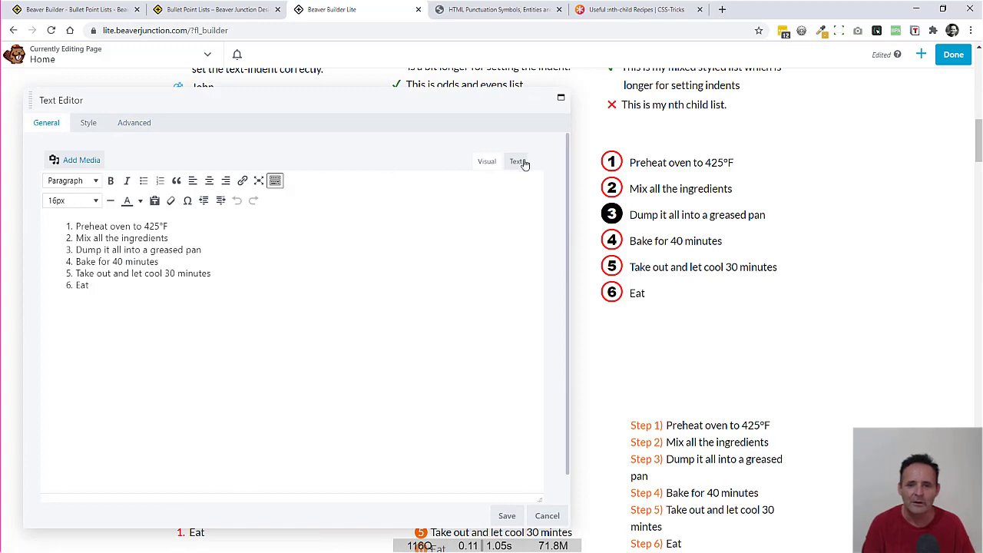
pyautogui.click(515, 161)
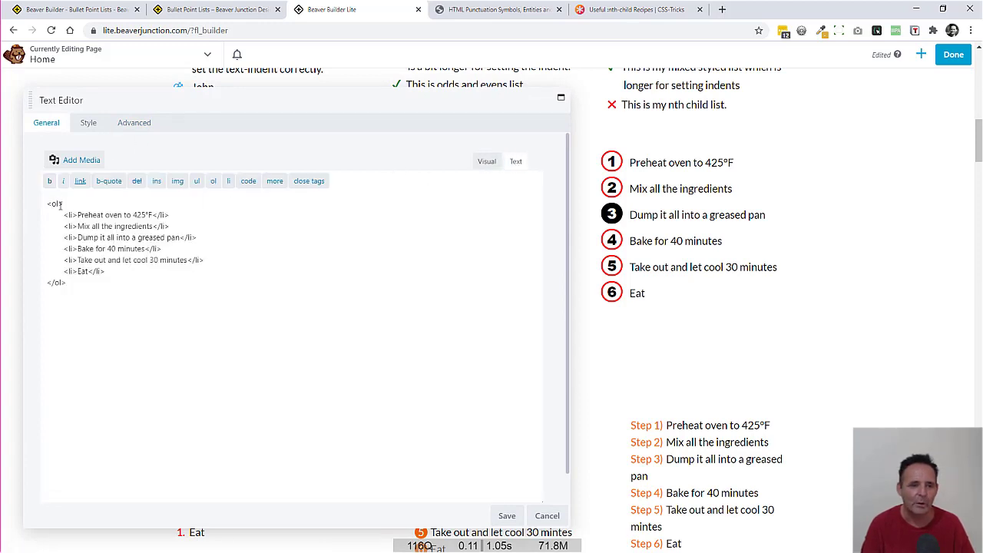
pyautogui.click(486, 161)
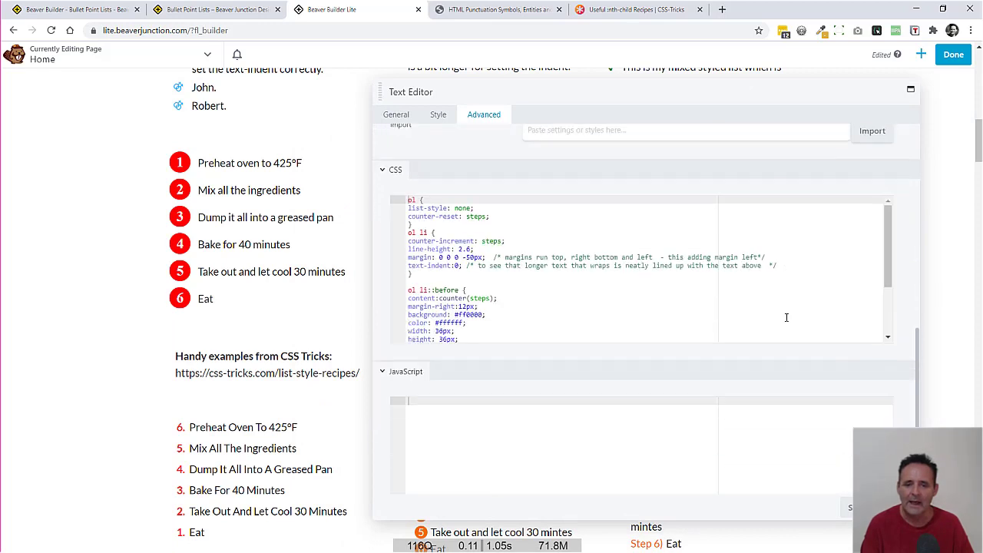
pyautogui.moveTo(559, 294)
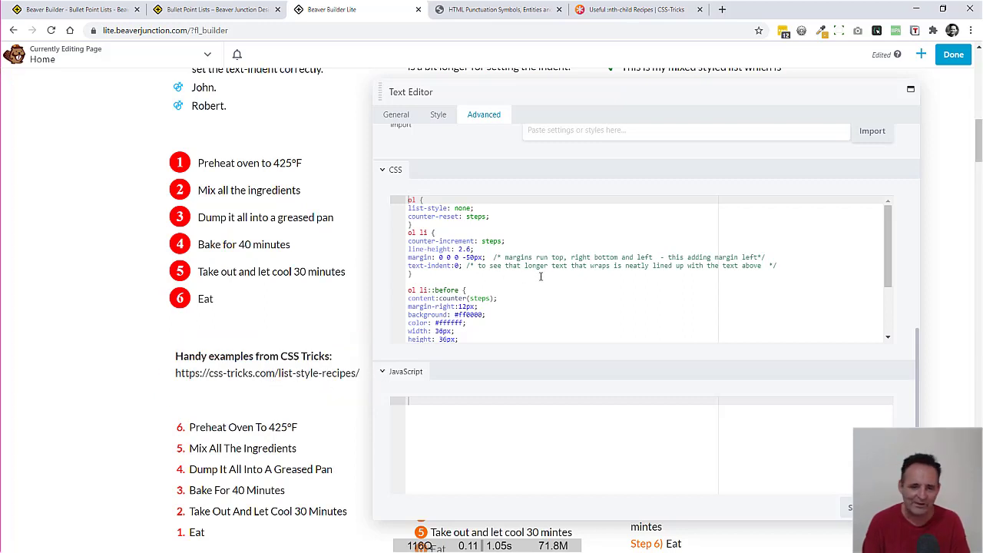
pyautogui.scroll(-3)
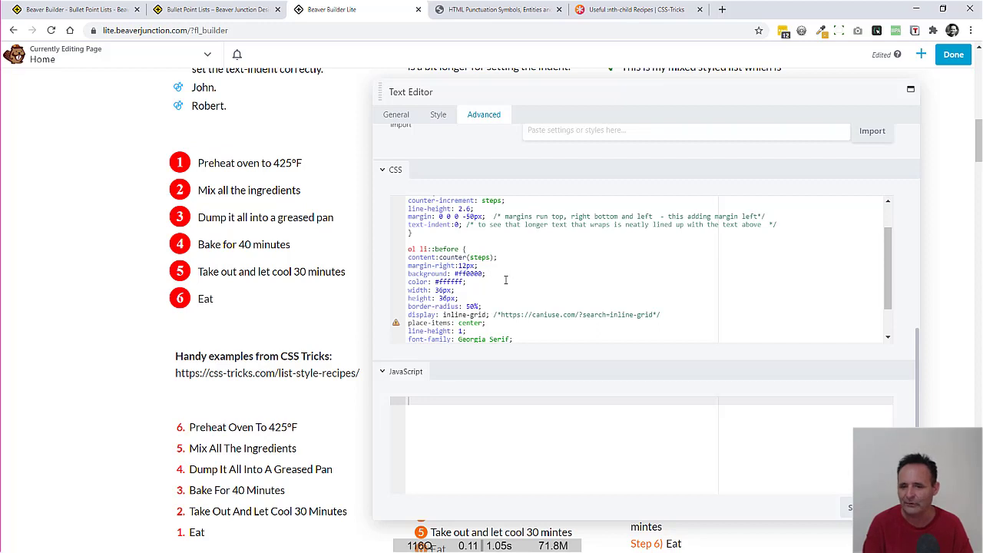
pyautogui.moveTo(535, 286)
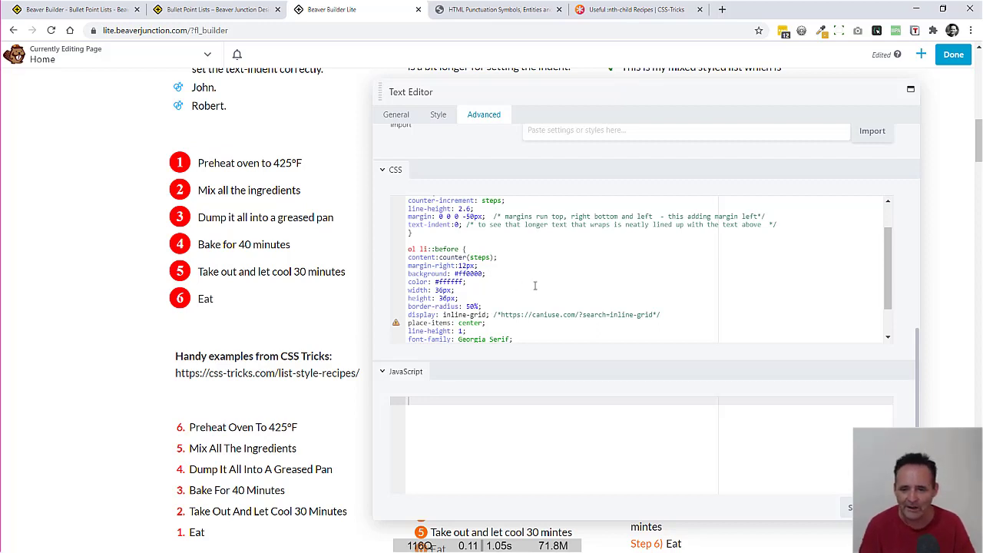
pyautogui.scroll(-3)
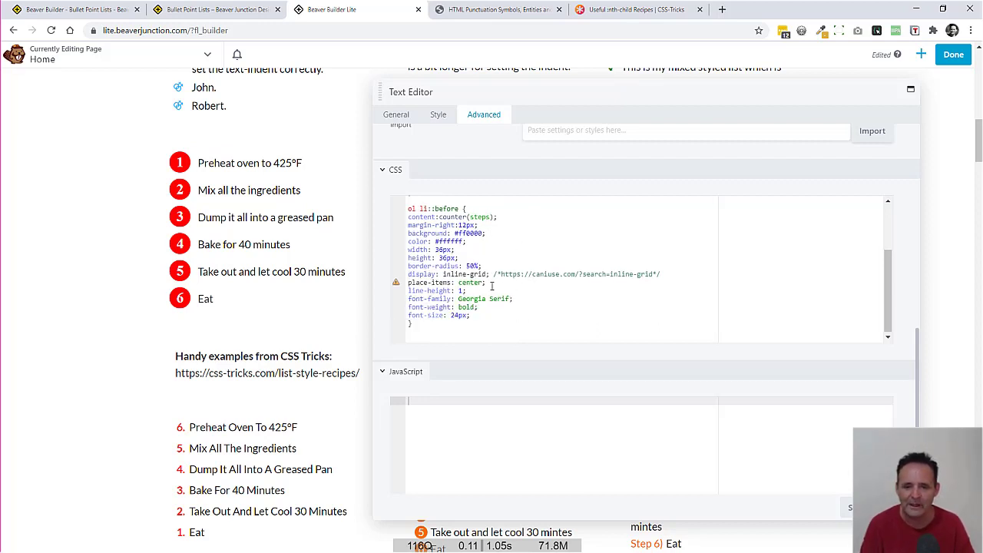
pyautogui.scroll(3)
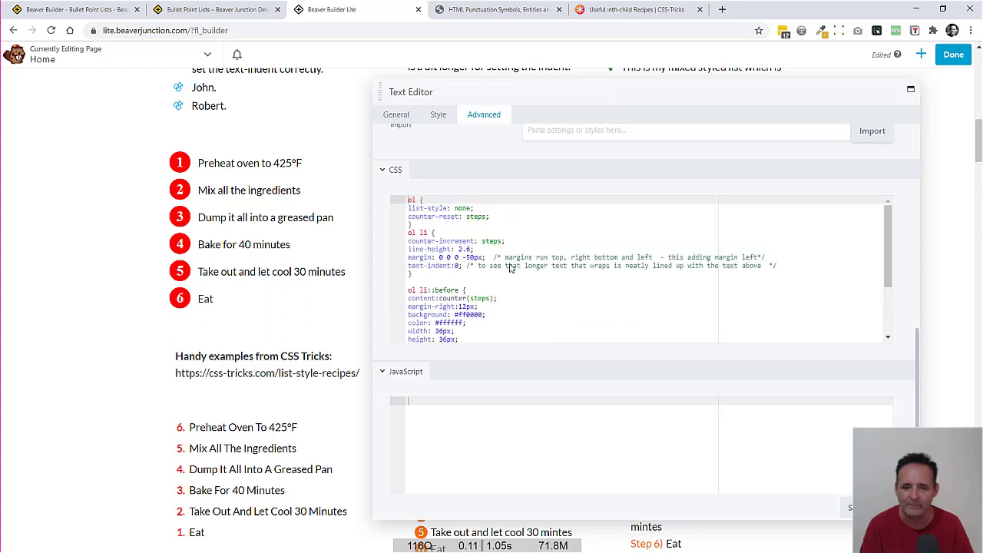
pyautogui.rightClick(483, 310)
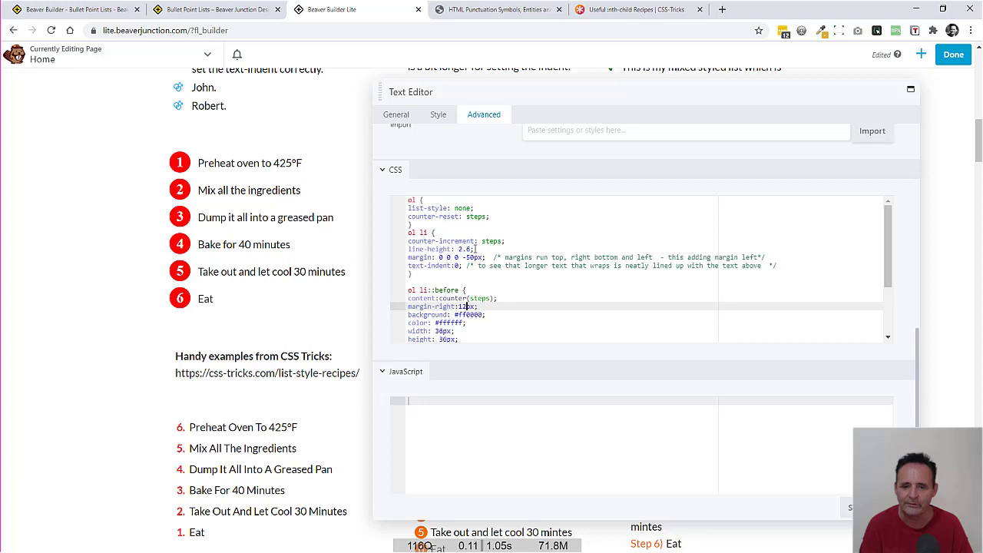
pyautogui.scroll(-3)
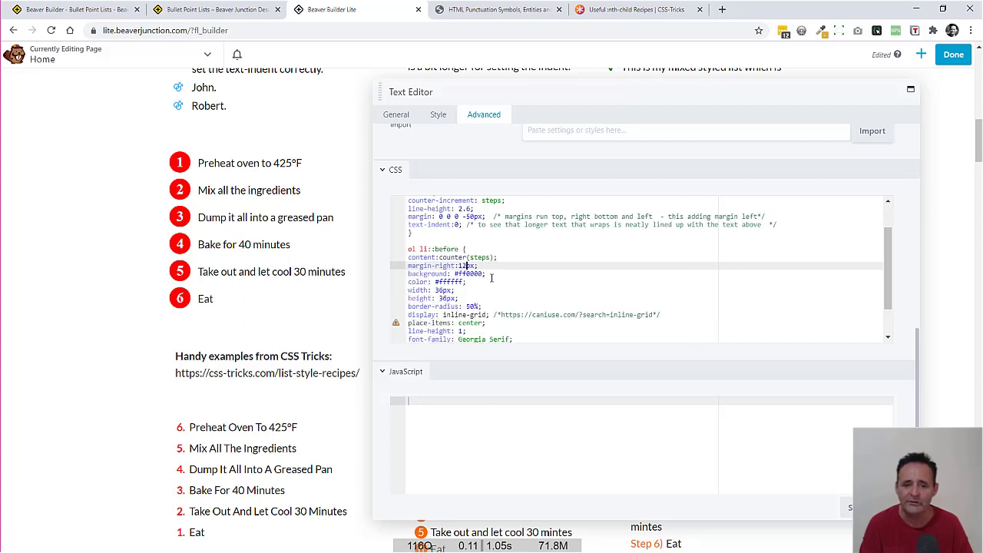
pyautogui.scroll(-3)
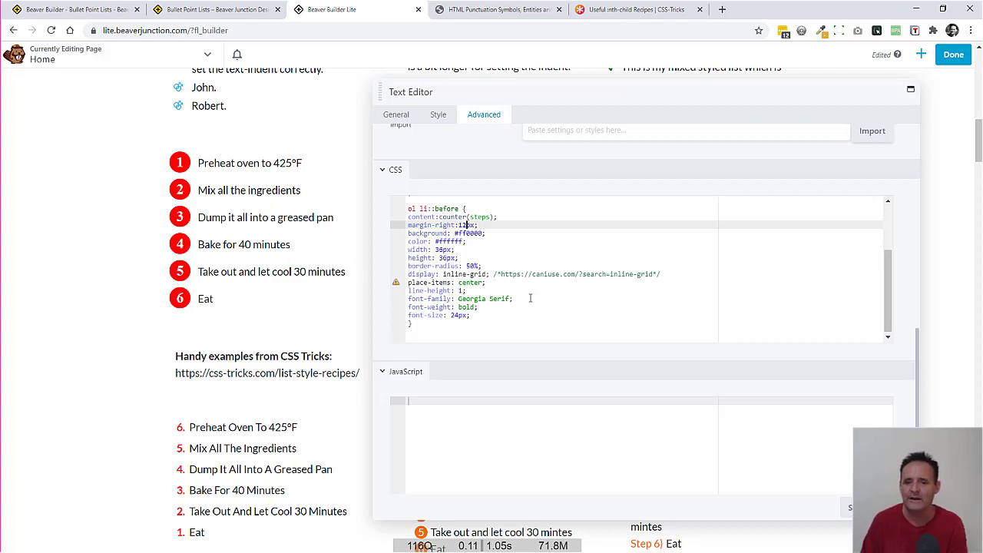
pyautogui.moveTo(617, 262)
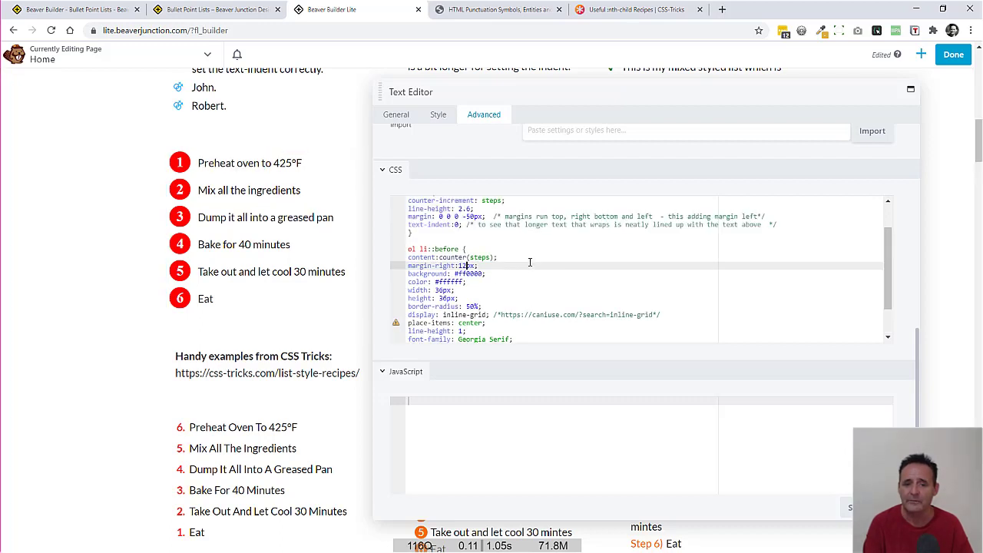
pyautogui.scroll(3)
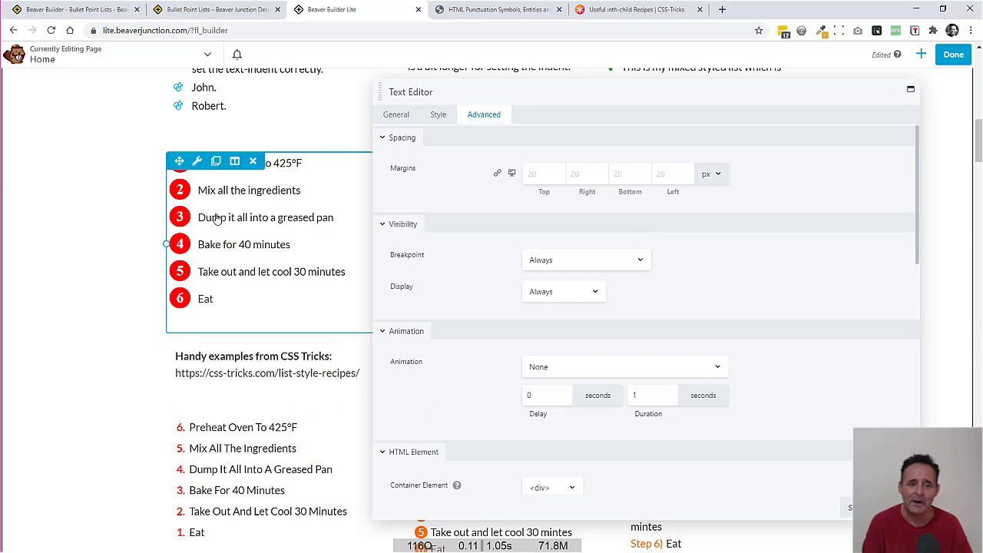
# Scroll through the third numbered list's nth-child CSS for white red-bordered, black and white counters.
pyautogui.scroll(-3)
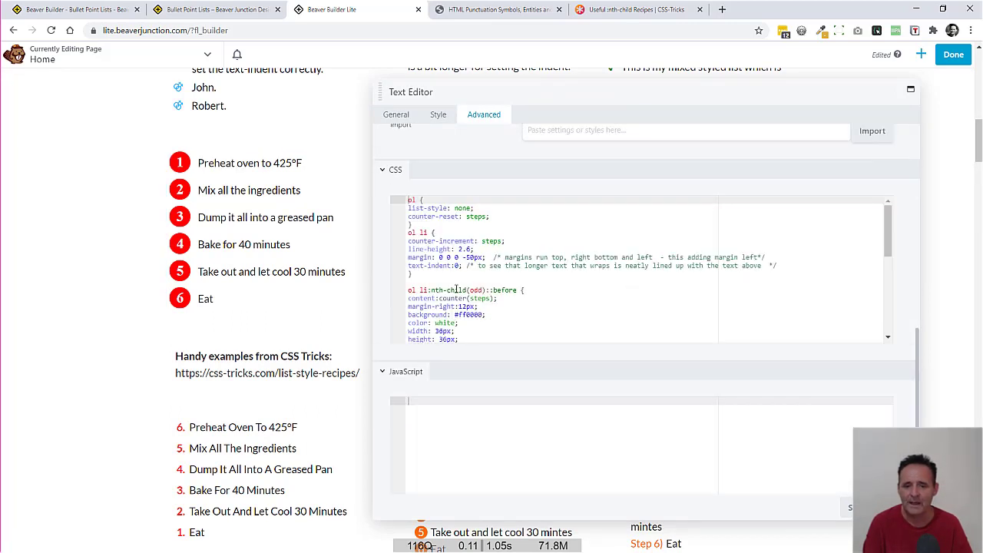
pyautogui.scroll(-3)
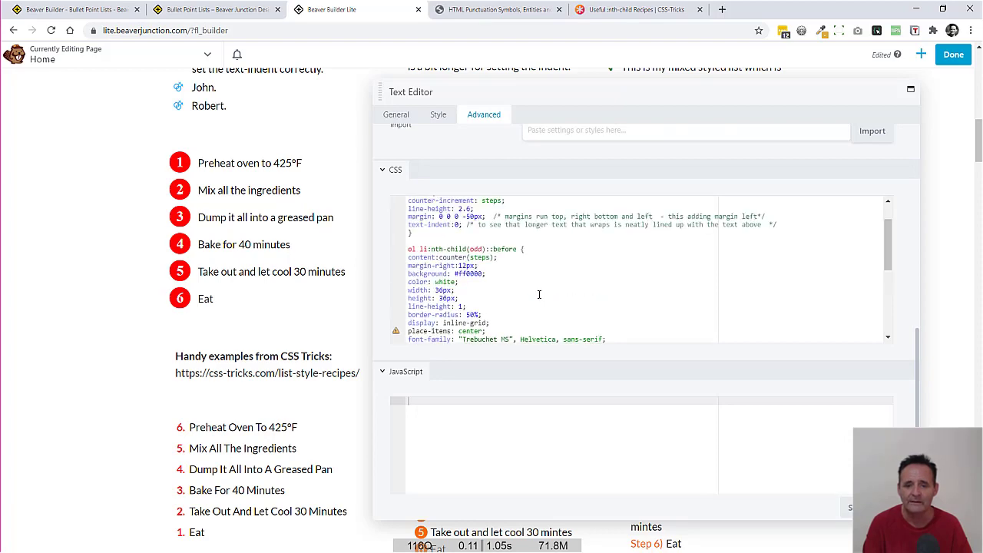
pyautogui.scroll(3)
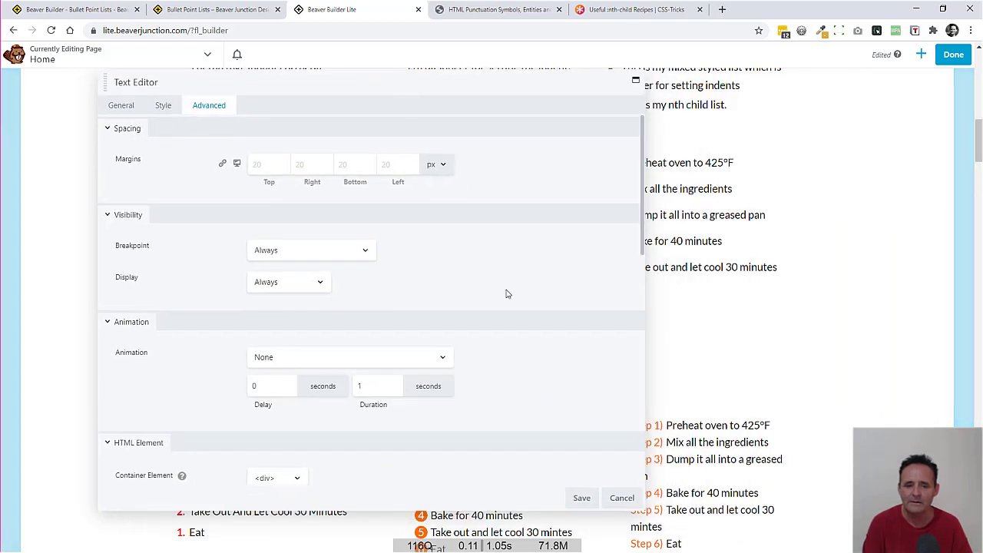
pyautogui.scroll(-3)
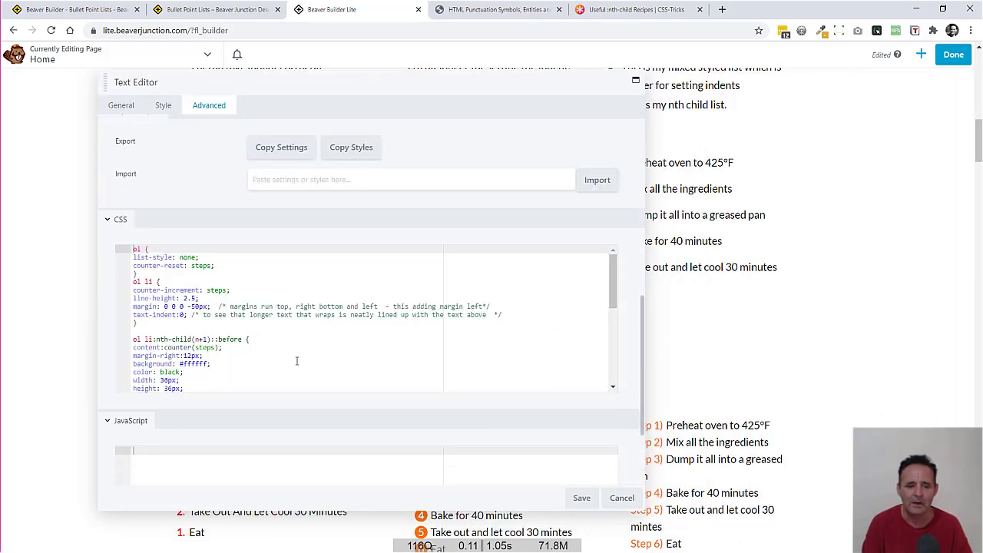
pyautogui.scroll(-3)
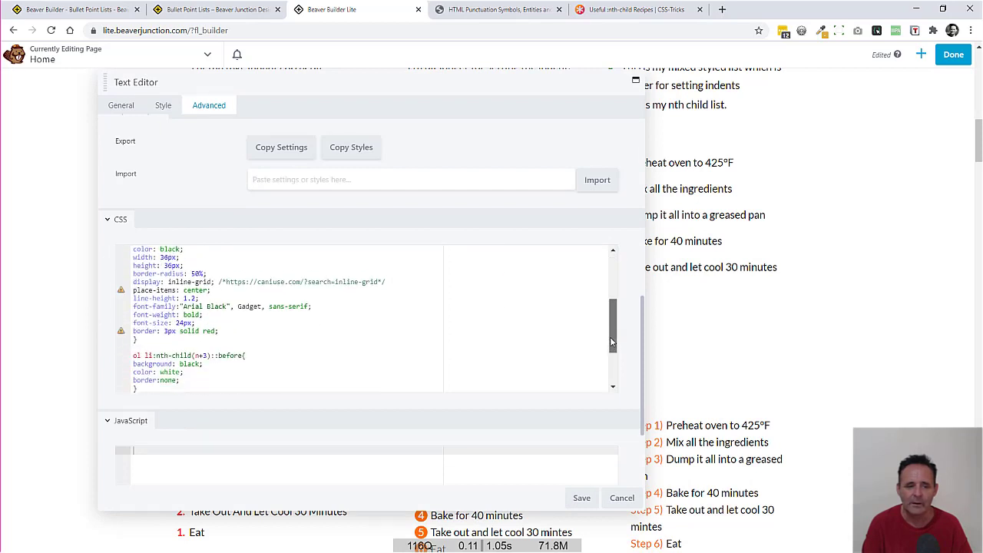
pyautogui.scroll(-3)
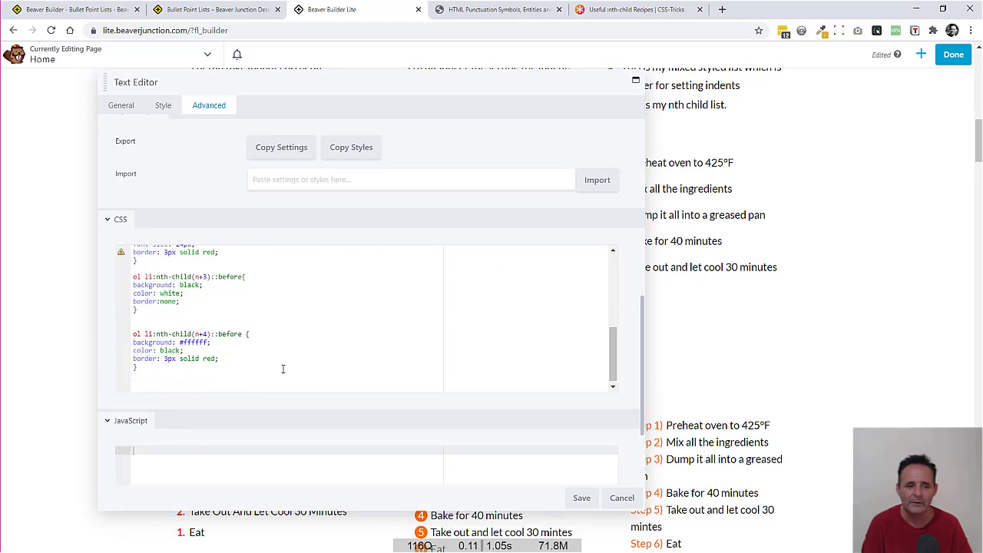
pyautogui.scroll(3)
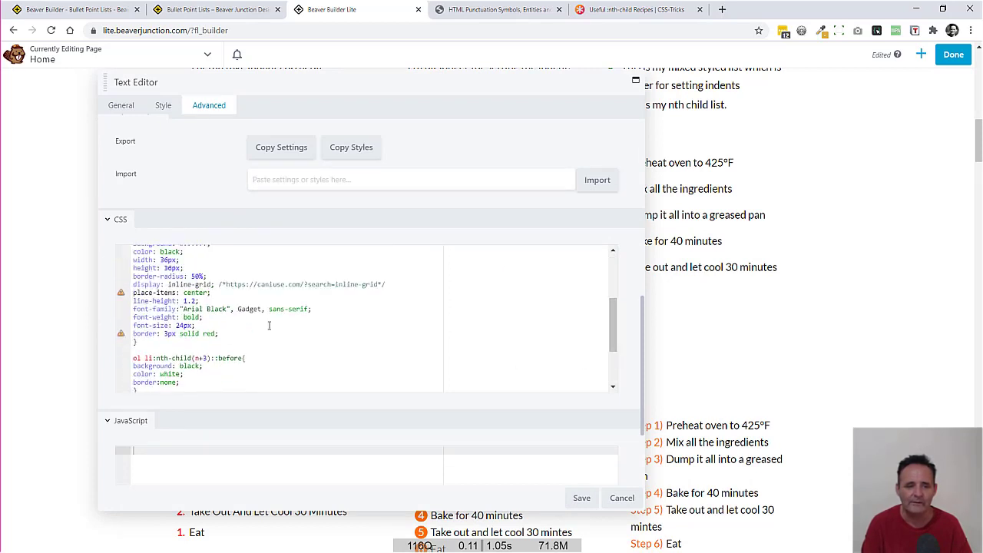
pyautogui.scroll(-3)
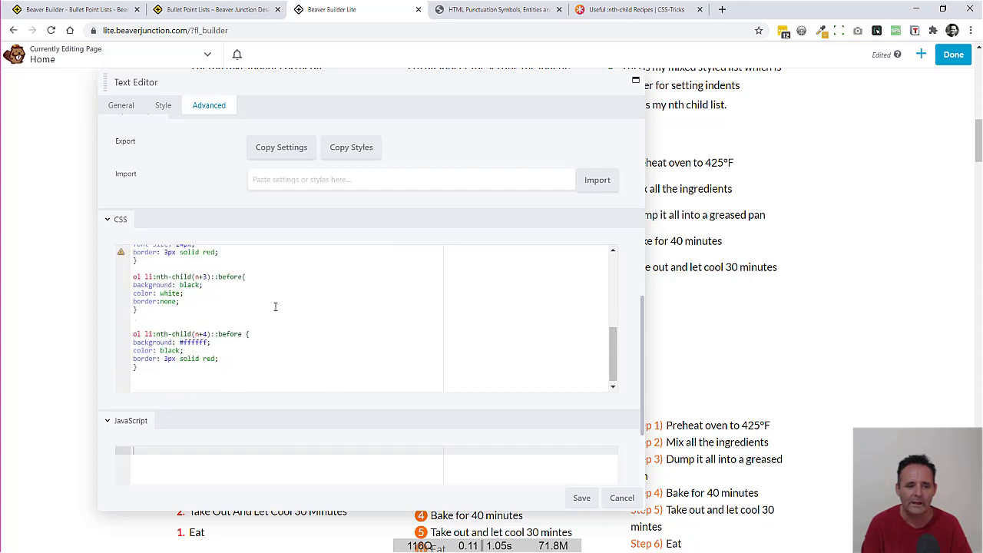
pyautogui.moveTo(216, 297)
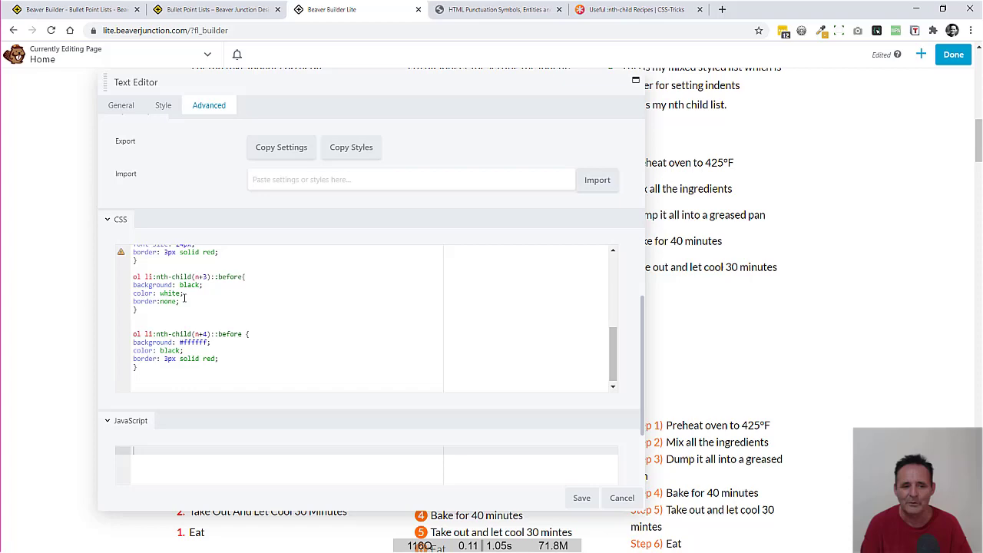
pyautogui.moveTo(408, 109)
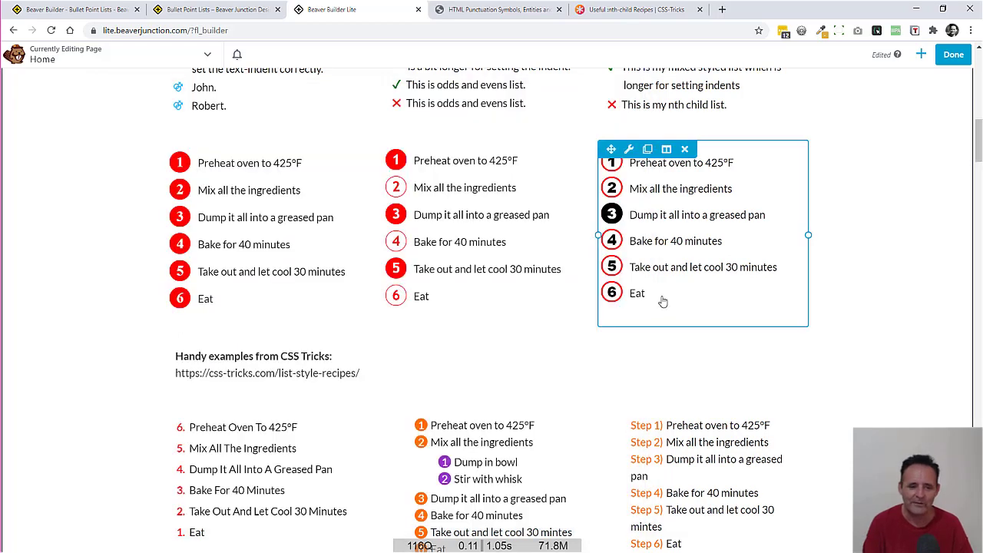
# Review the reversed 6-to-1 list's ol reversed HTML markup, then move to its Style settings.
pyautogui.scroll(-3)
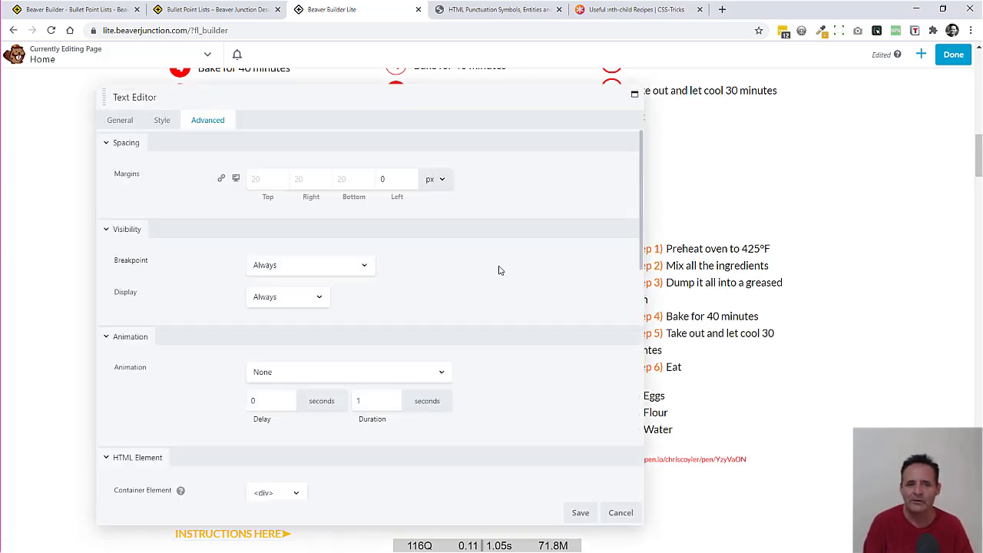
pyautogui.click(120, 120)
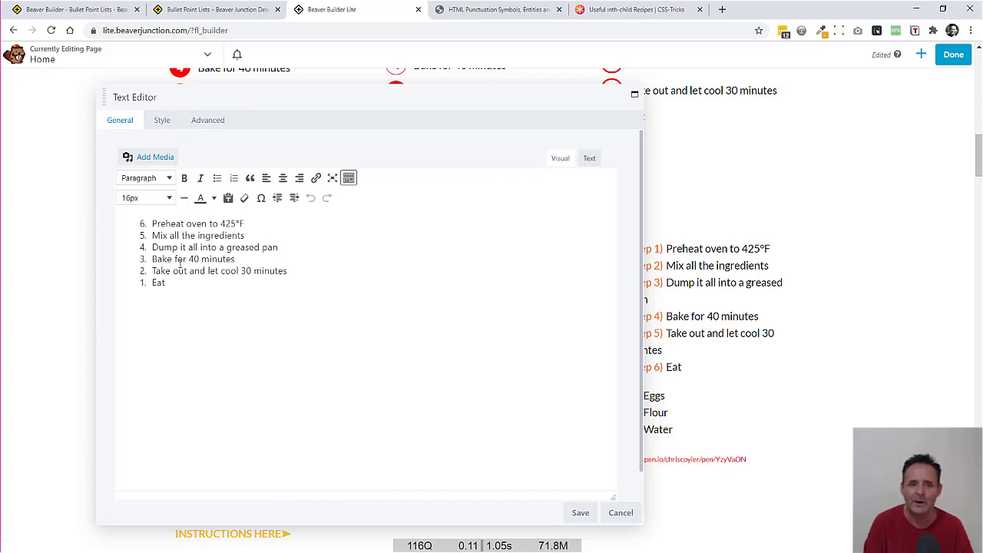
pyautogui.click(588, 158)
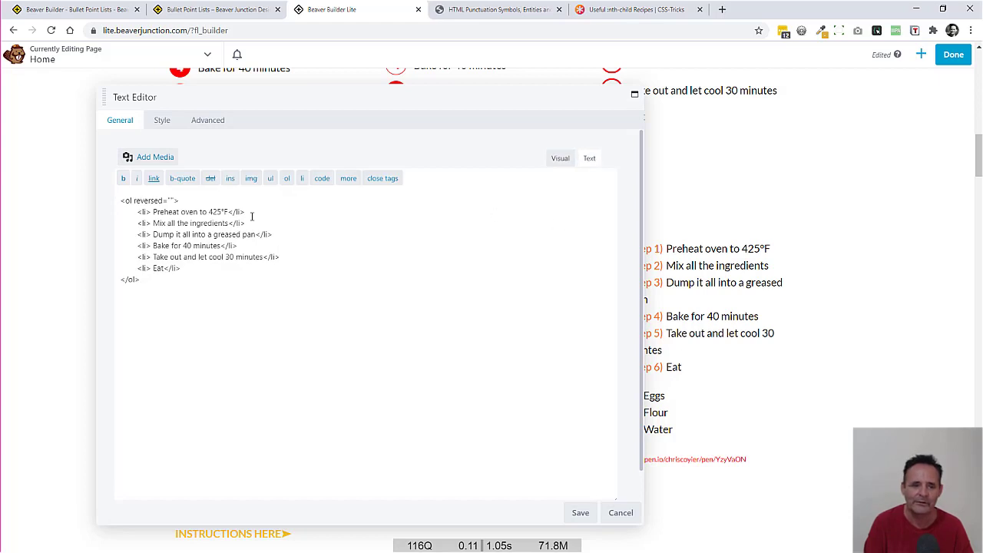
pyautogui.doubleClick(166, 201)
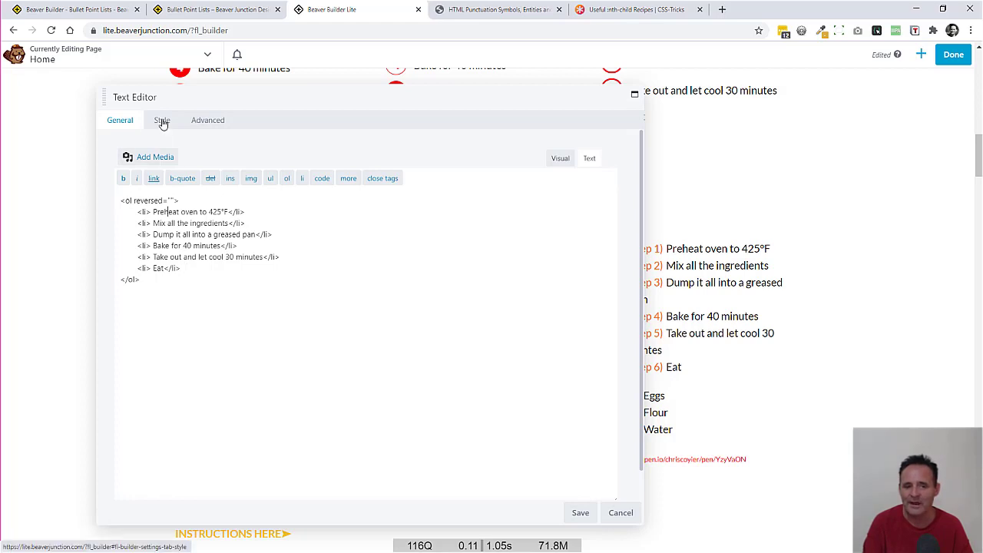
pyautogui.moveTo(315, 244)
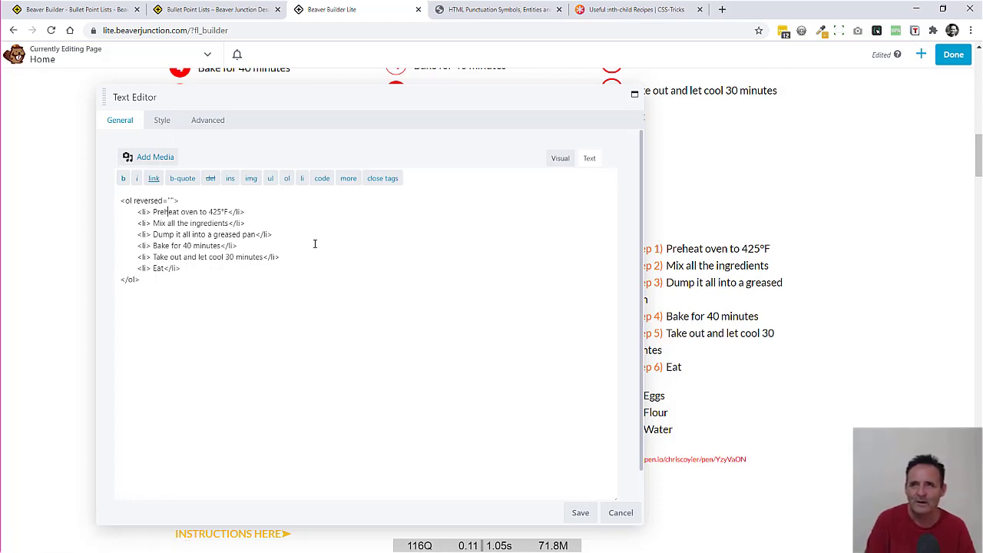
pyautogui.moveTo(327, 263)
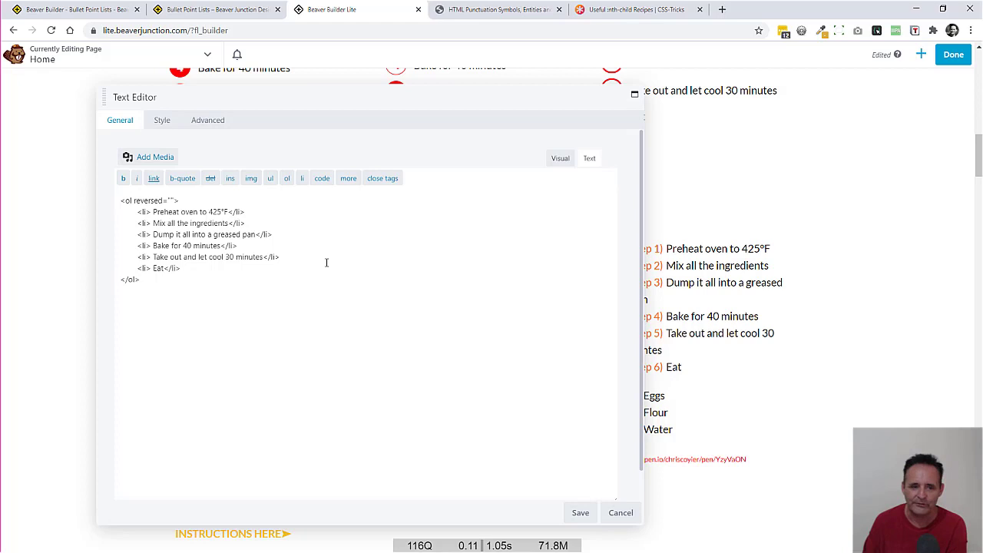
pyautogui.moveTo(292, 247)
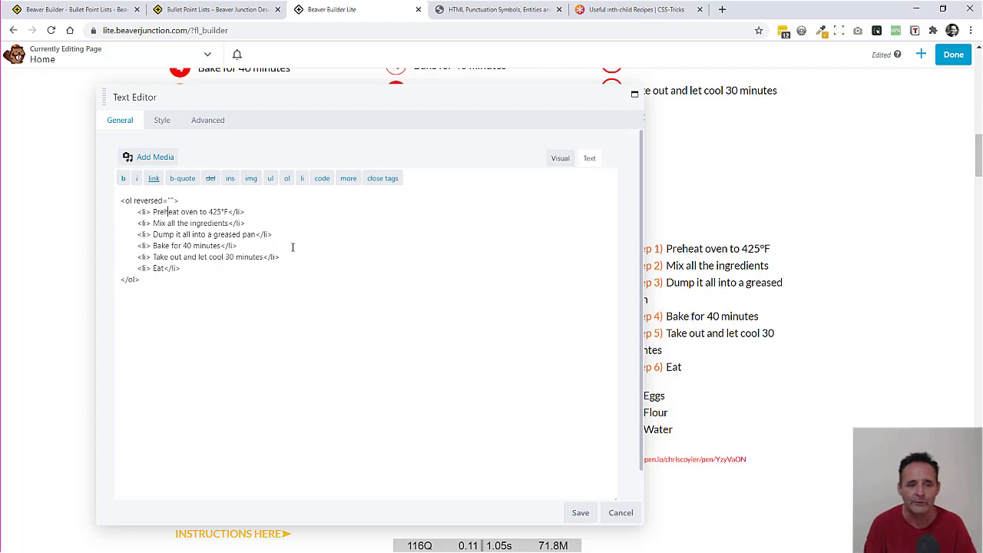
pyautogui.click(162, 119)
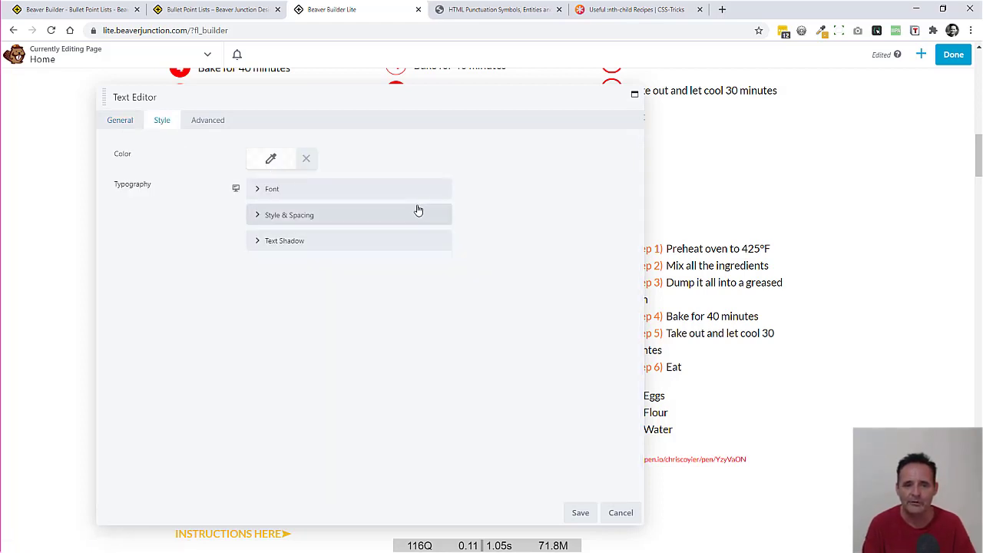
# View the Advanced CSS where li::marker makes the numbers #ff0000 and bold, then close the settings.
pyautogui.click(207, 120)
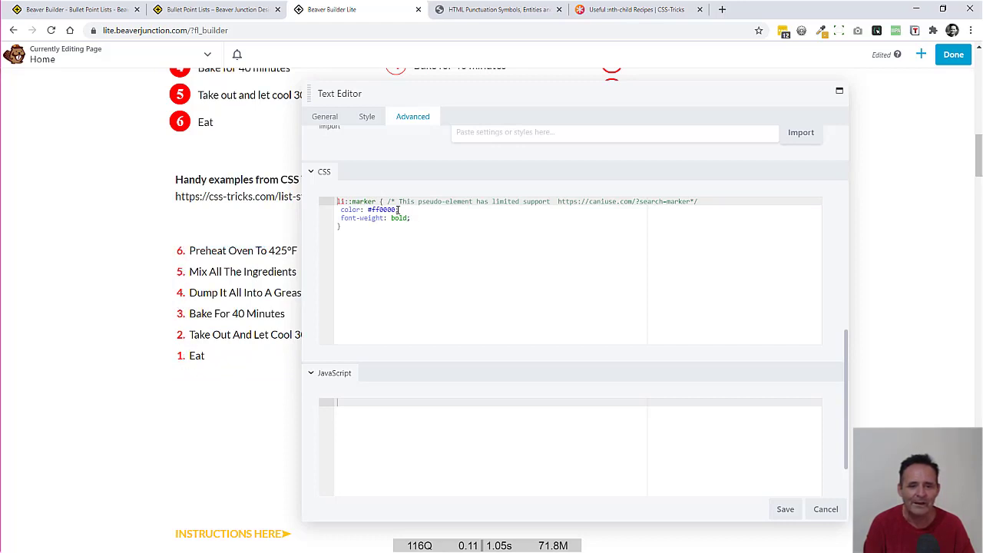
pyautogui.moveTo(417, 222)
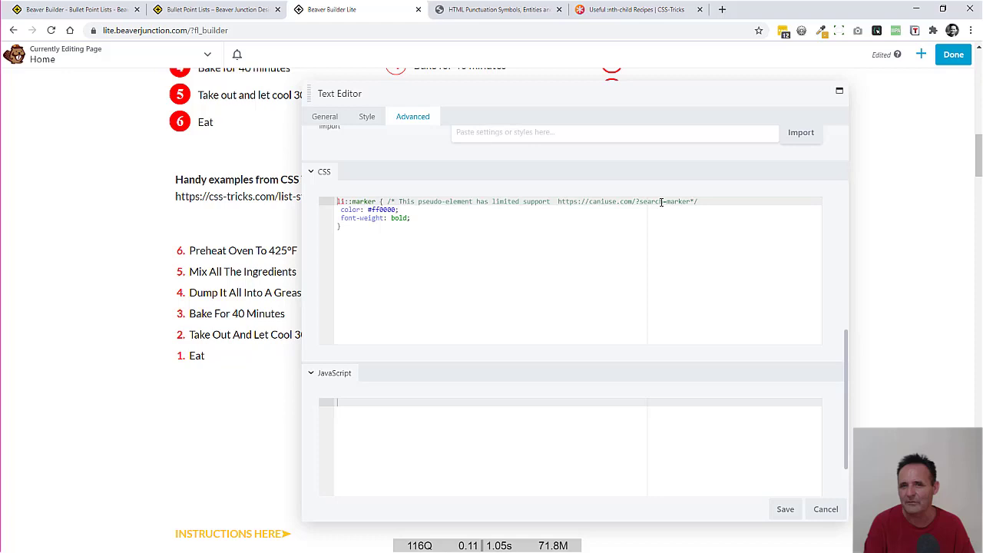
pyautogui.moveTo(313, 236)
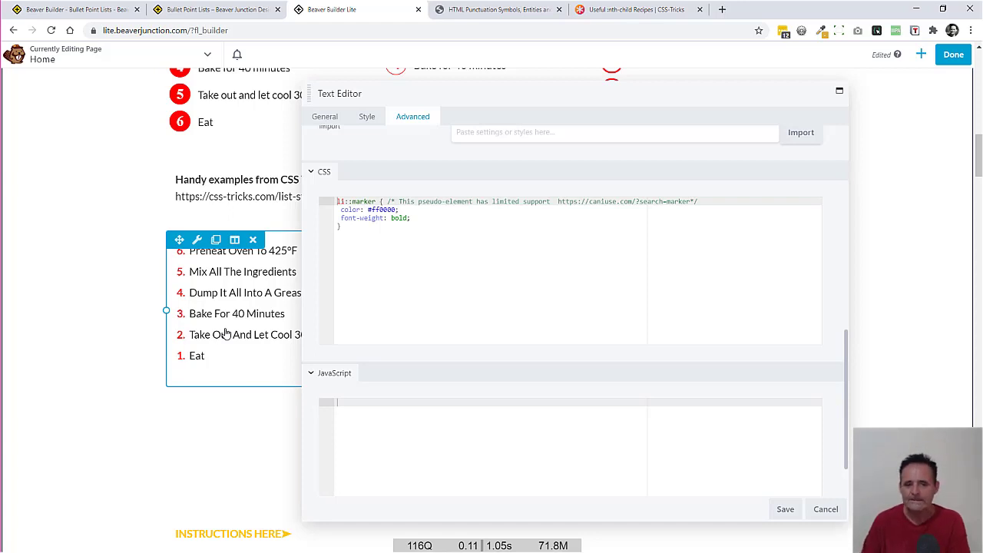
pyautogui.moveTo(242, 303)
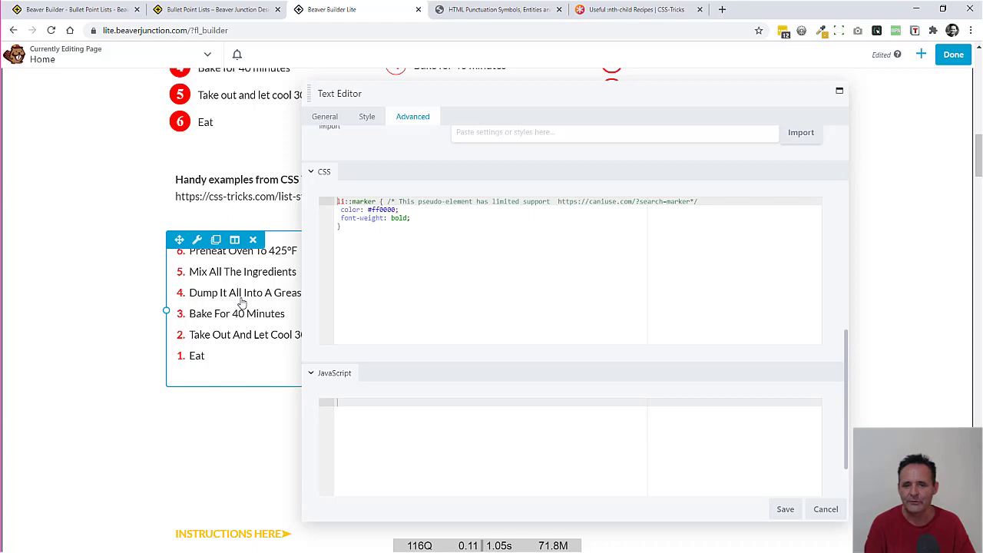
pyautogui.moveTo(228, 325)
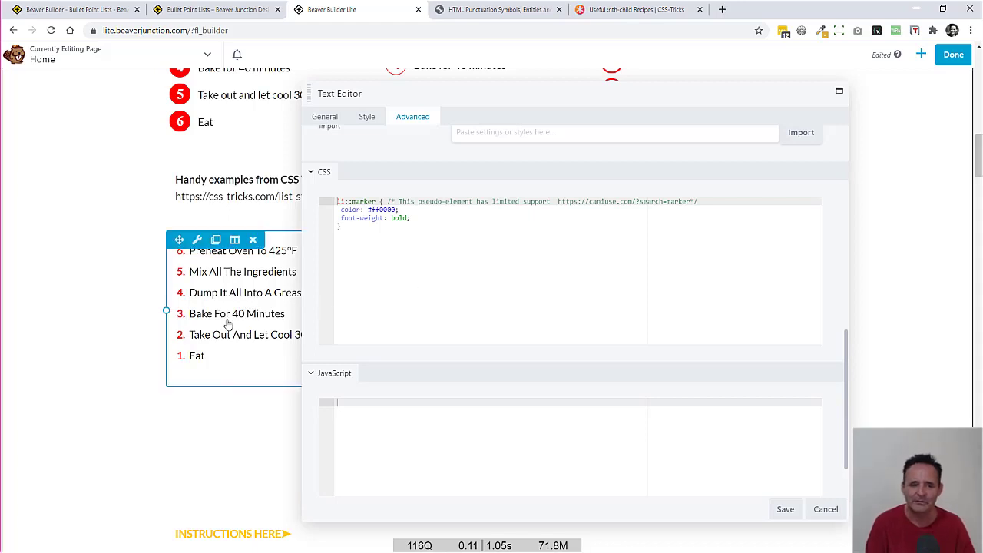
pyautogui.click(453, 298)
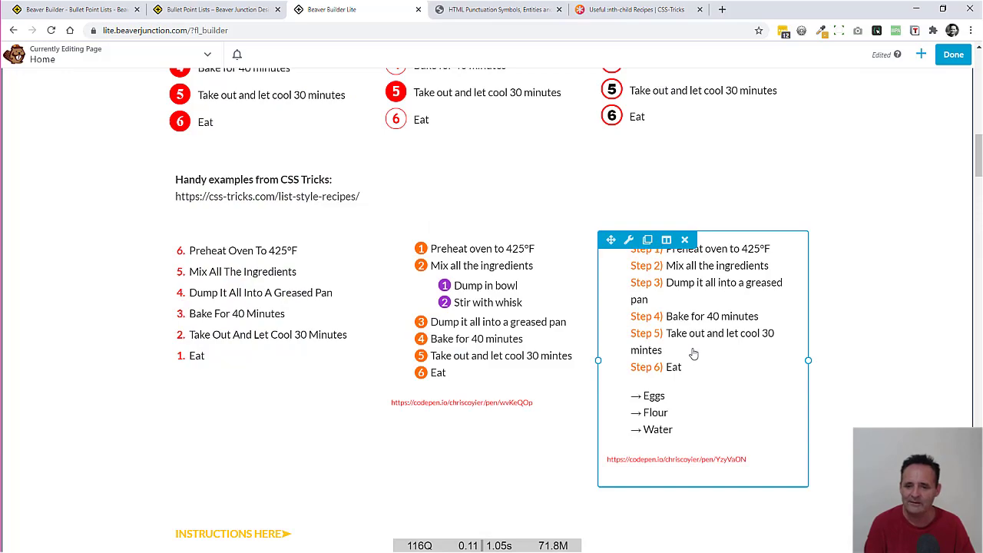
# Scroll back up through the numbered examples to the Bullet Point Lists heading.
pyautogui.scroll(3)
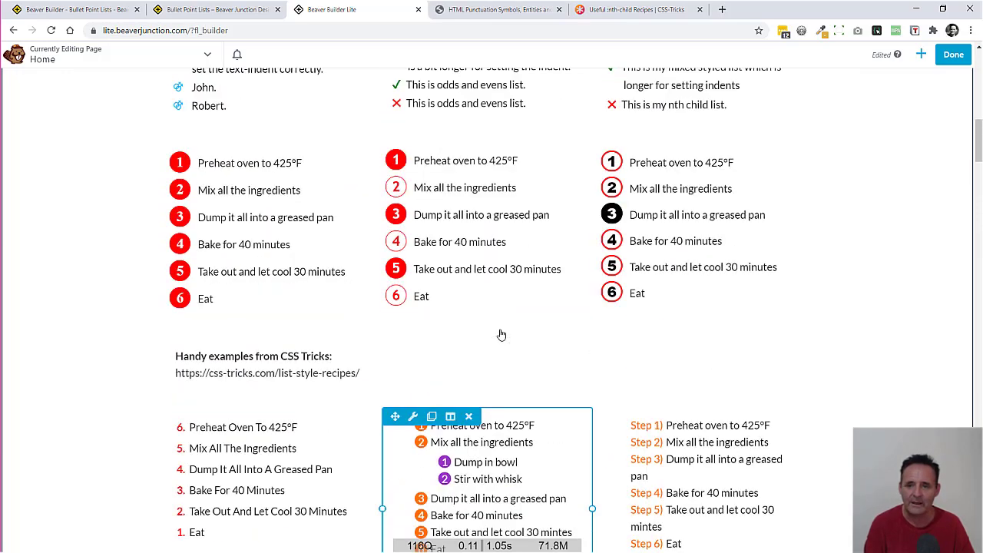
pyautogui.scroll(3)
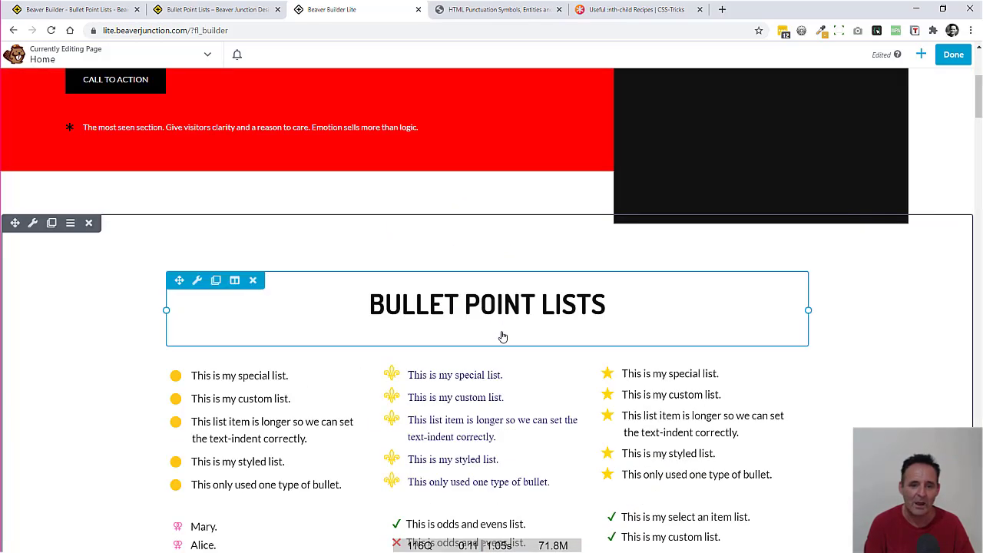
pyautogui.scroll(-3)
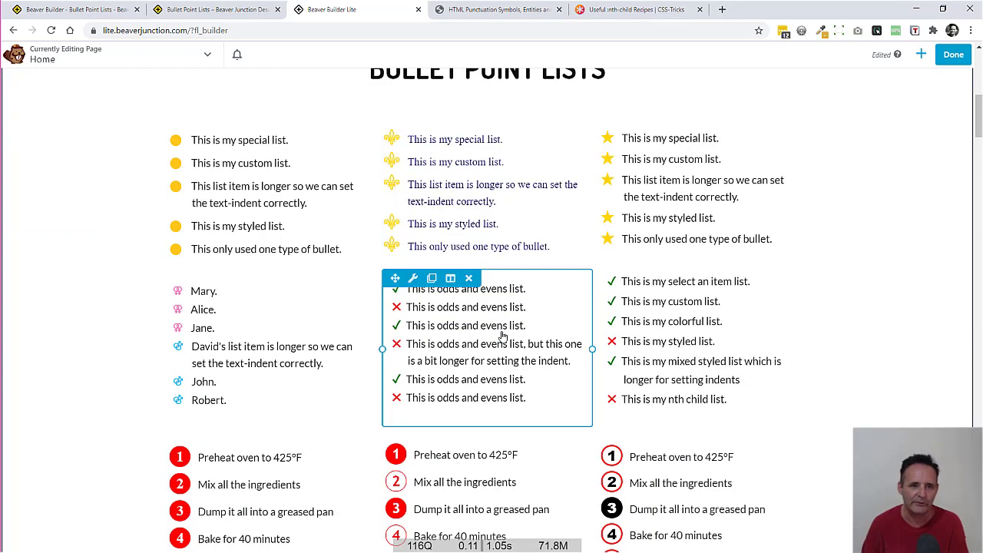